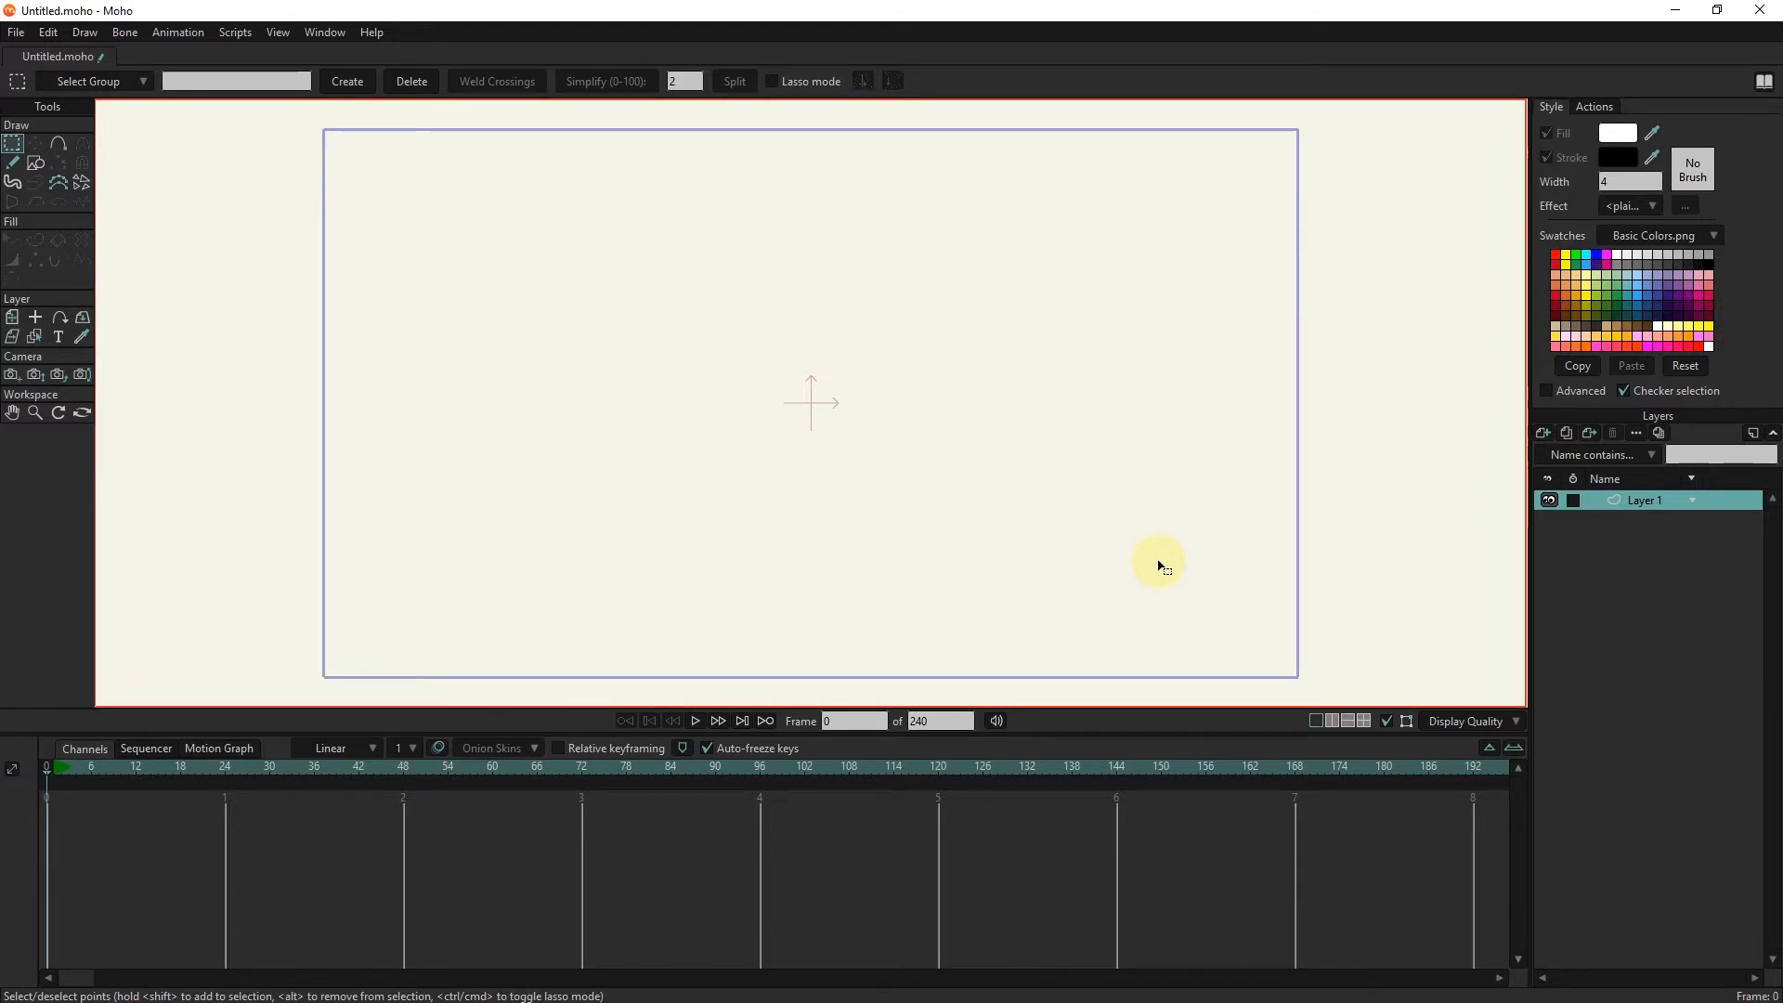
# Rename Layer 1 to 'table'.
pyautogui.doubleClick(1644, 499)
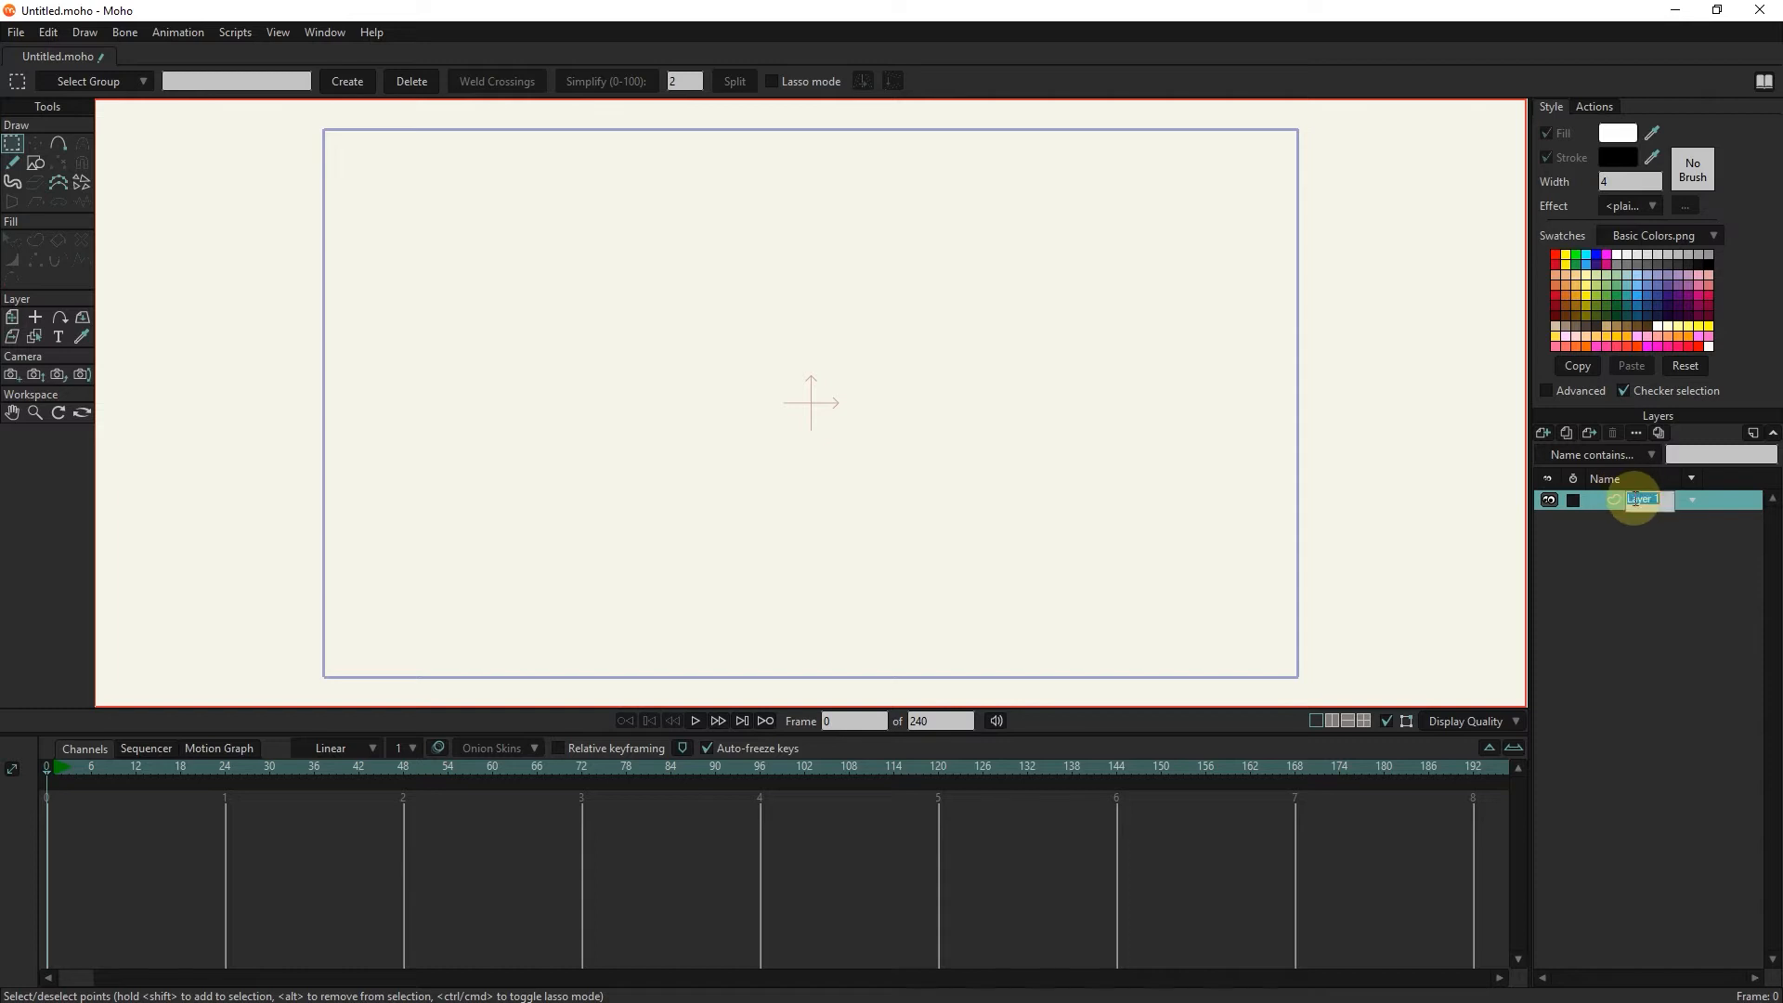
pyautogui.write('table')
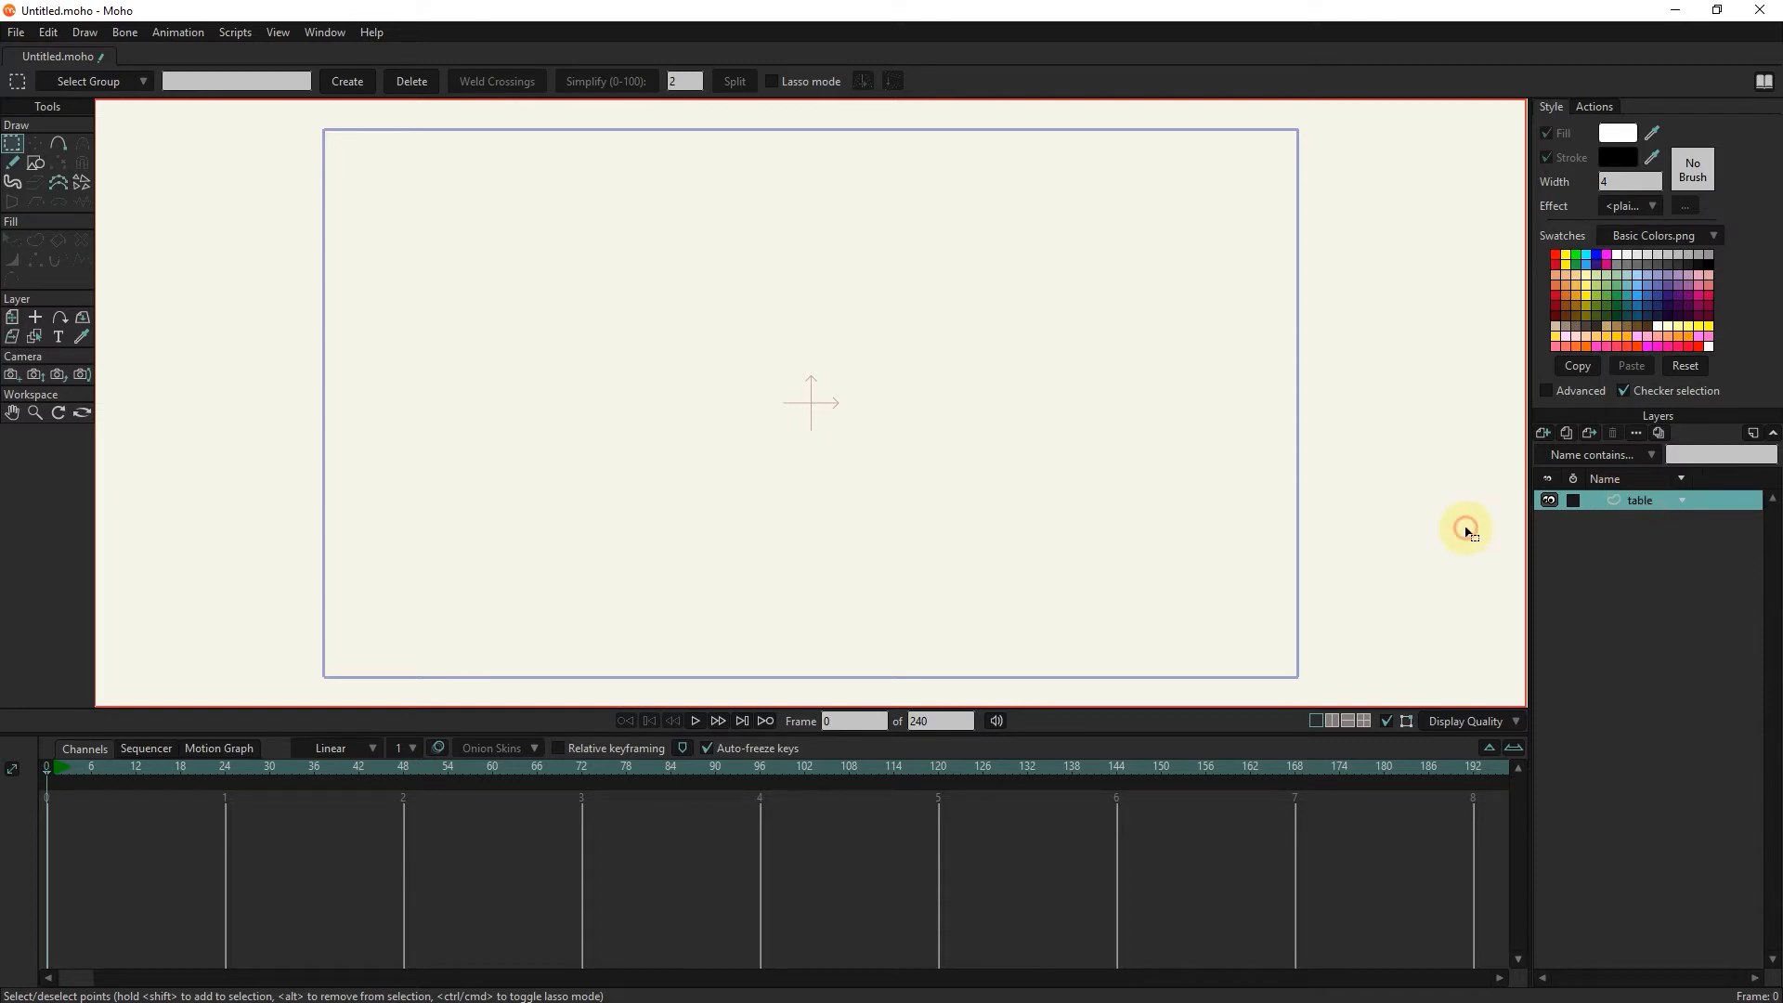
pyautogui.moveTo(359, 215)
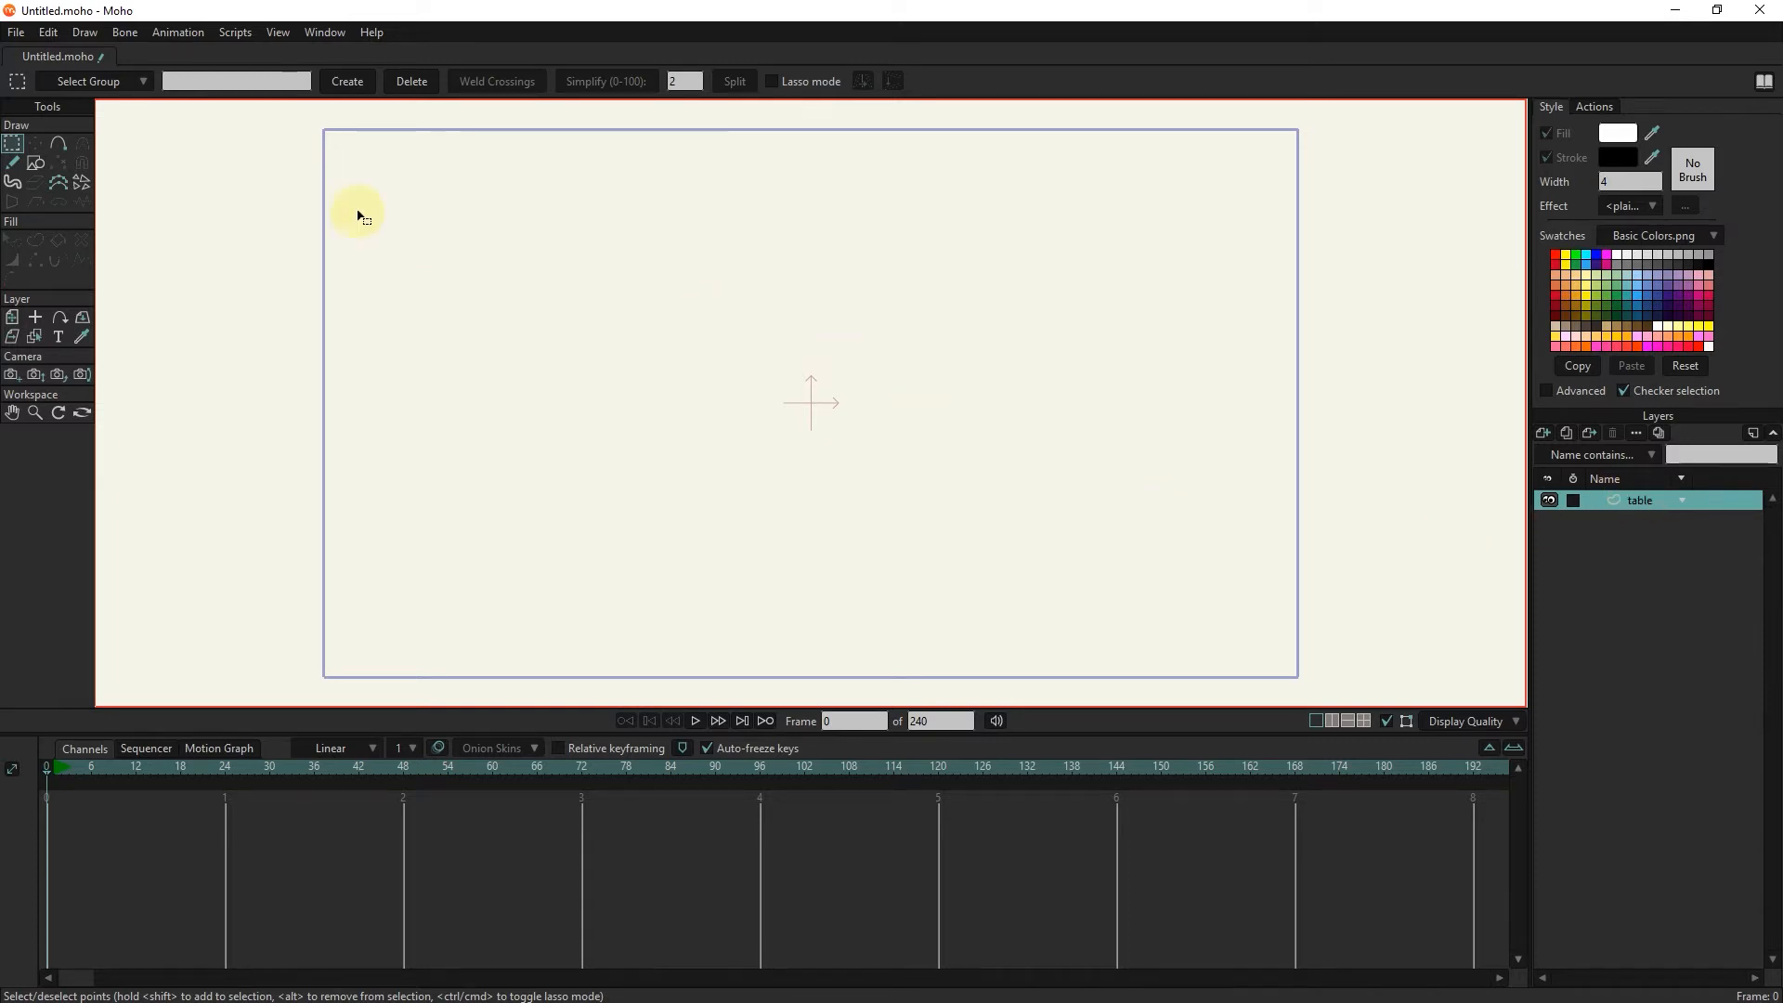
# Draw a wide rectangle in the centre of the canvas with the rectangle shape tool.
pyautogui.click(34, 164)
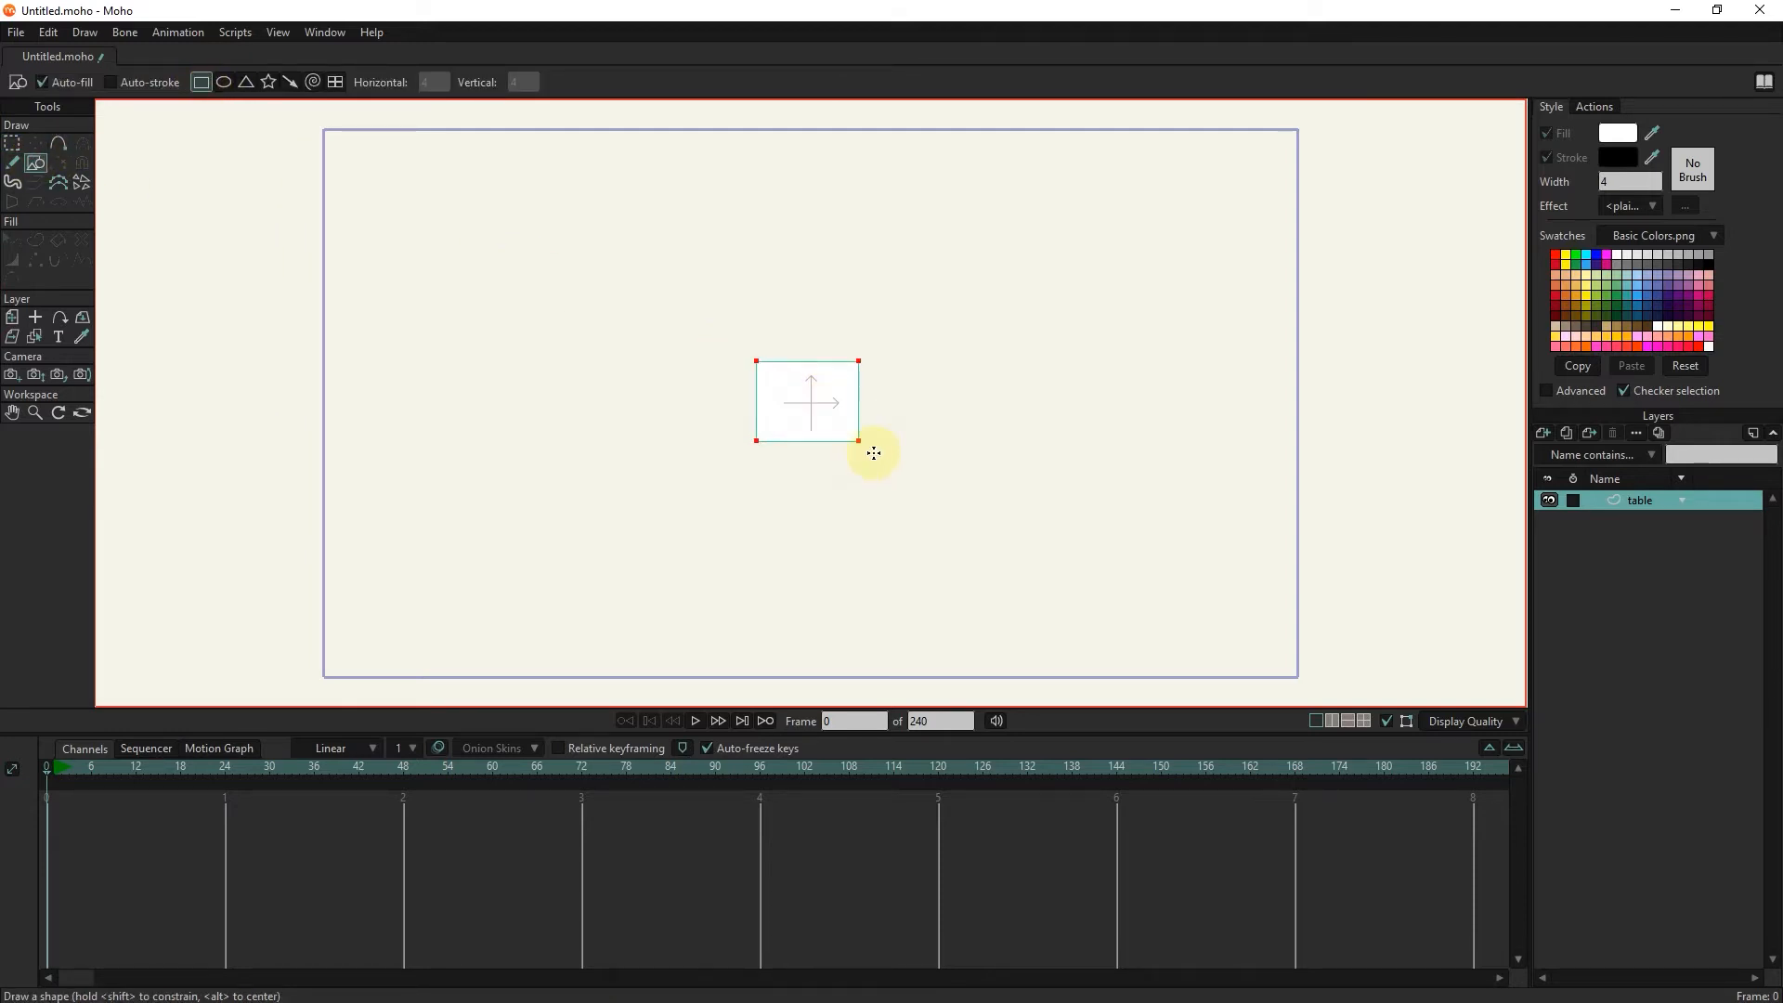
pyautogui.moveTo(858, 440); pyautogui.dragTo(1027, 501)
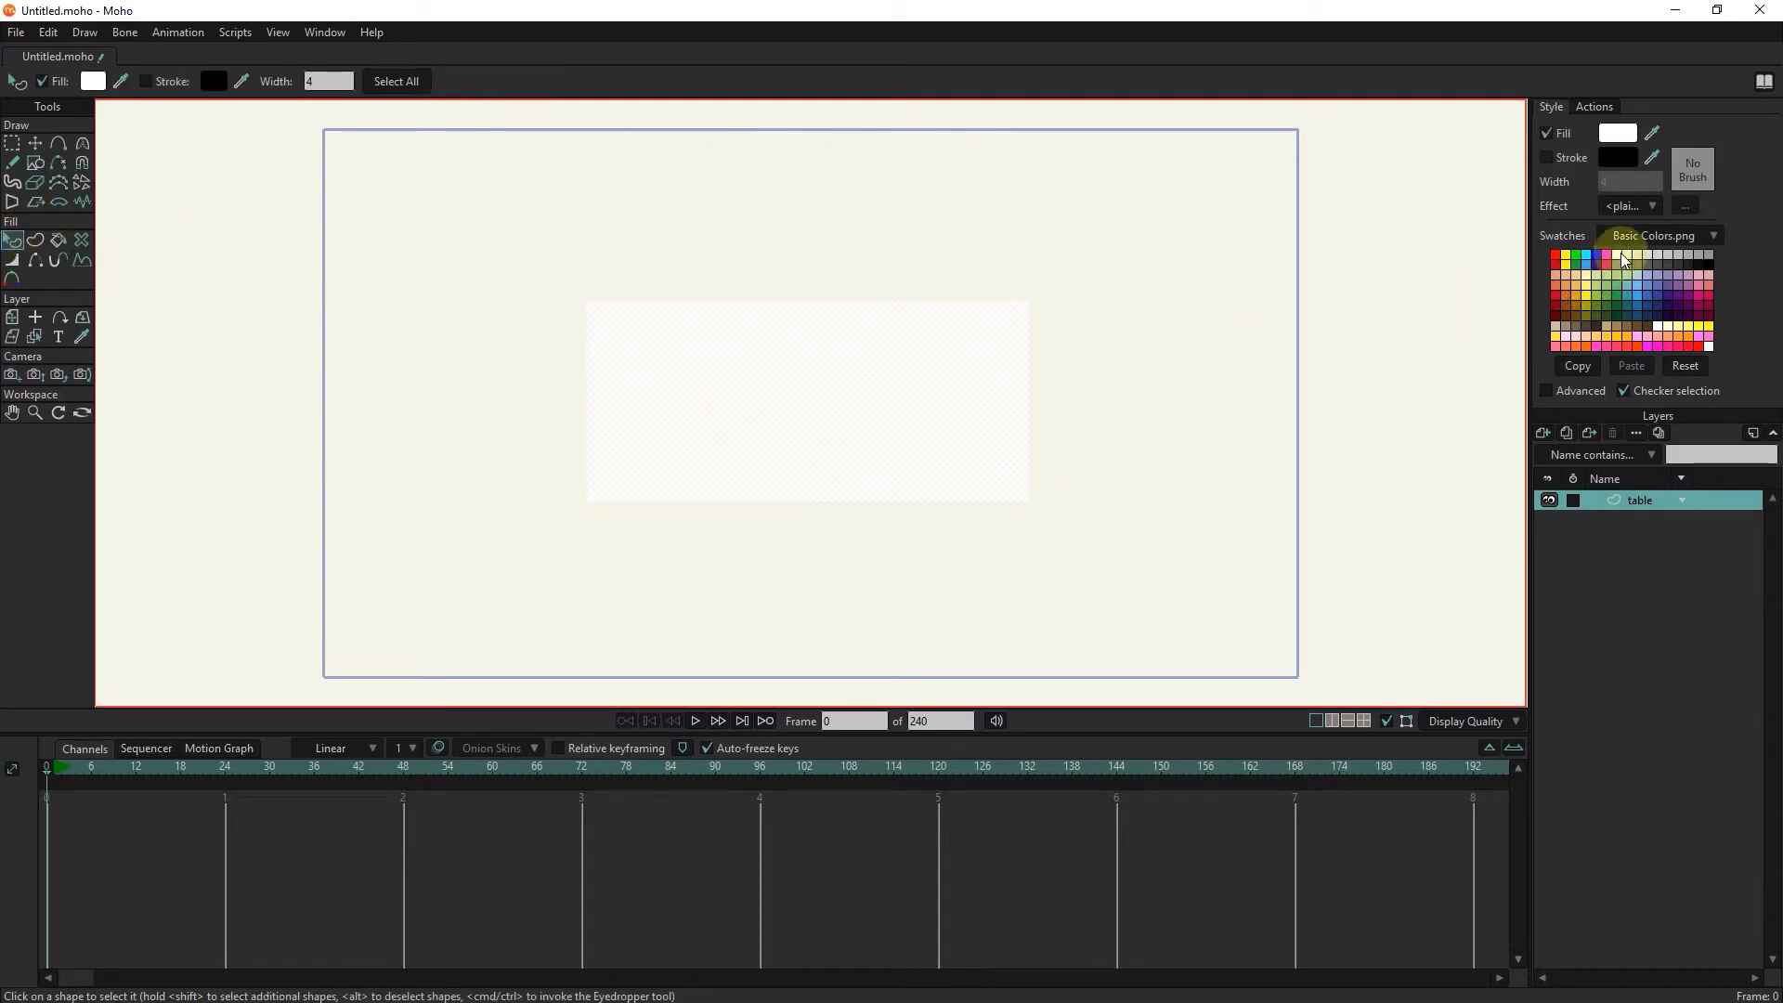
# Apply an Image Texture fill effect using the wood image file.
pyautogui.click(1650, 205)
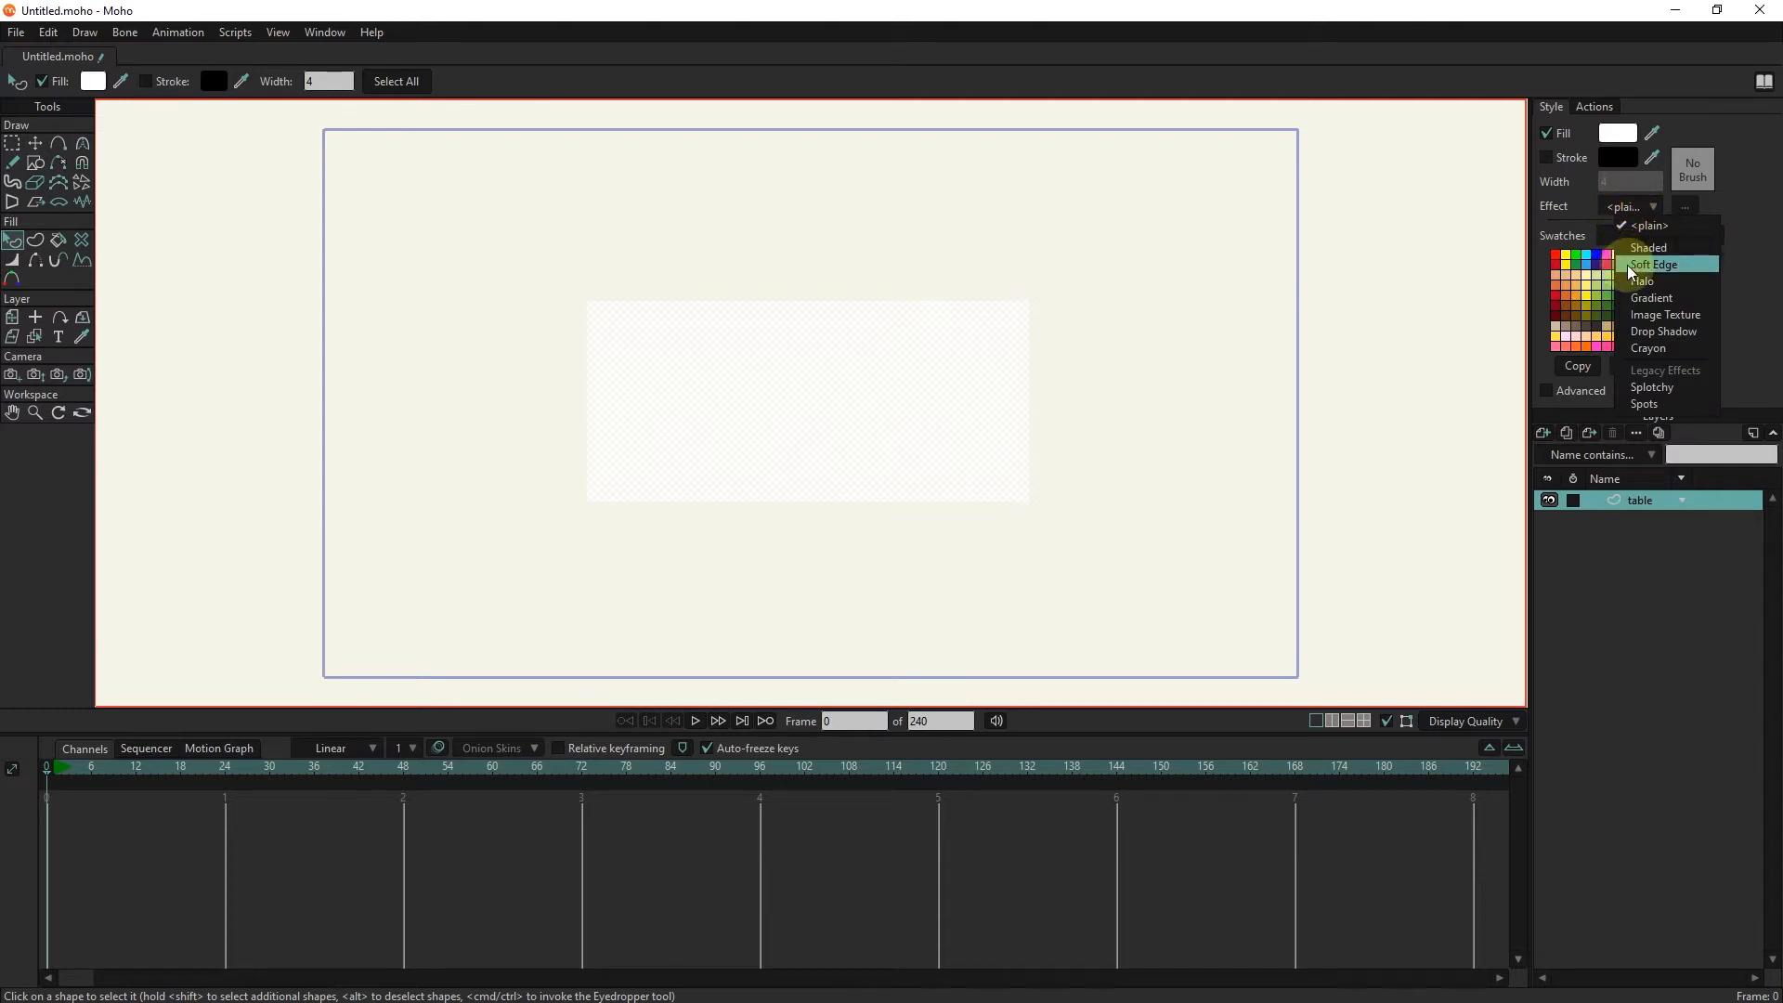
pyautogui.moveTo(1675, 314)
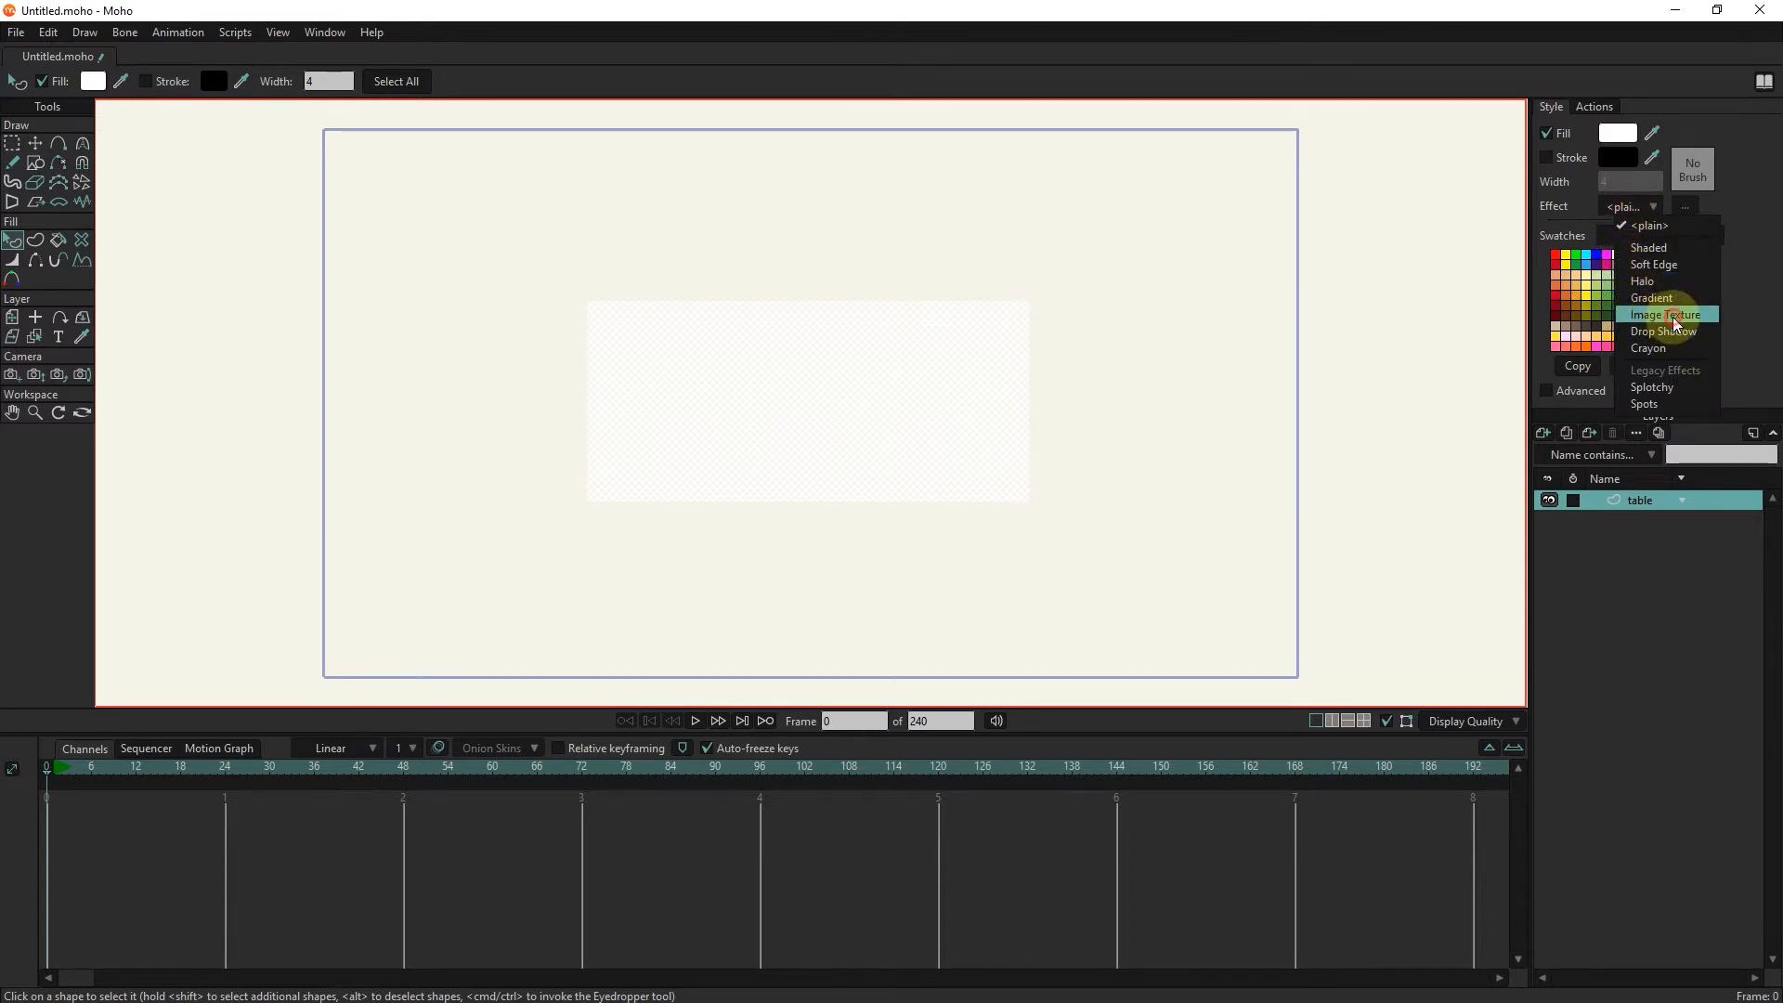
pyautogui.click(1664, 314)
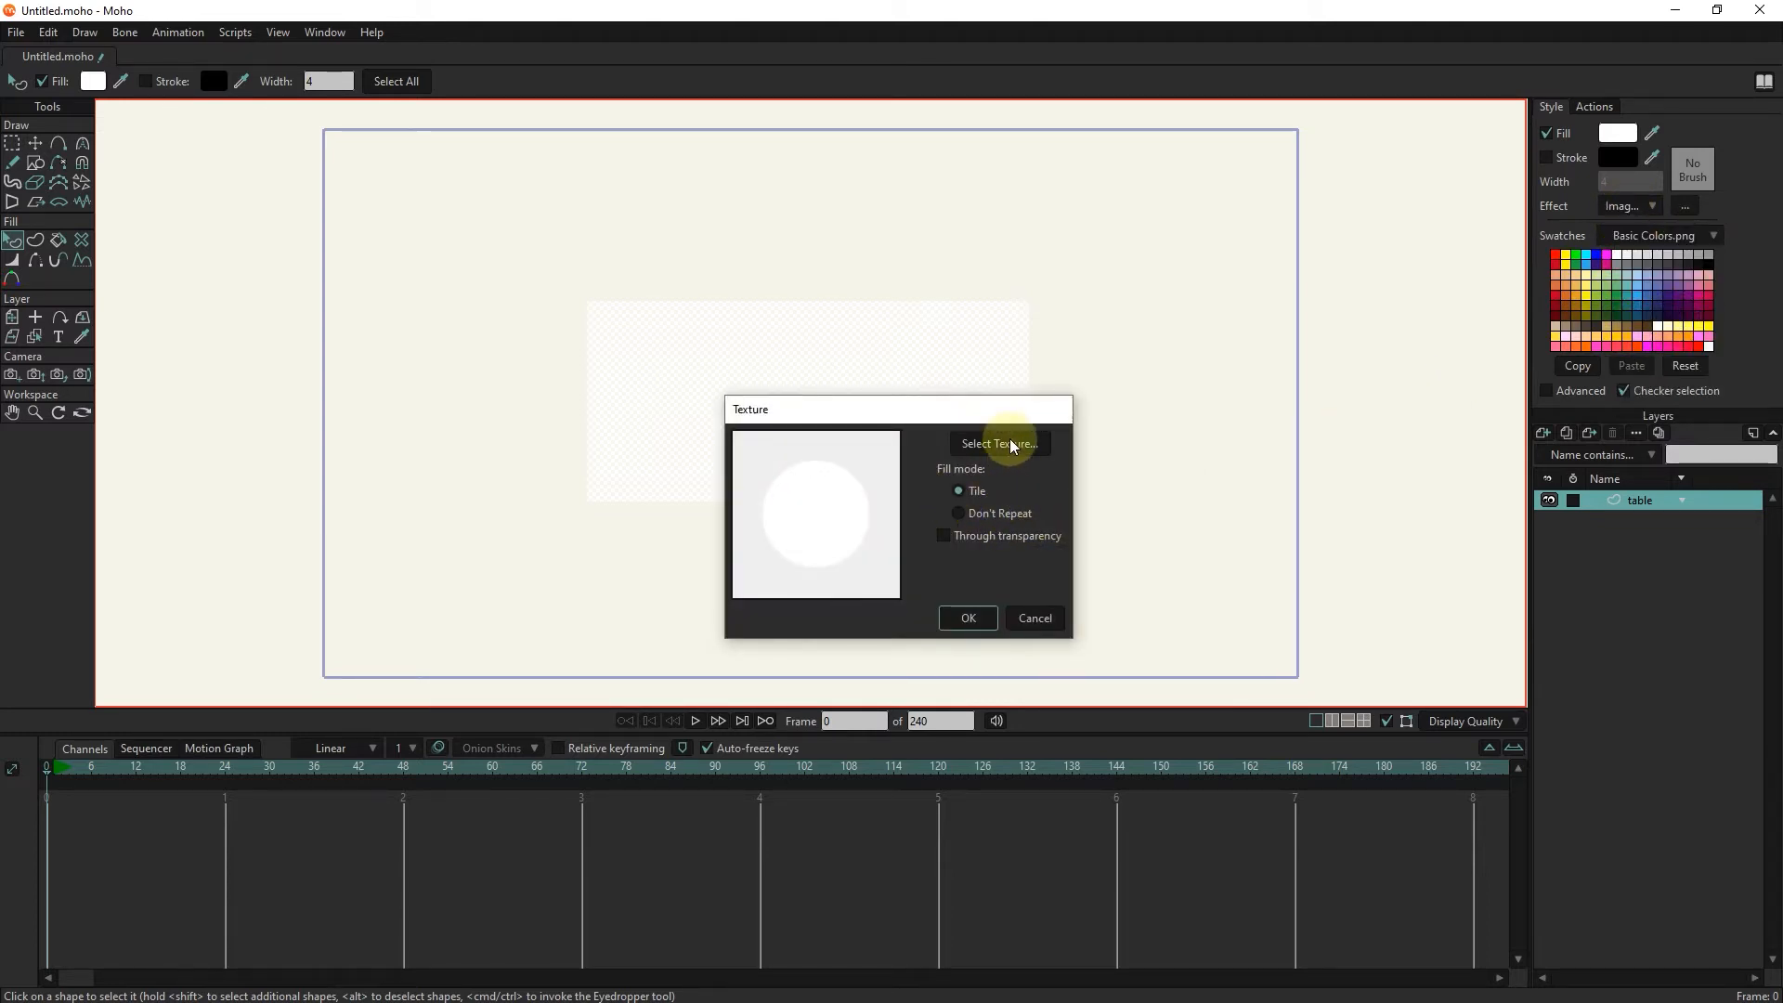
pyautogui.click(1000, 443)
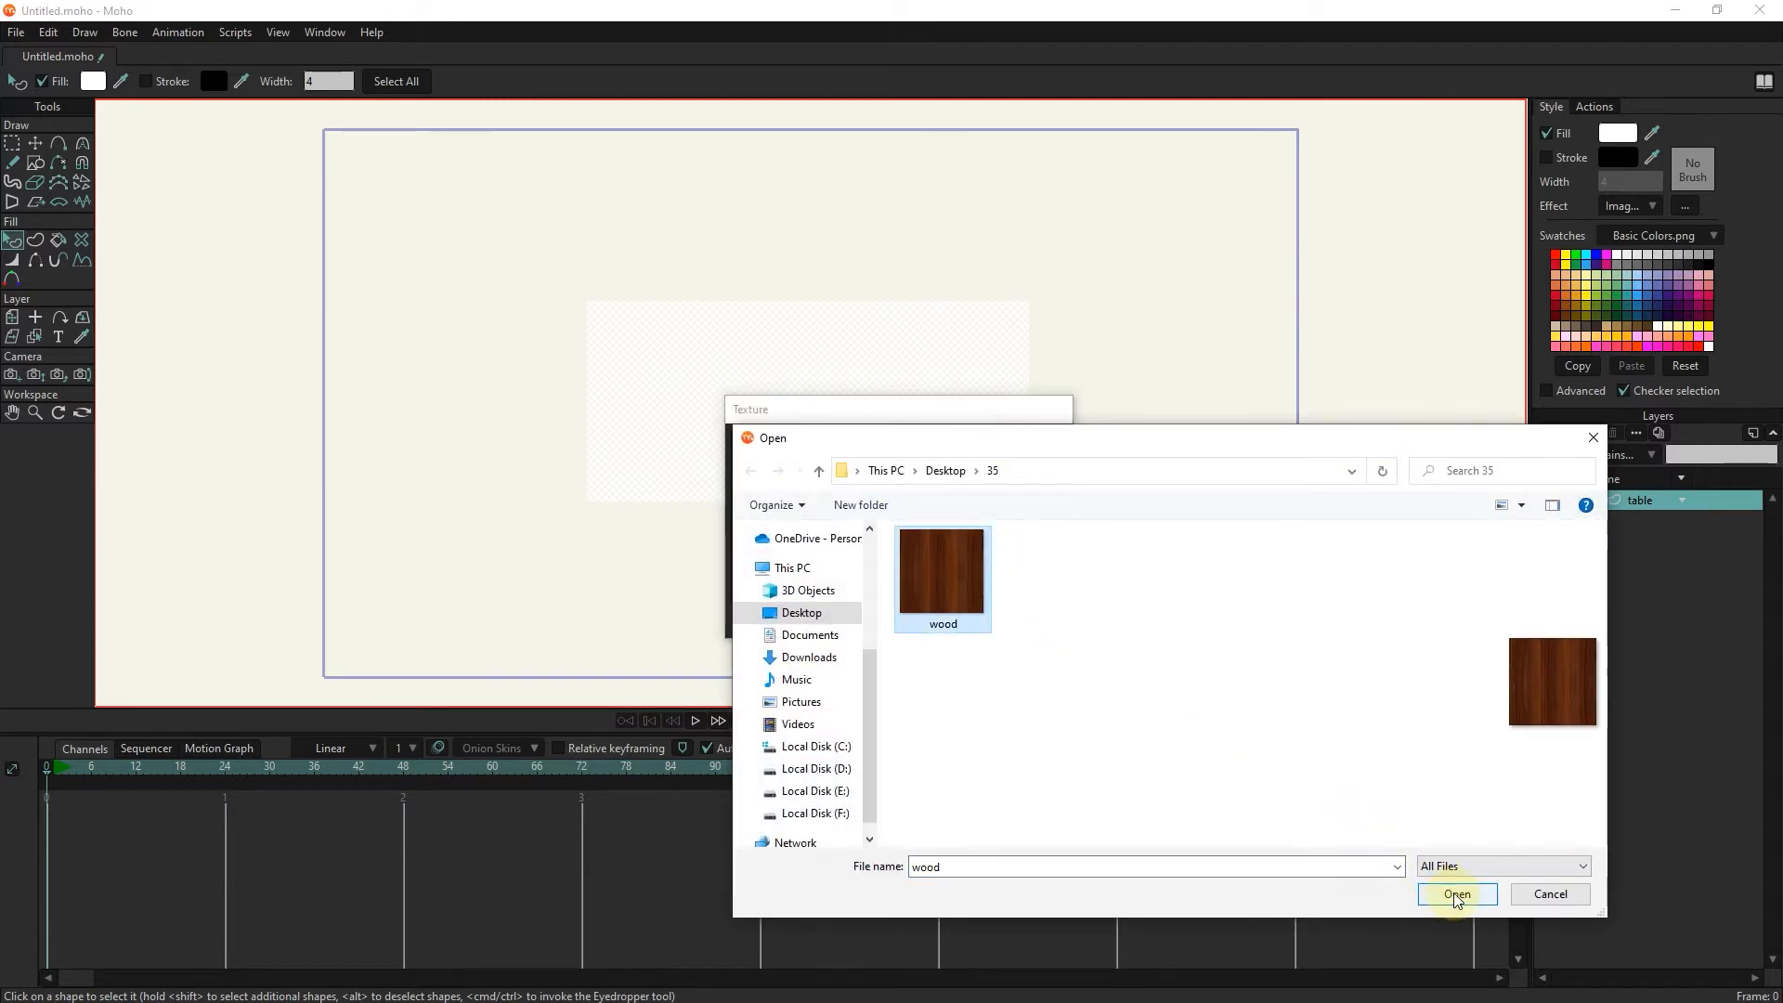
pyautogui.click(1457, 895)
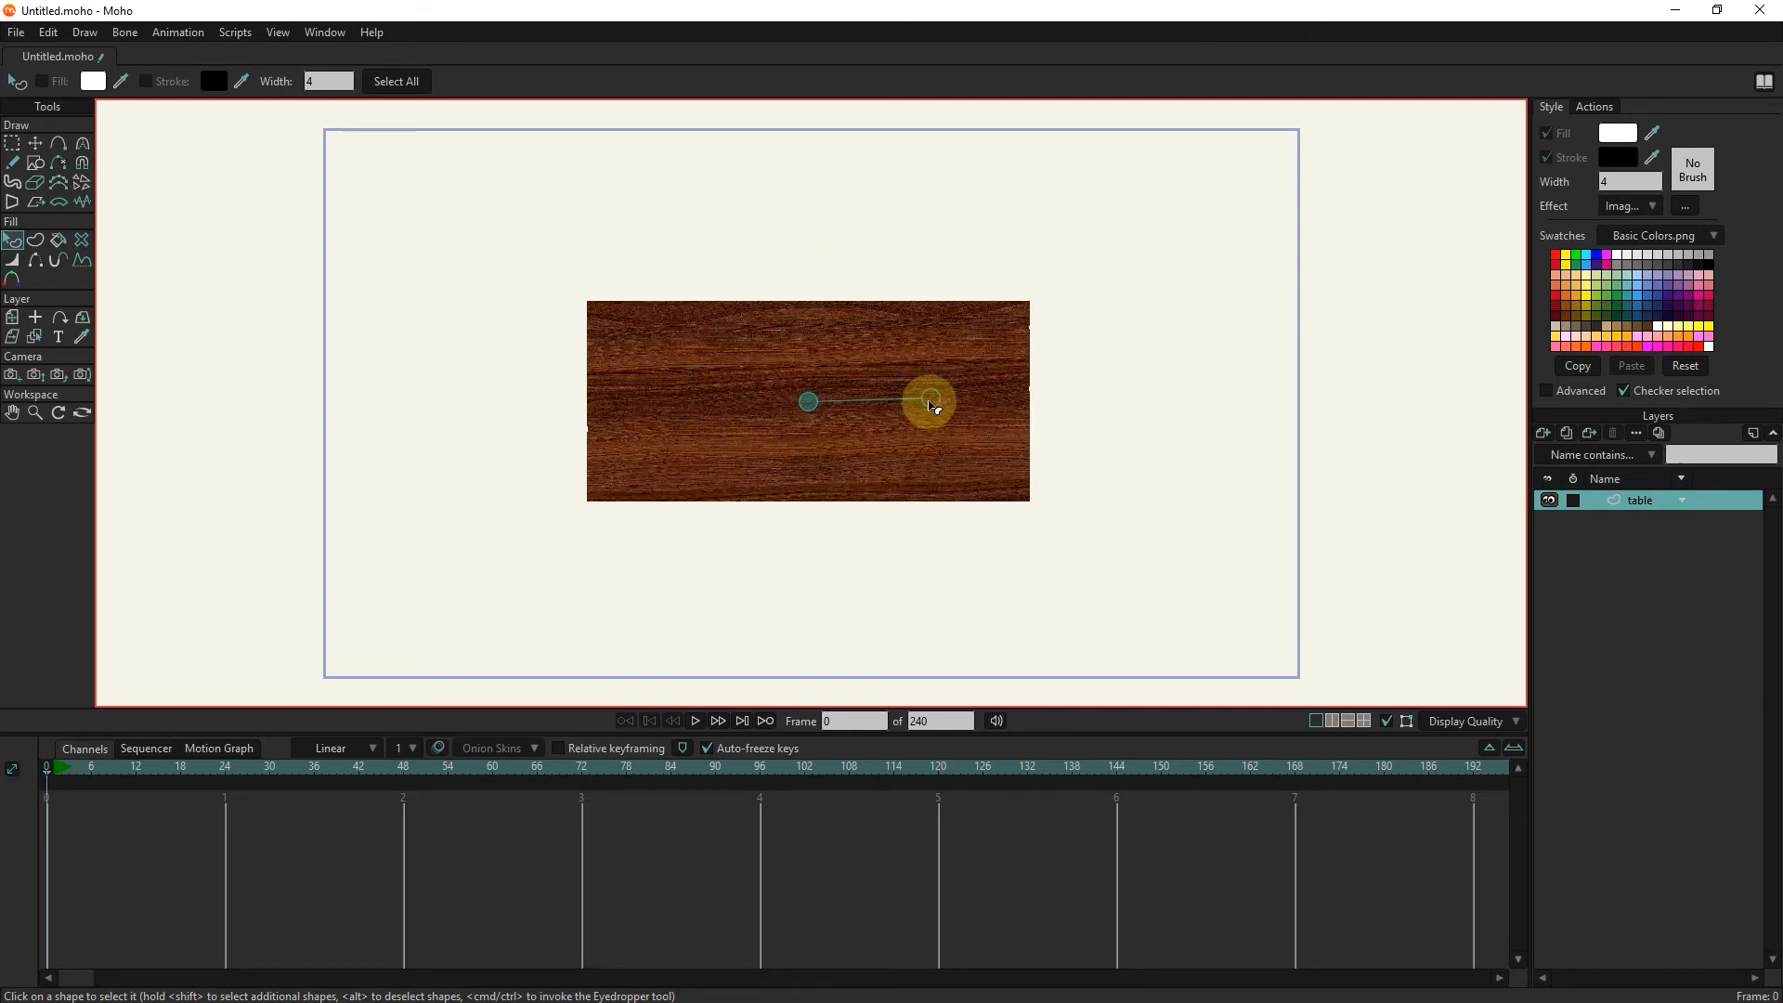
# Scale the wood texture down by dragging its handle inward.
pyautogui.moveTo(930, 402); pyautogui.dragTo(842, 325)
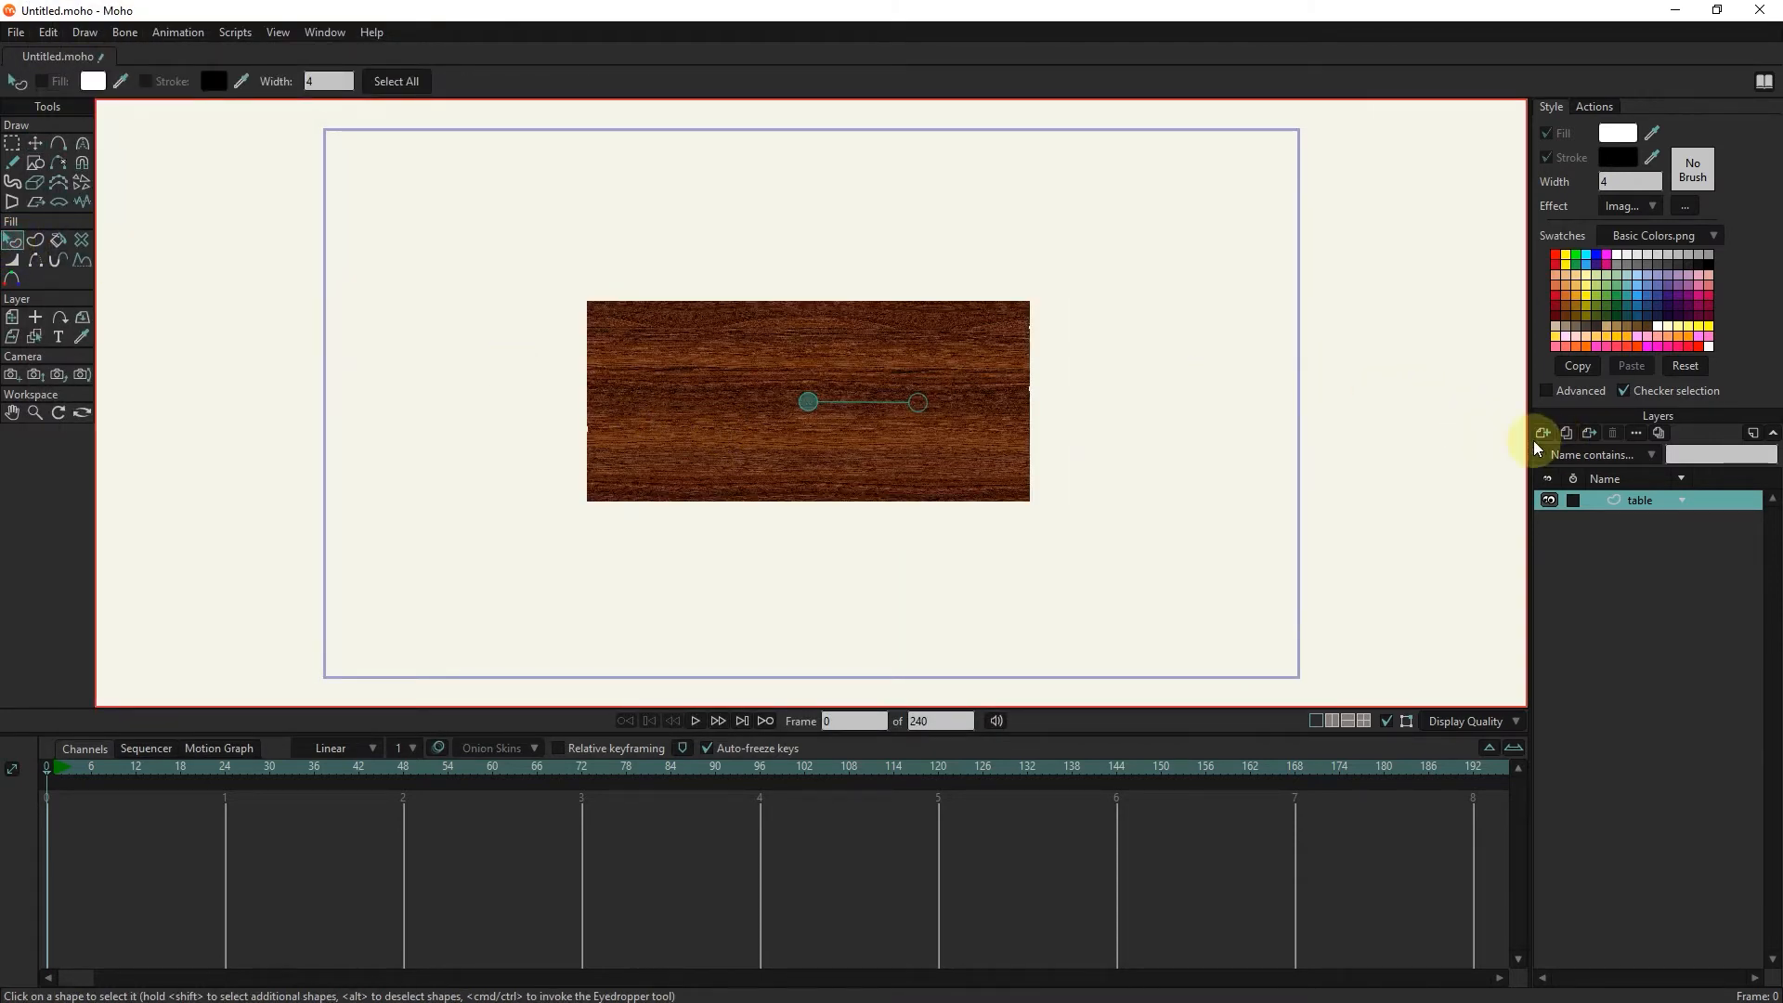
# Add a 'table base' layer and draw a tall thin rectangle for a leg.
pyautogui.click(1544, 433)
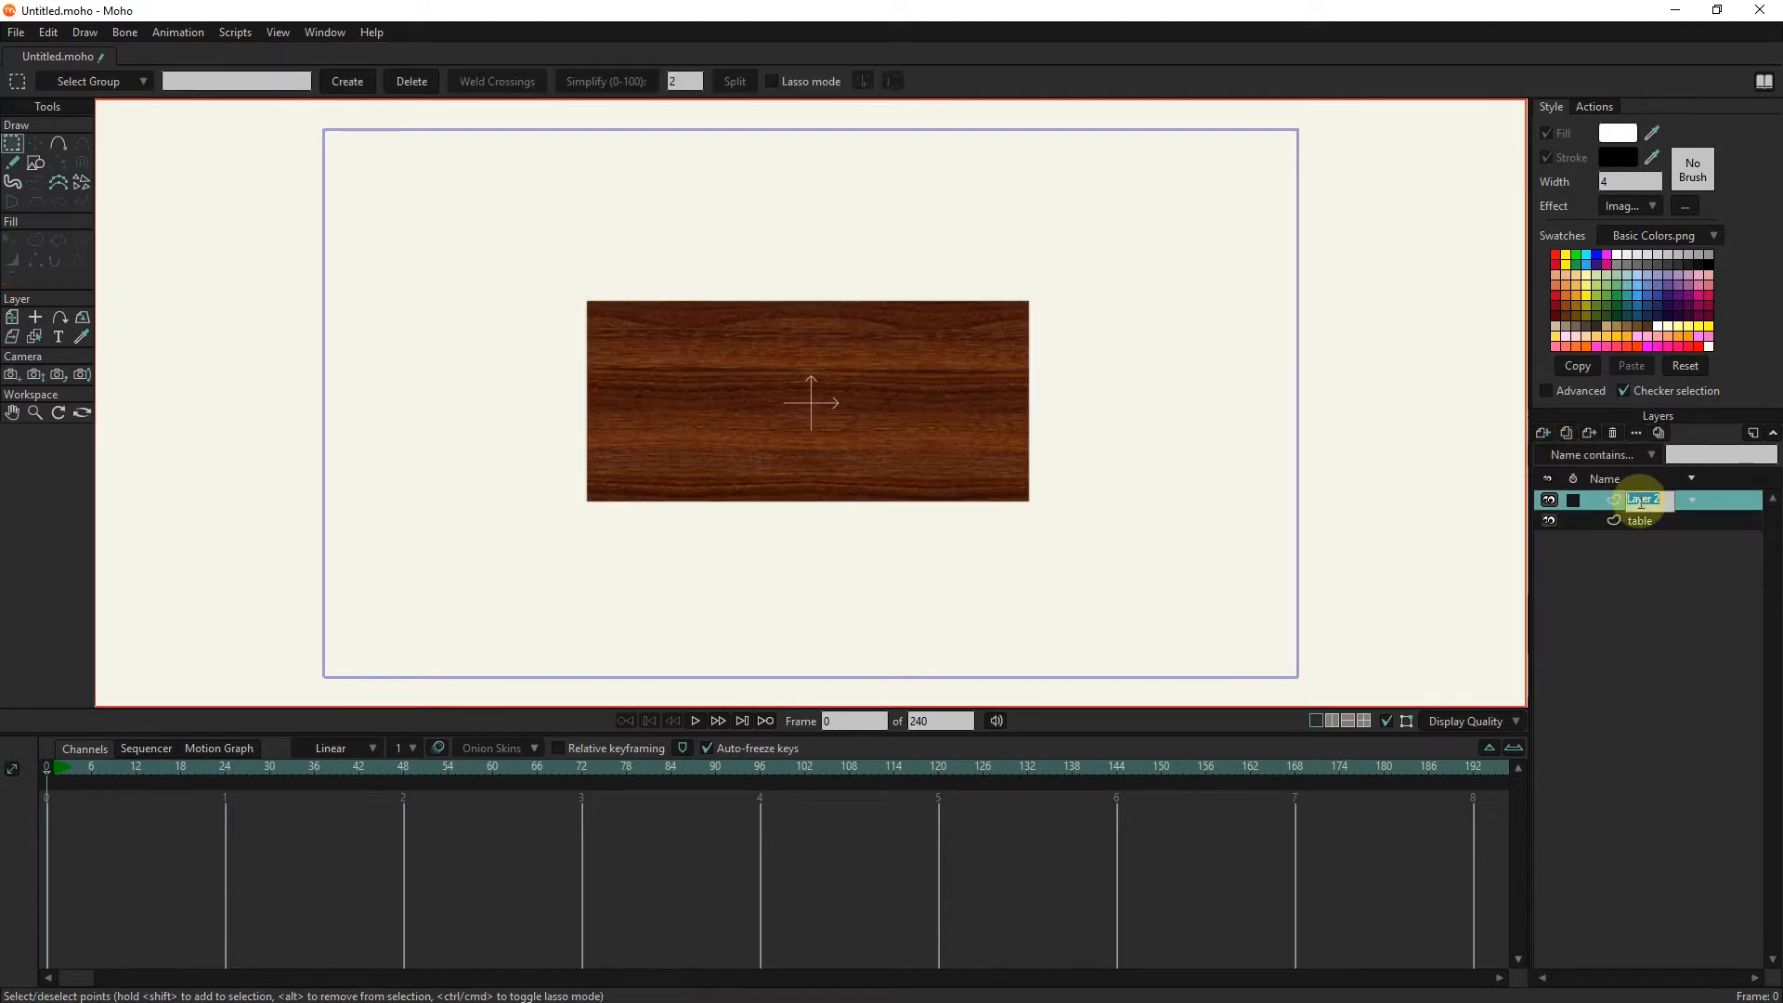
pyautogui.write('table base')
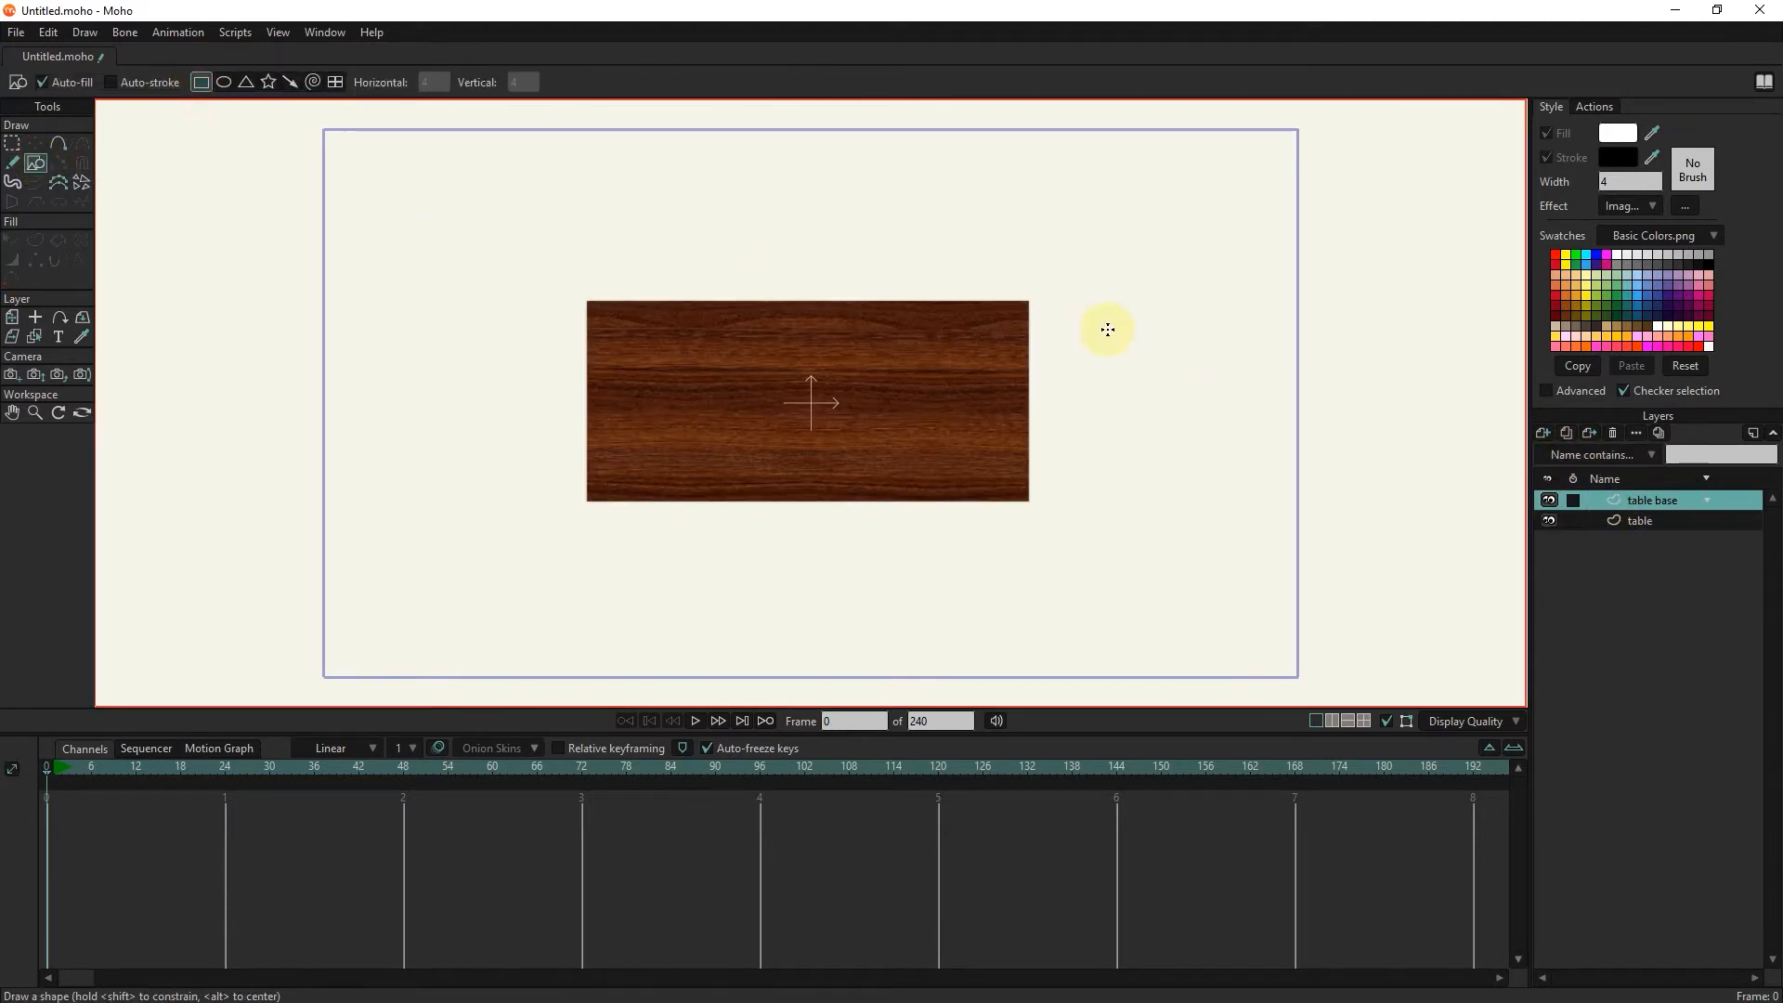
pyautogui.moveTo(1160, 309); pyautogui.dragTo(1160, 521)
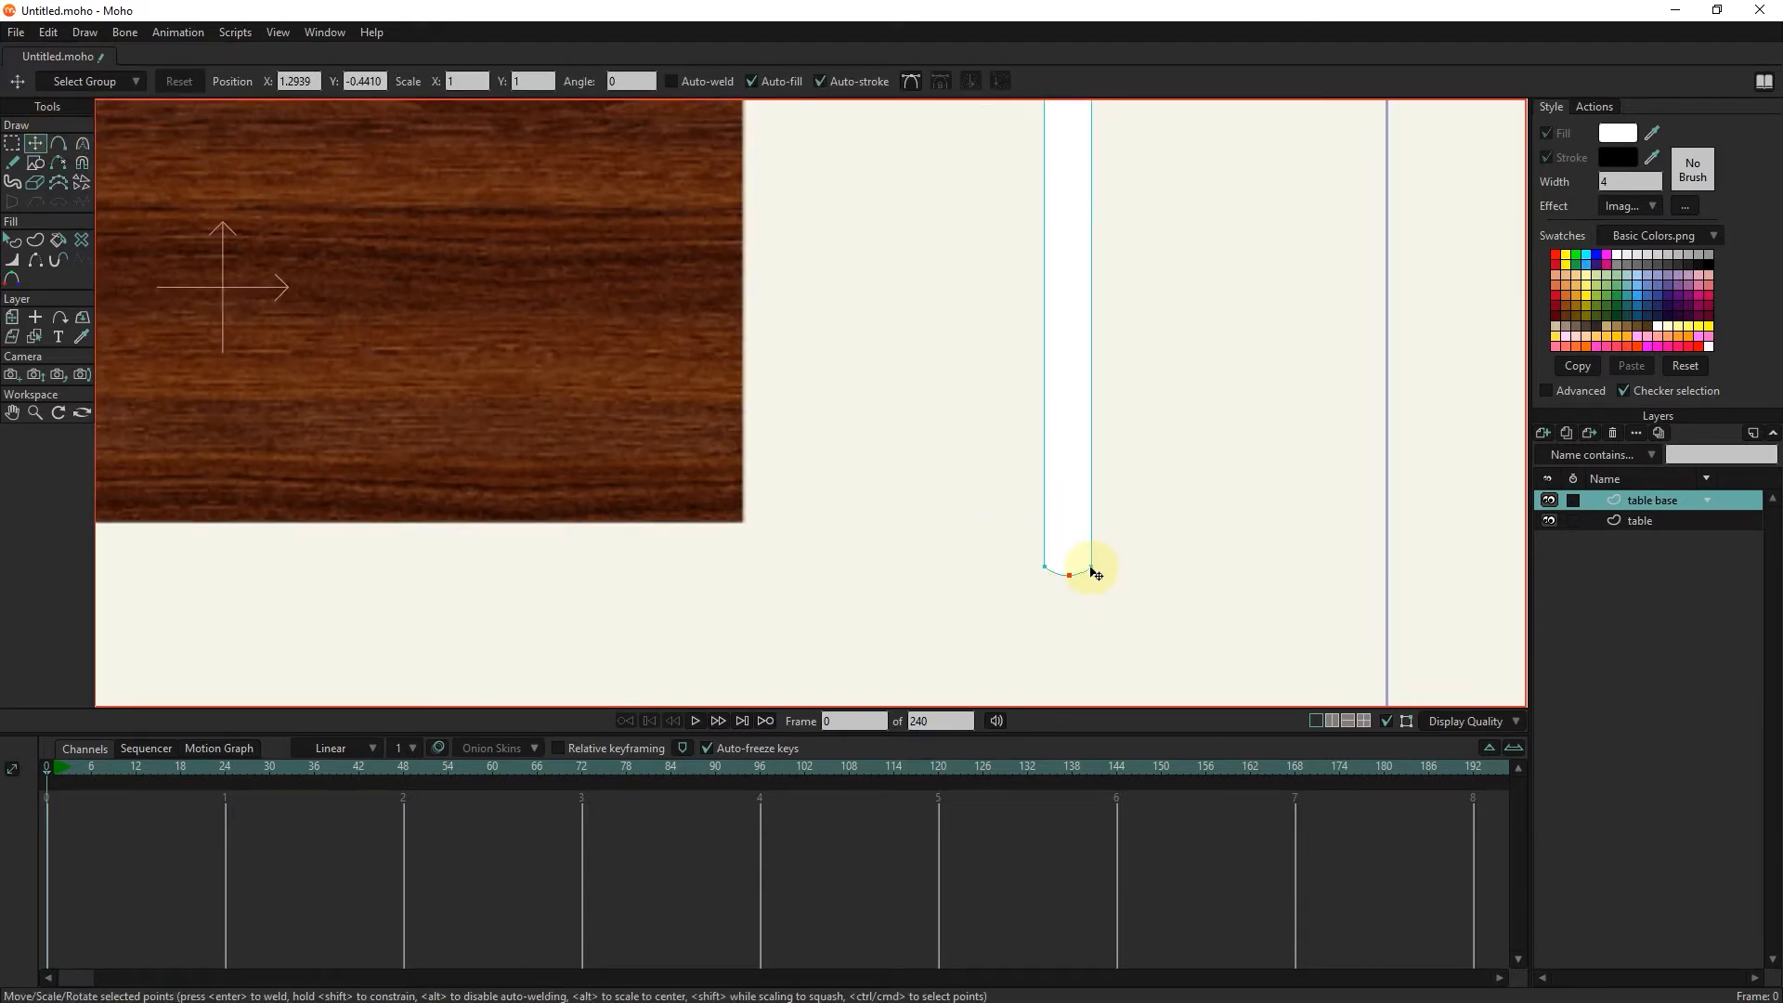
# Drag the leg's bottom corner points to reshape it.
pyautogui.moveTo(1090, 573); pyautogui.dragTo(1052, 568)
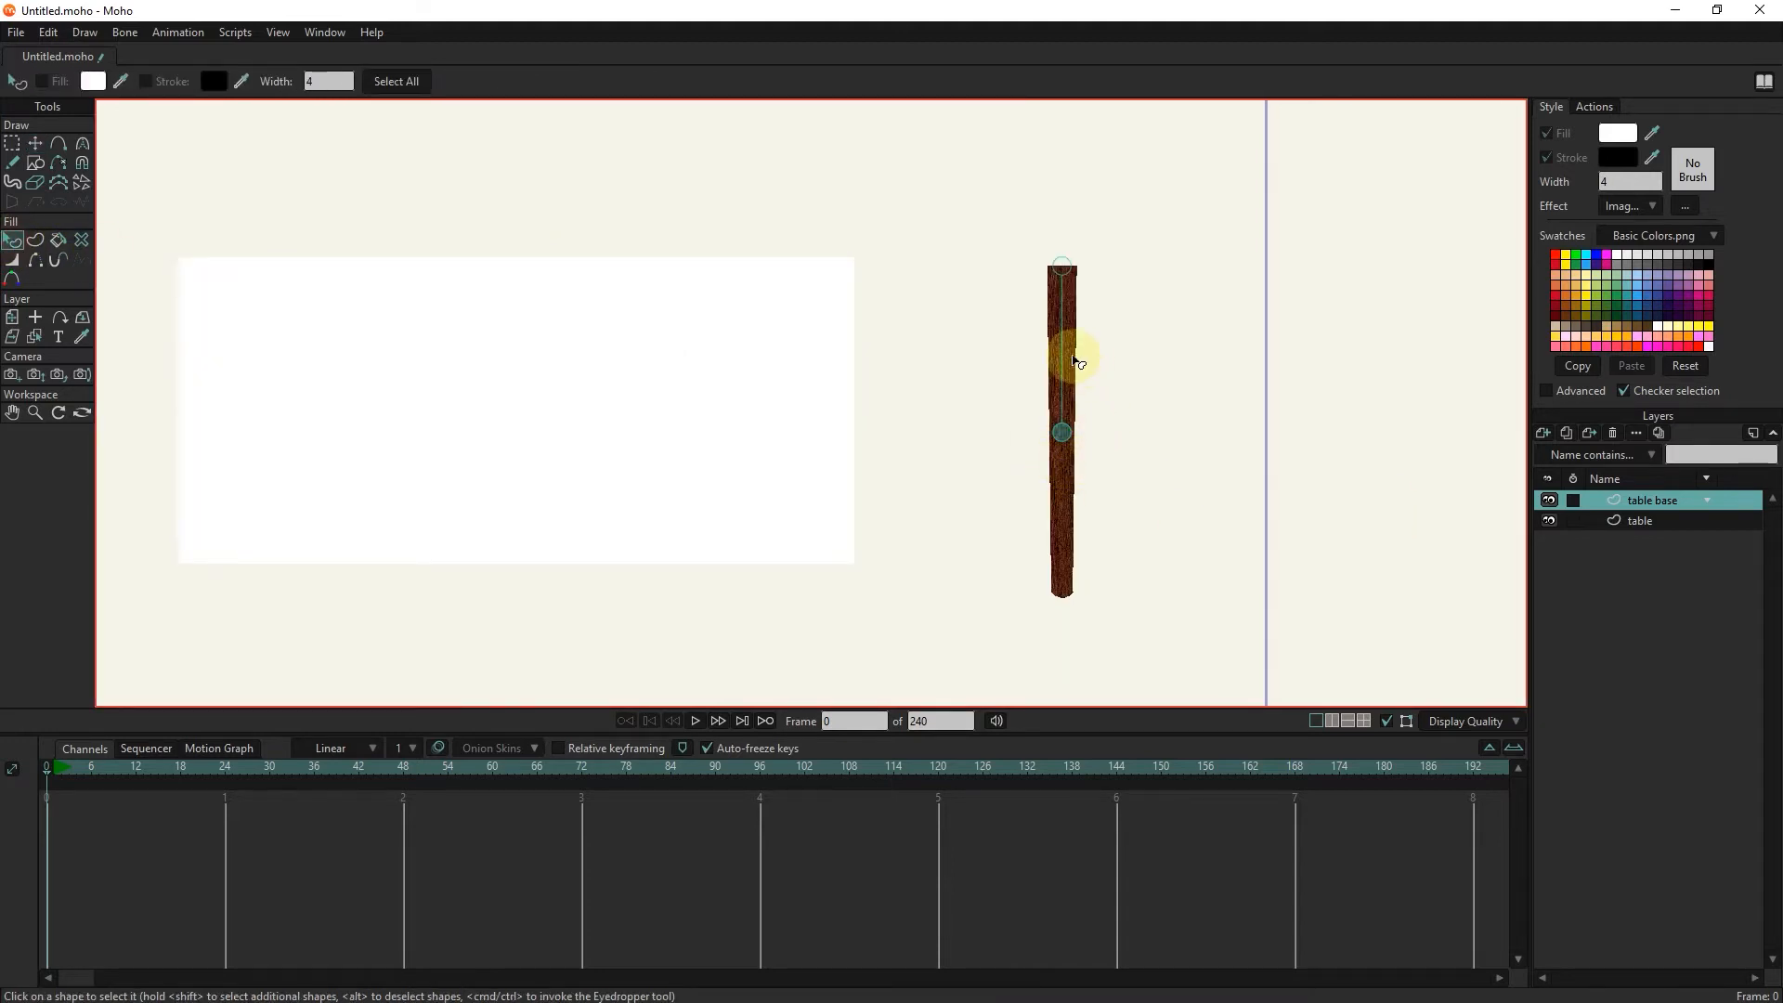
pyautogui.moveTo(1063, 497)
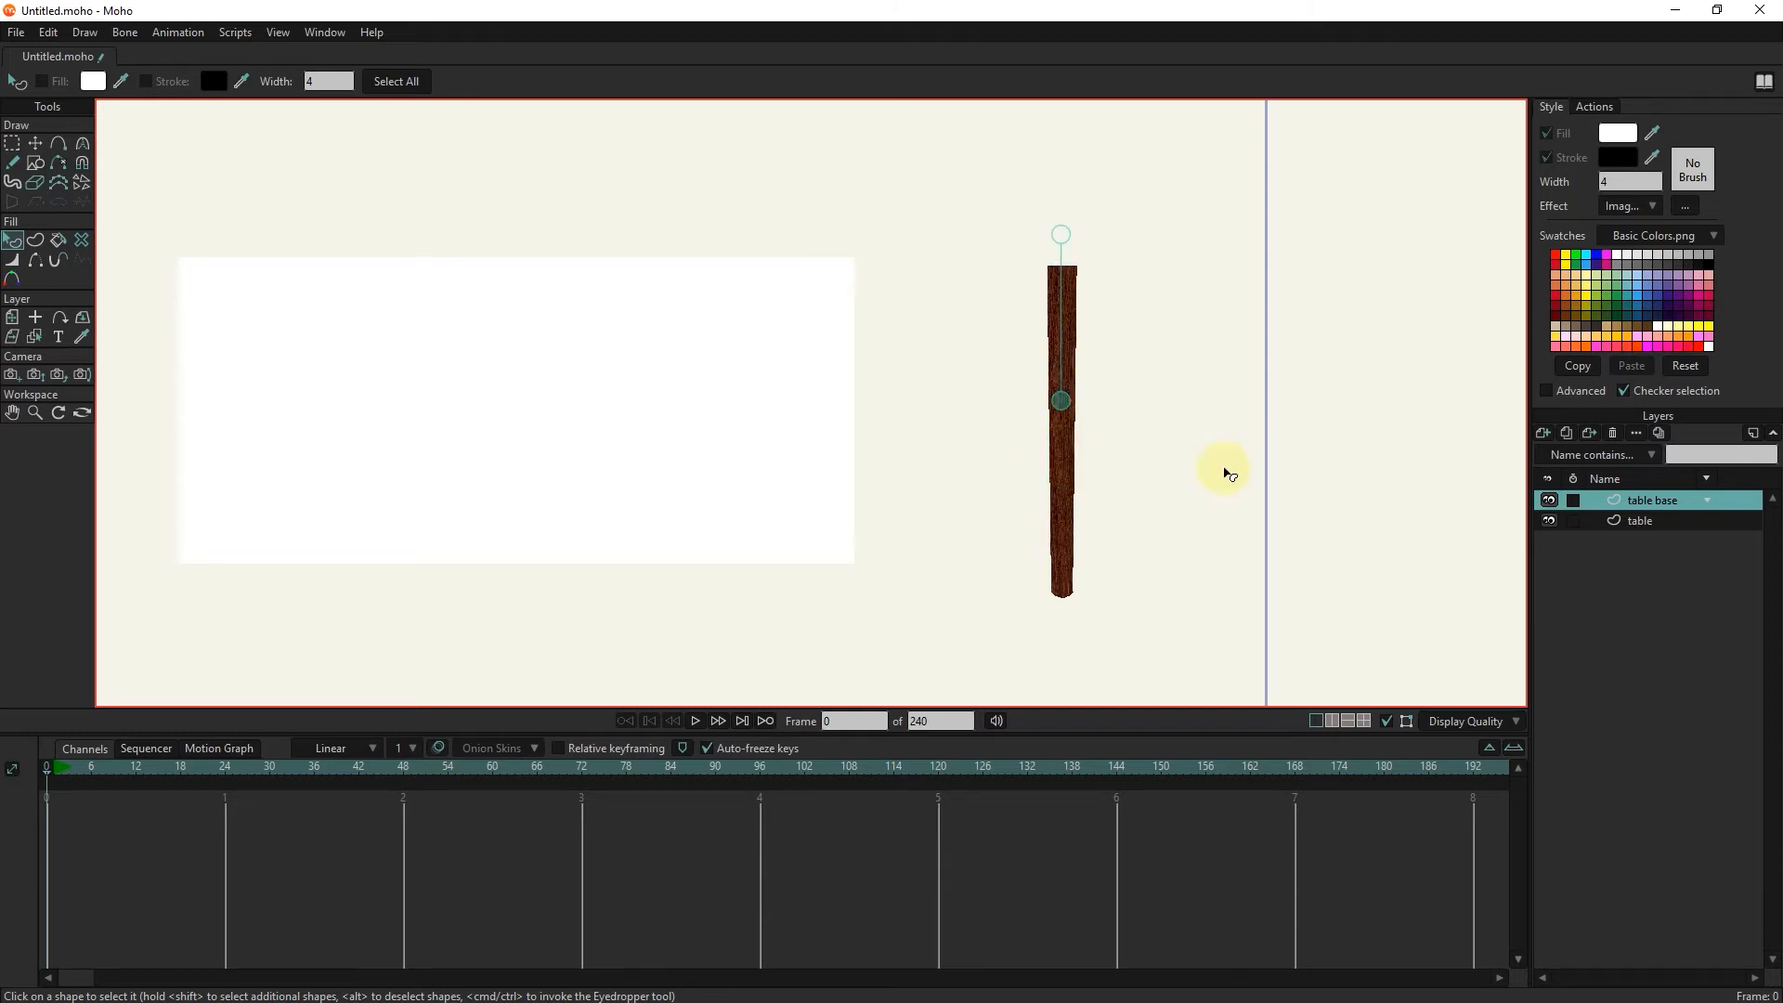
# Open the table base layer settings and its 3D Conversion choices.
pyautogui.doubleClick(1657, 500)
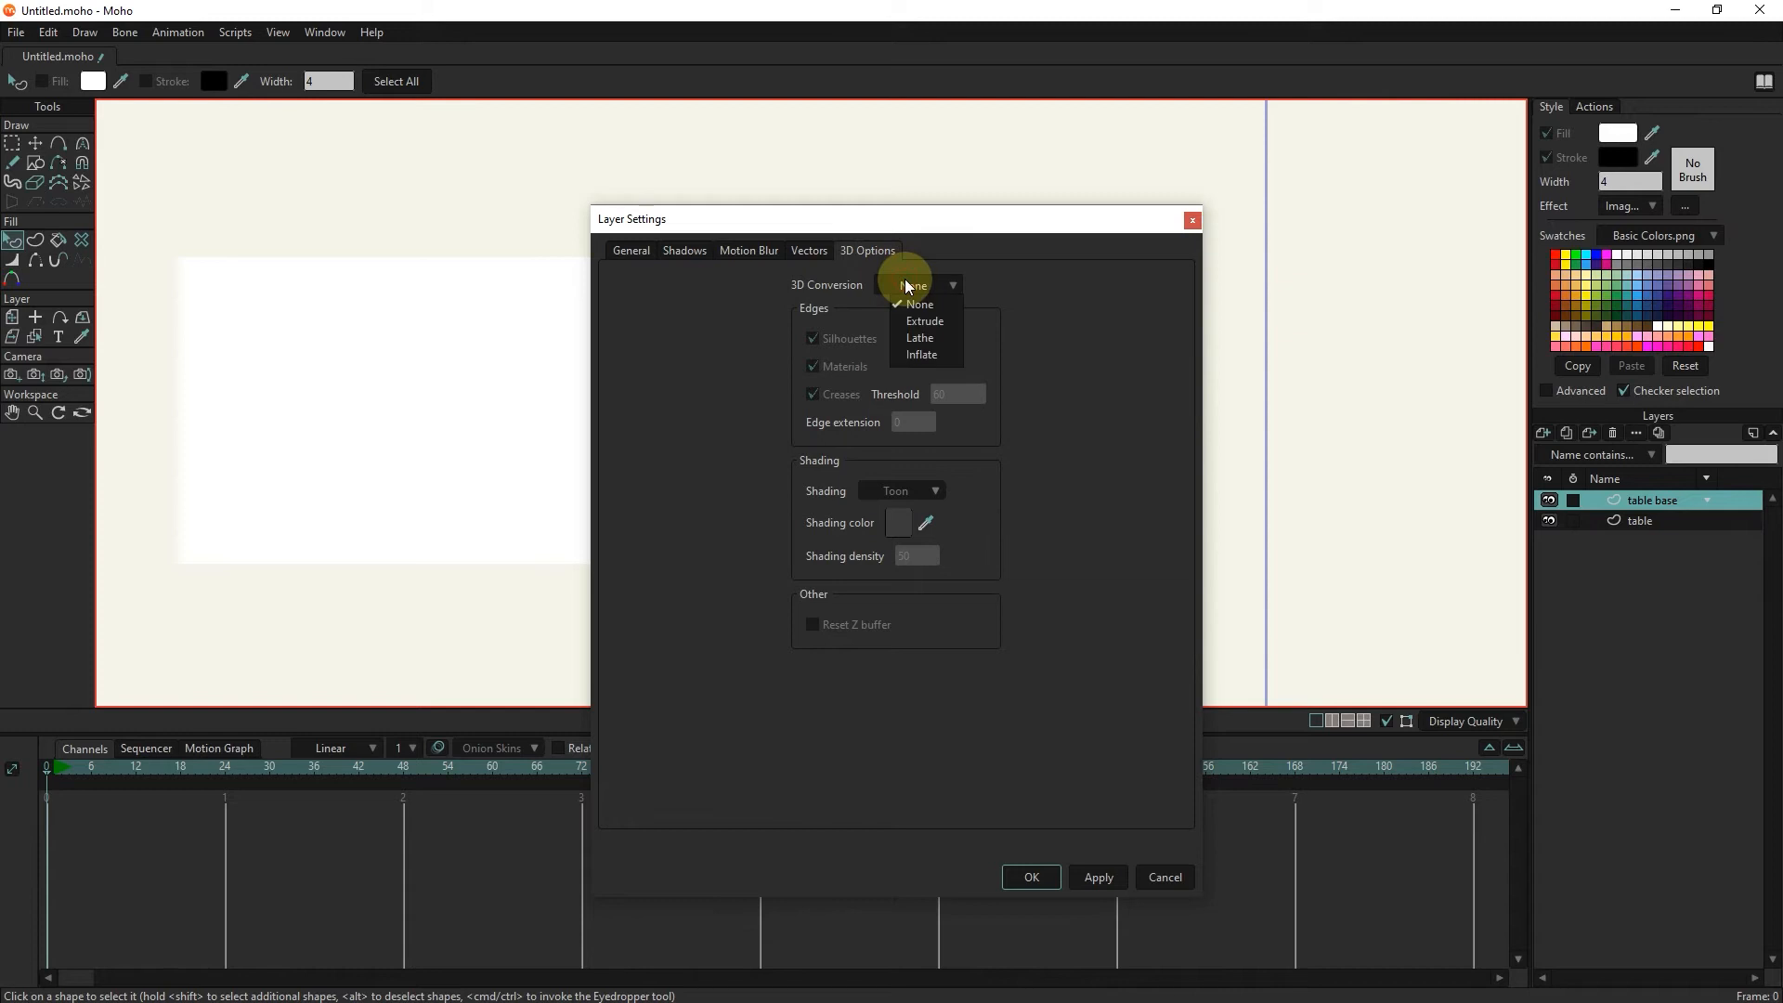
pyautogui.click(924, 320)
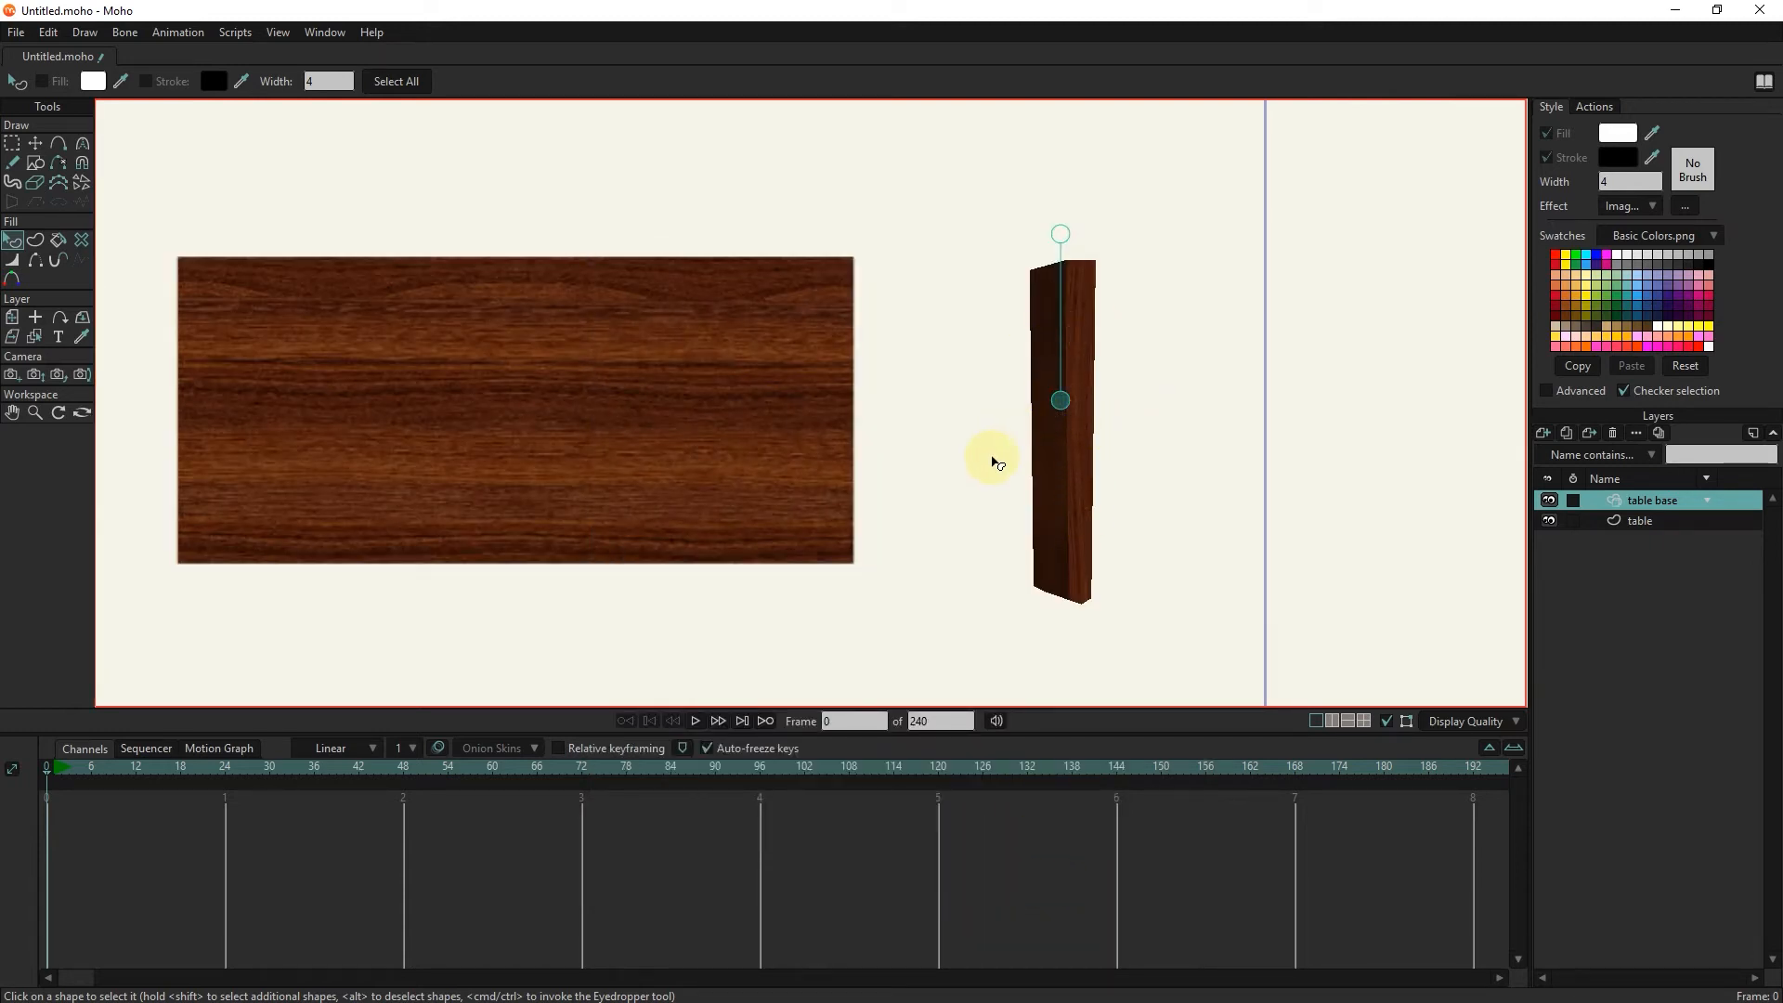
pyautogui.moveTo(968, 496)
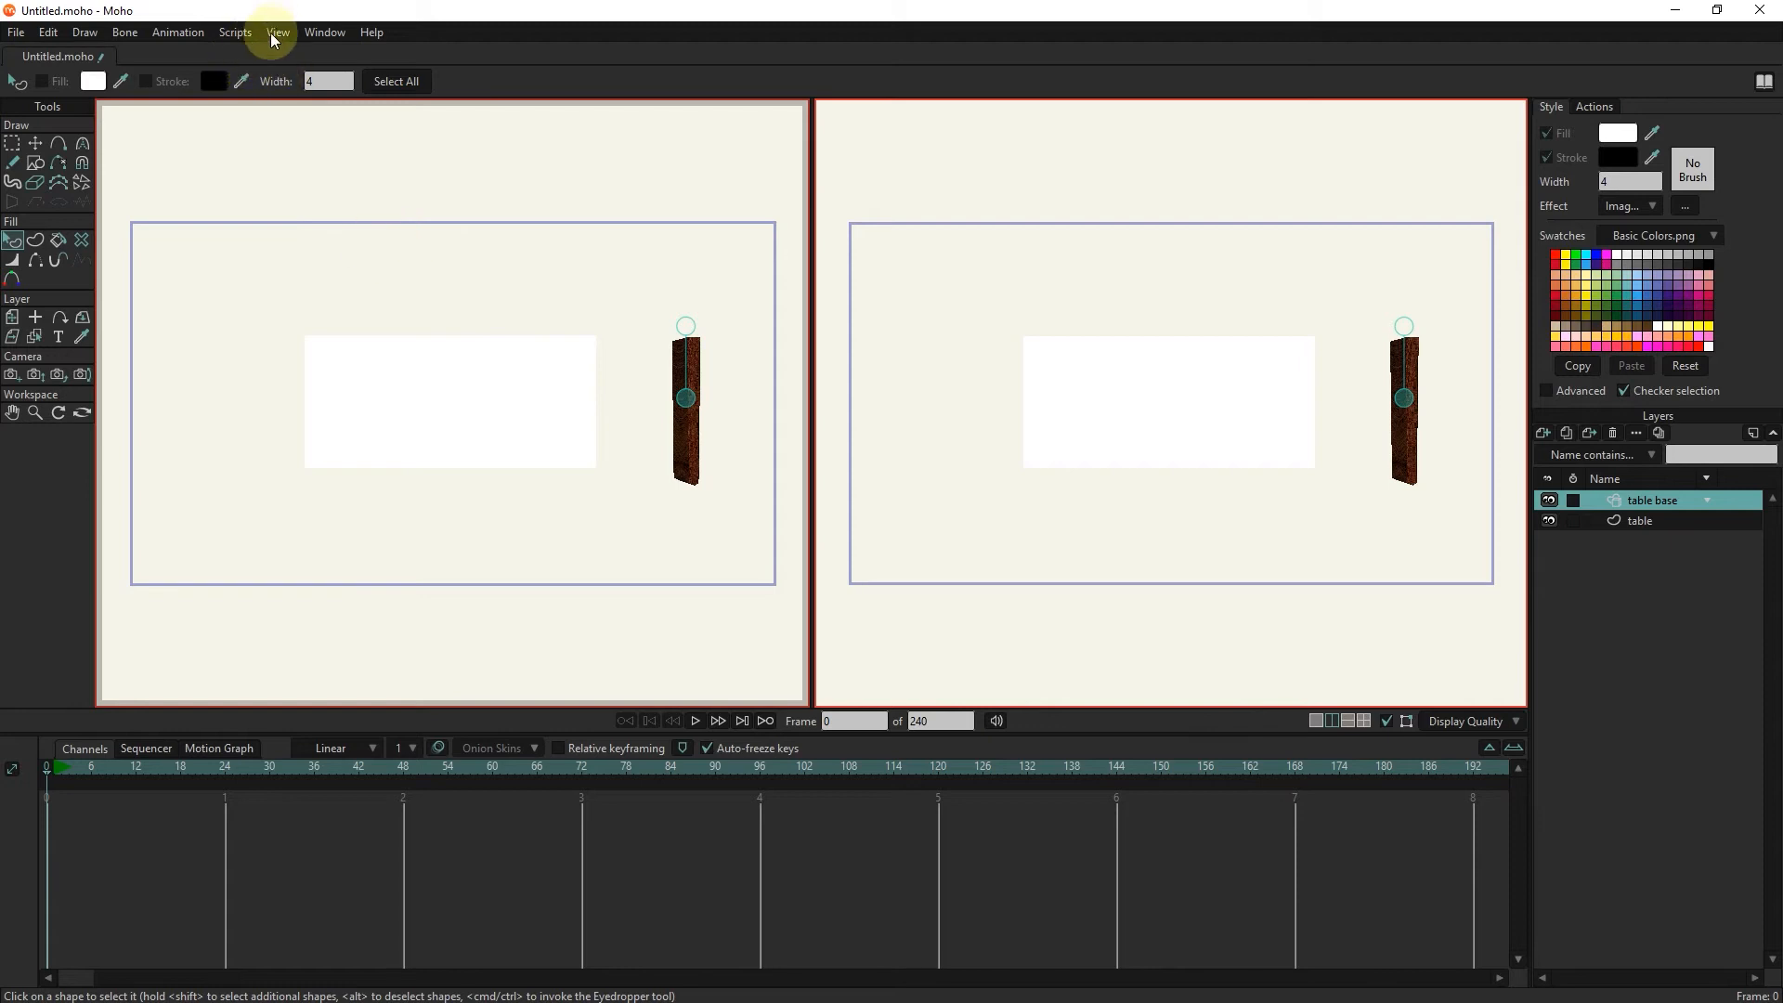
# Set the left pane to Top view and select the table layer.
pyautogui.click(279, 31)
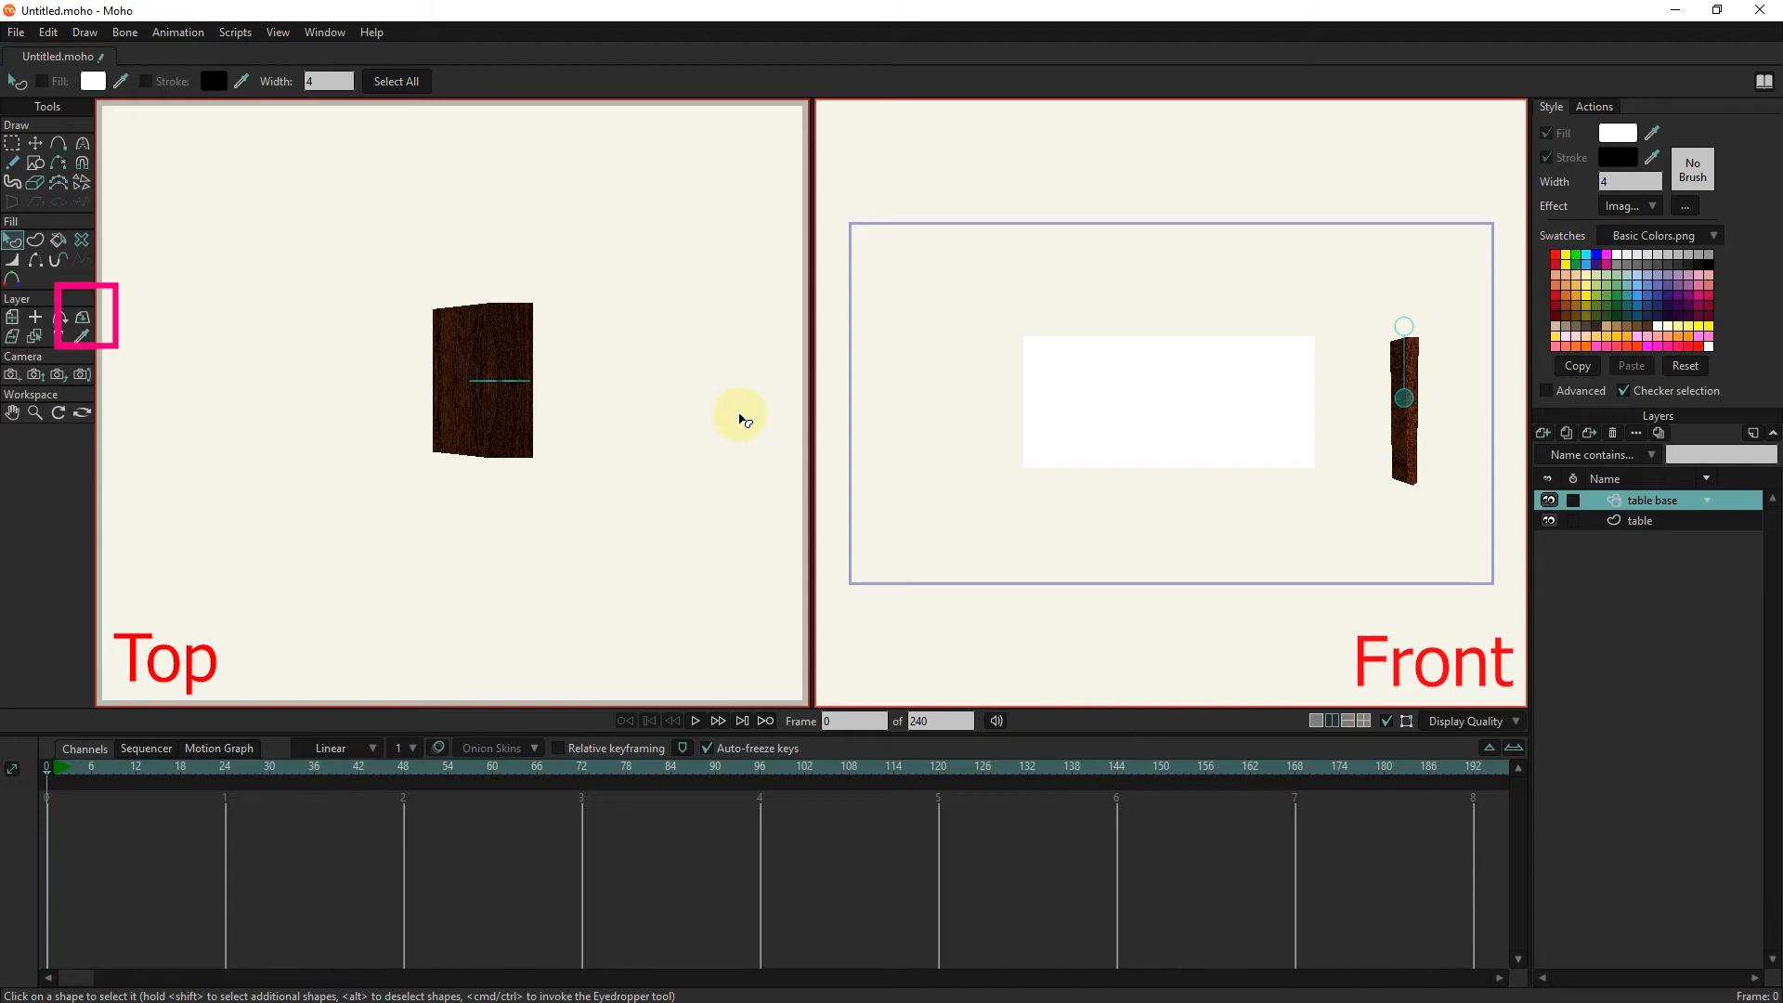
pyautogui.click(1639, 520)
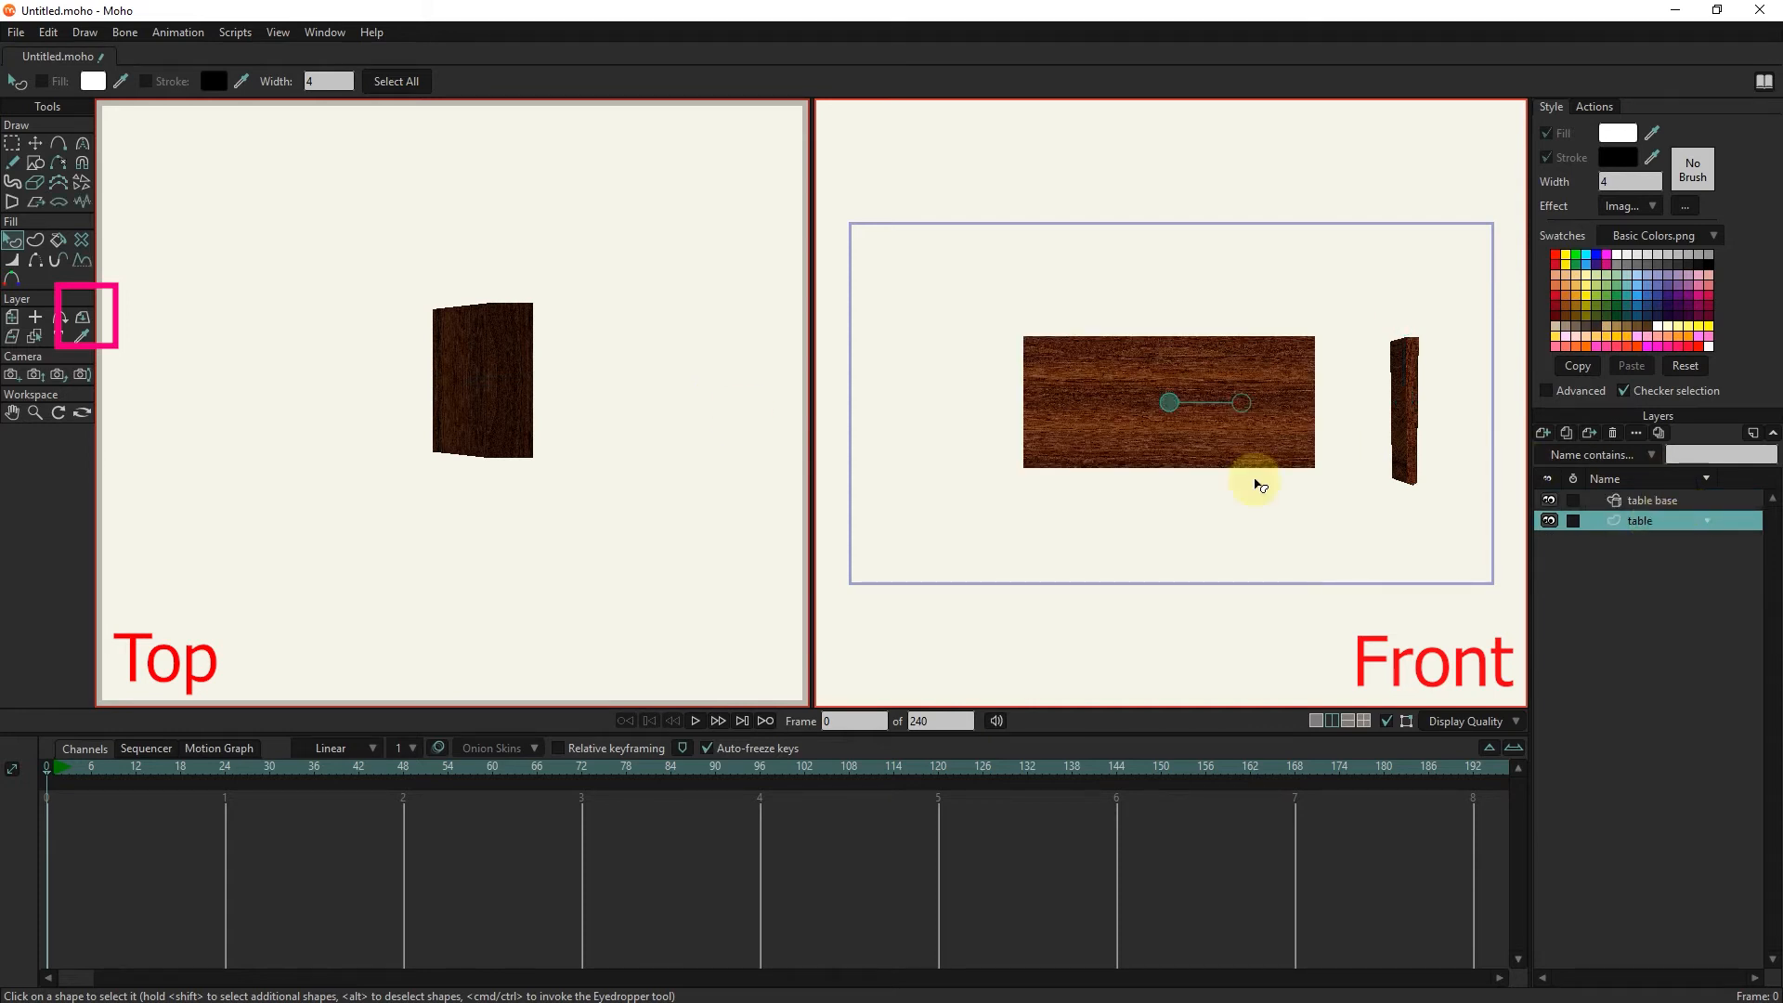
# Rotate the table layer -90 degrees on the X axis.
pyautogui.click(83, 318)
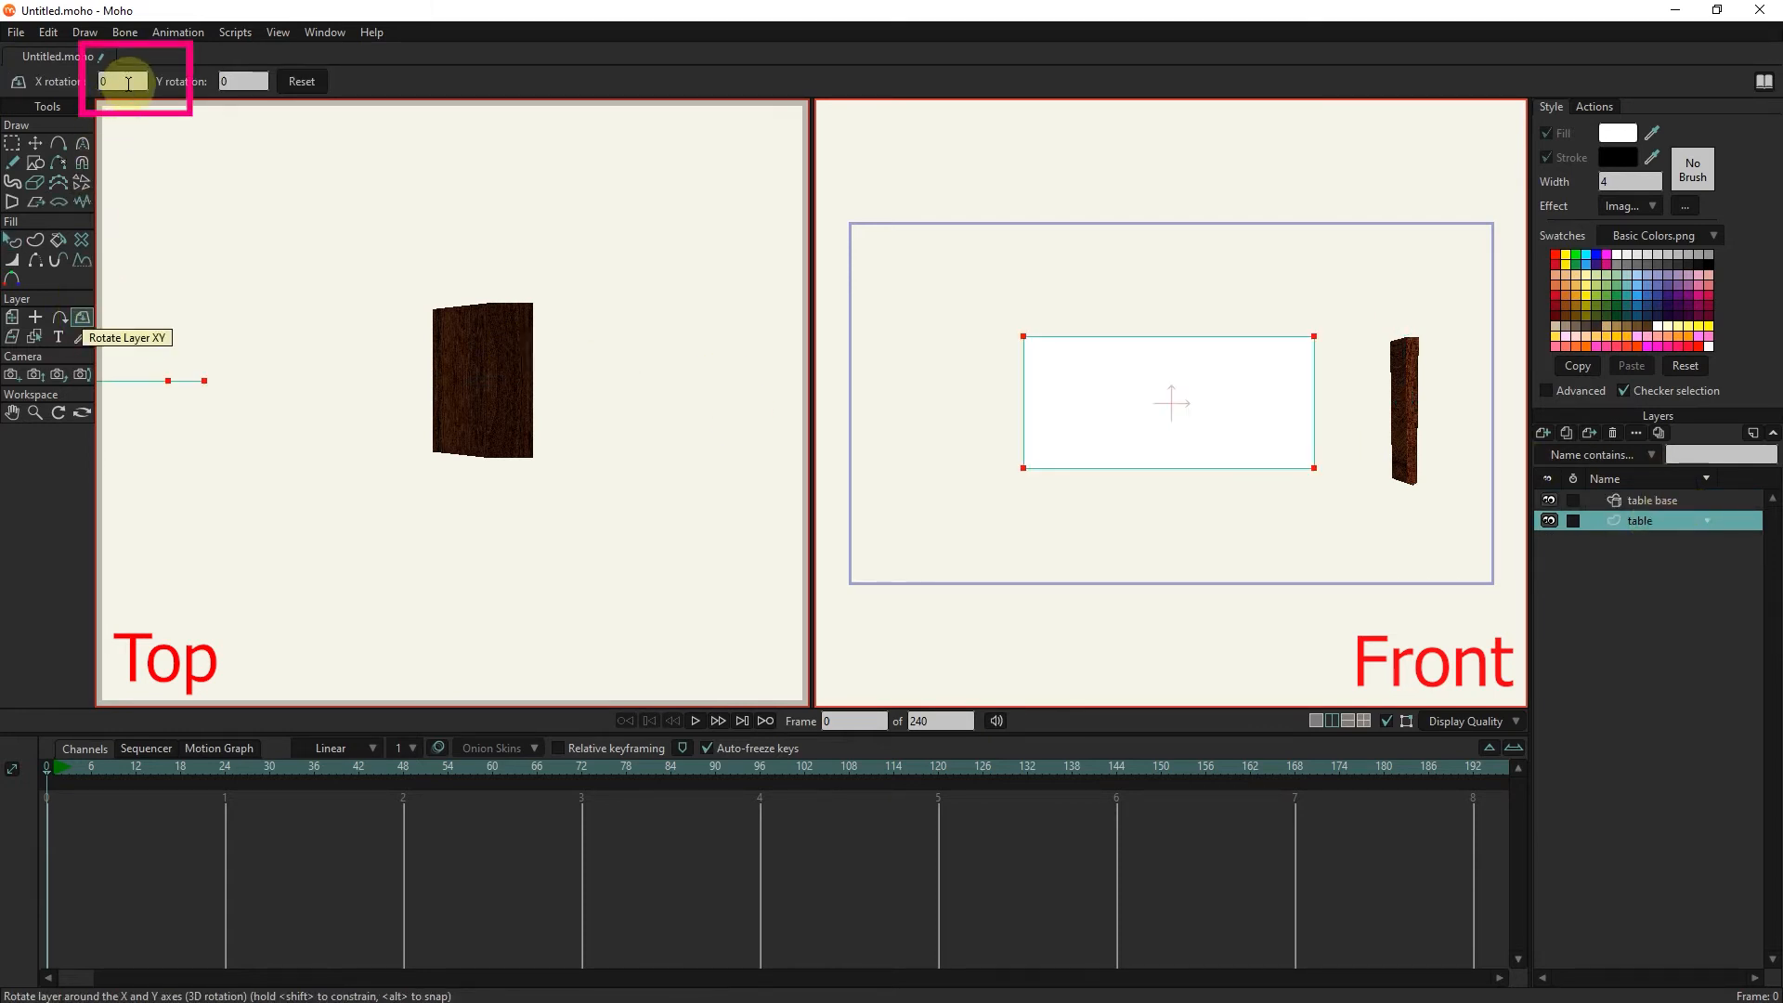
pyautogui.click(121, 81)
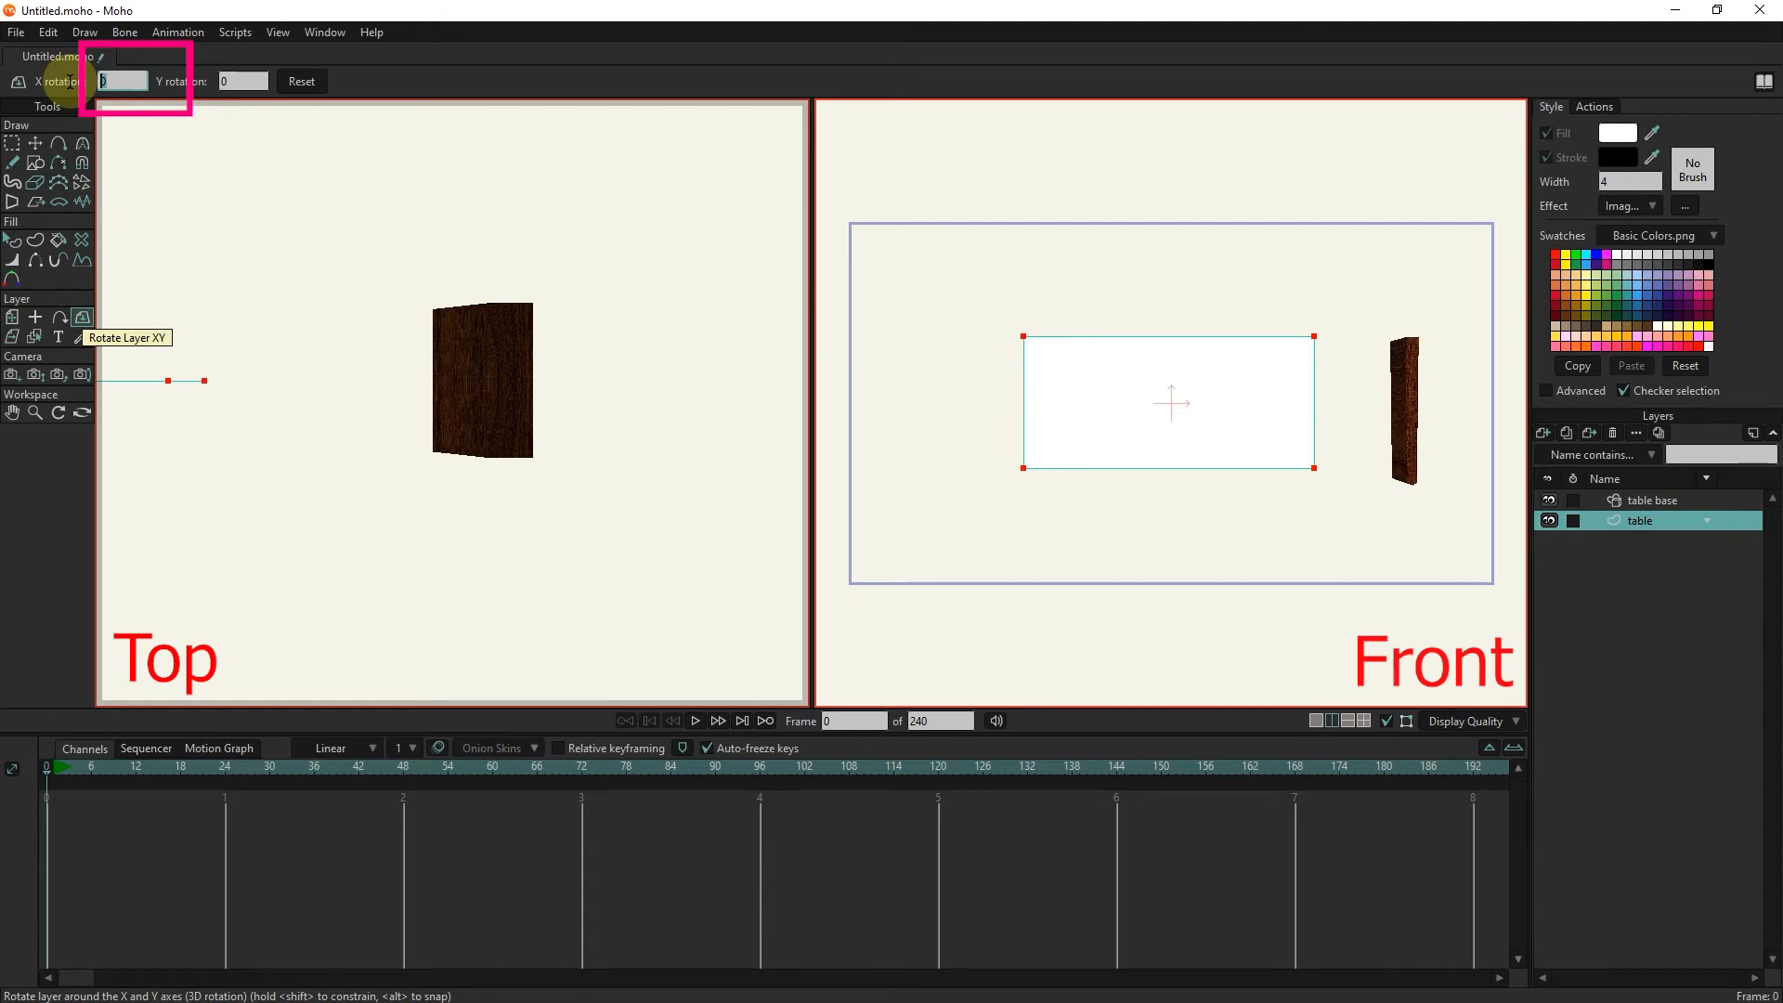
pyautogui.write('-90')
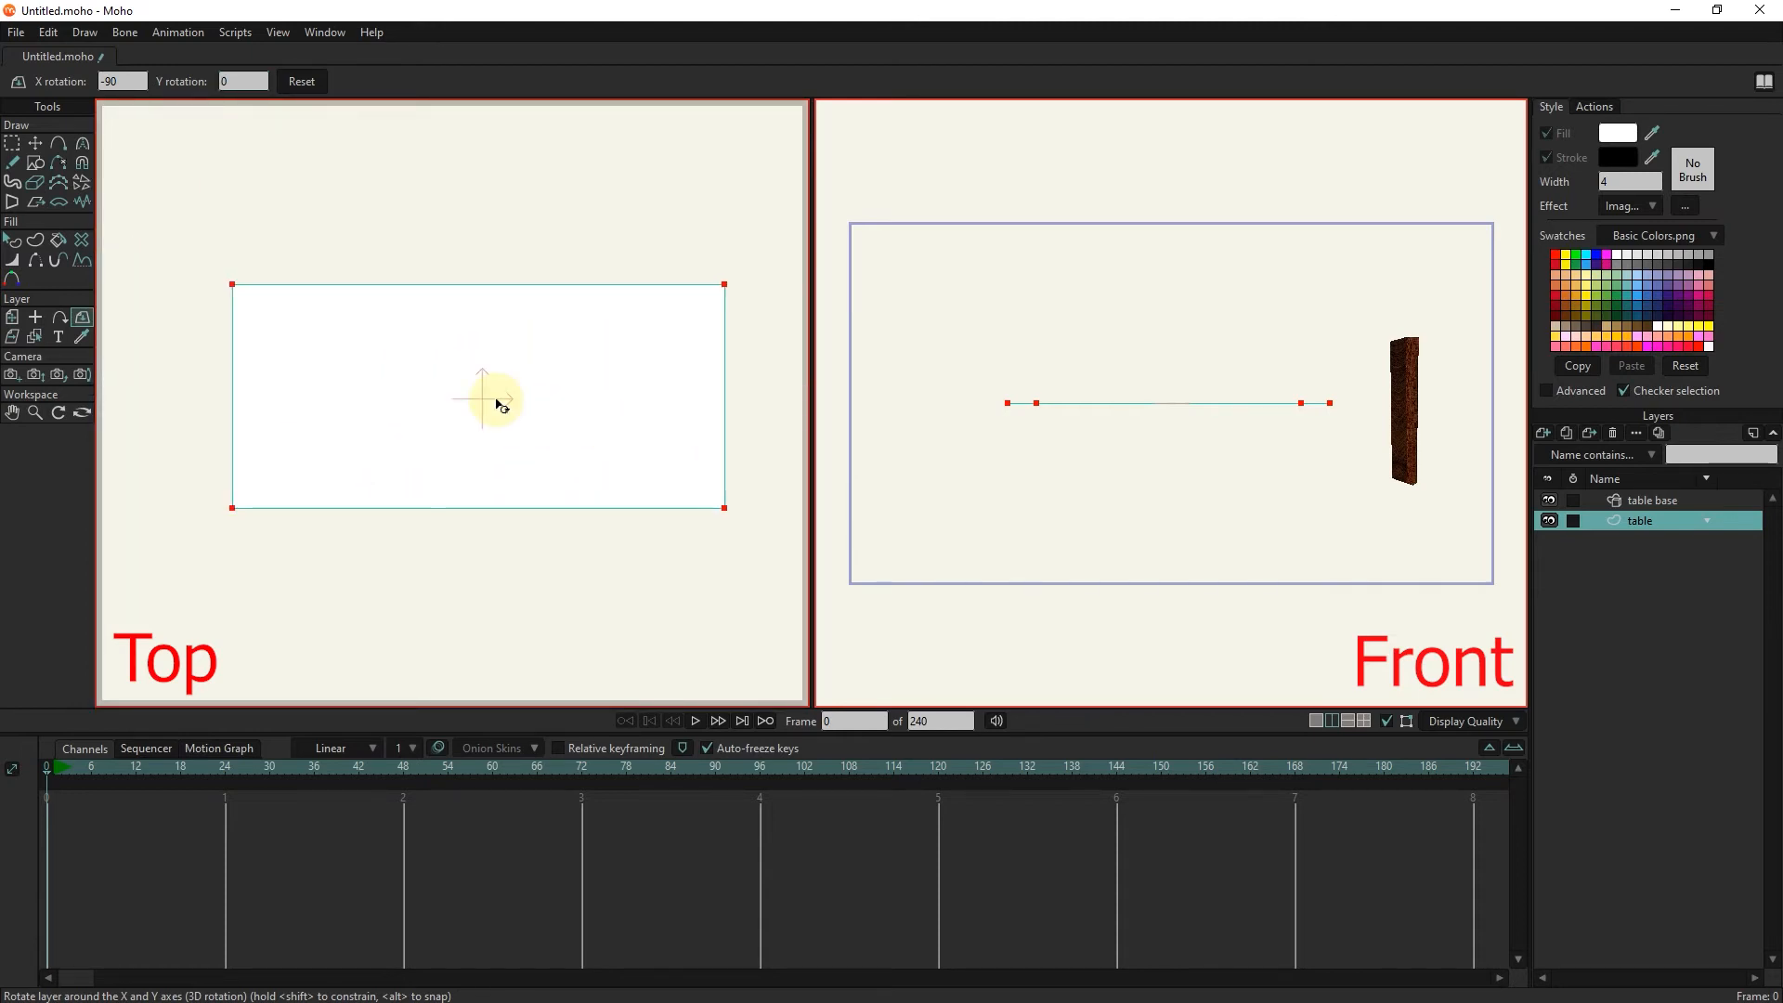
# Set the table layer's 3D Conversion to Extrude in Layer Settings and confirm.
pyautogui.doubleClick(1640, 520)
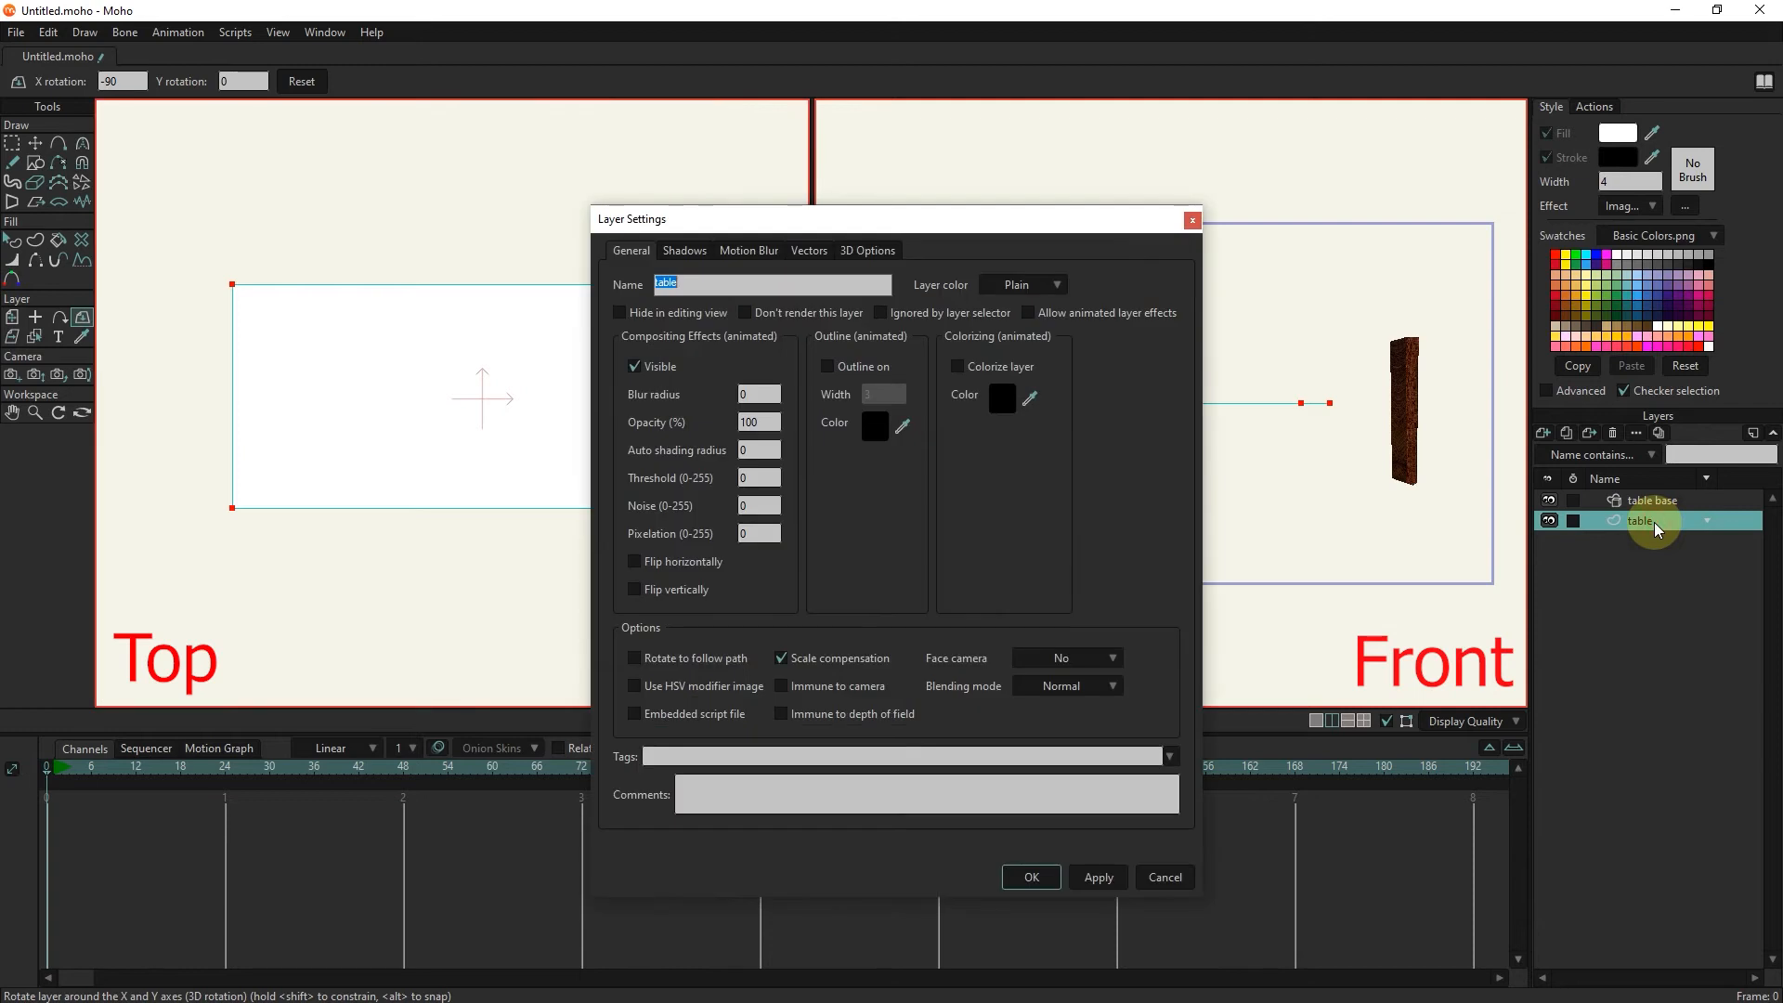
pyautogui.click(868, 250)
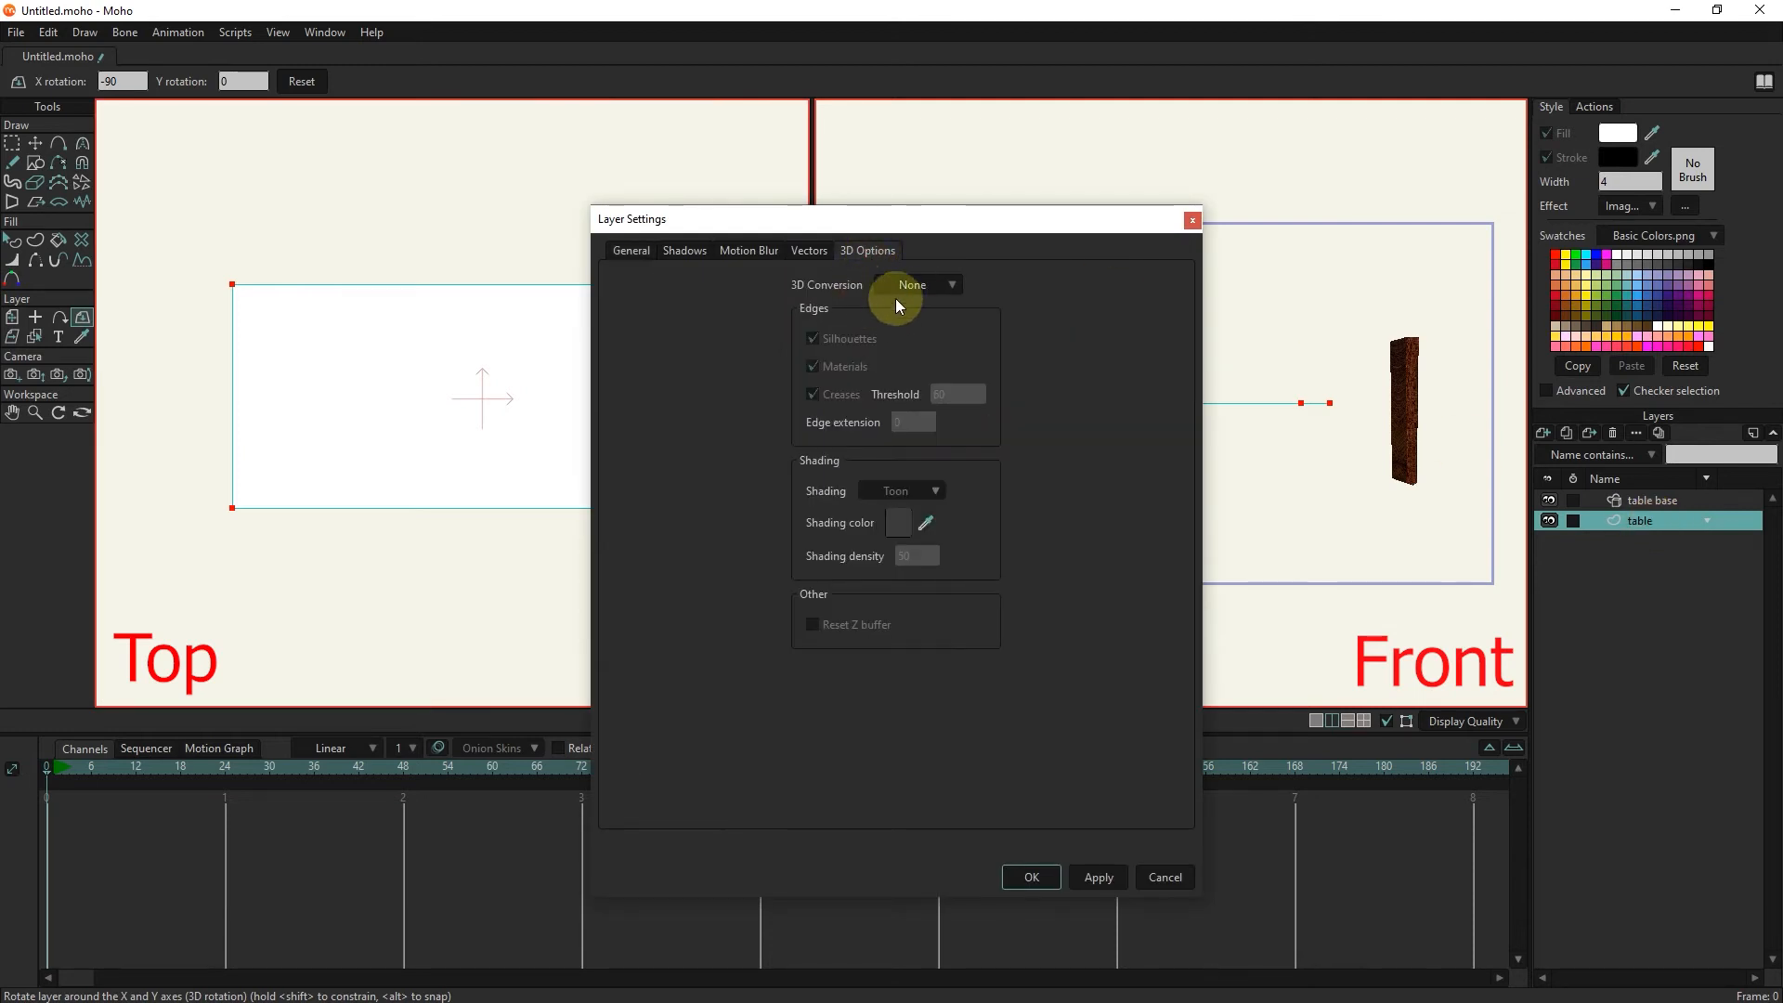
pyautogui.click(918, 284)
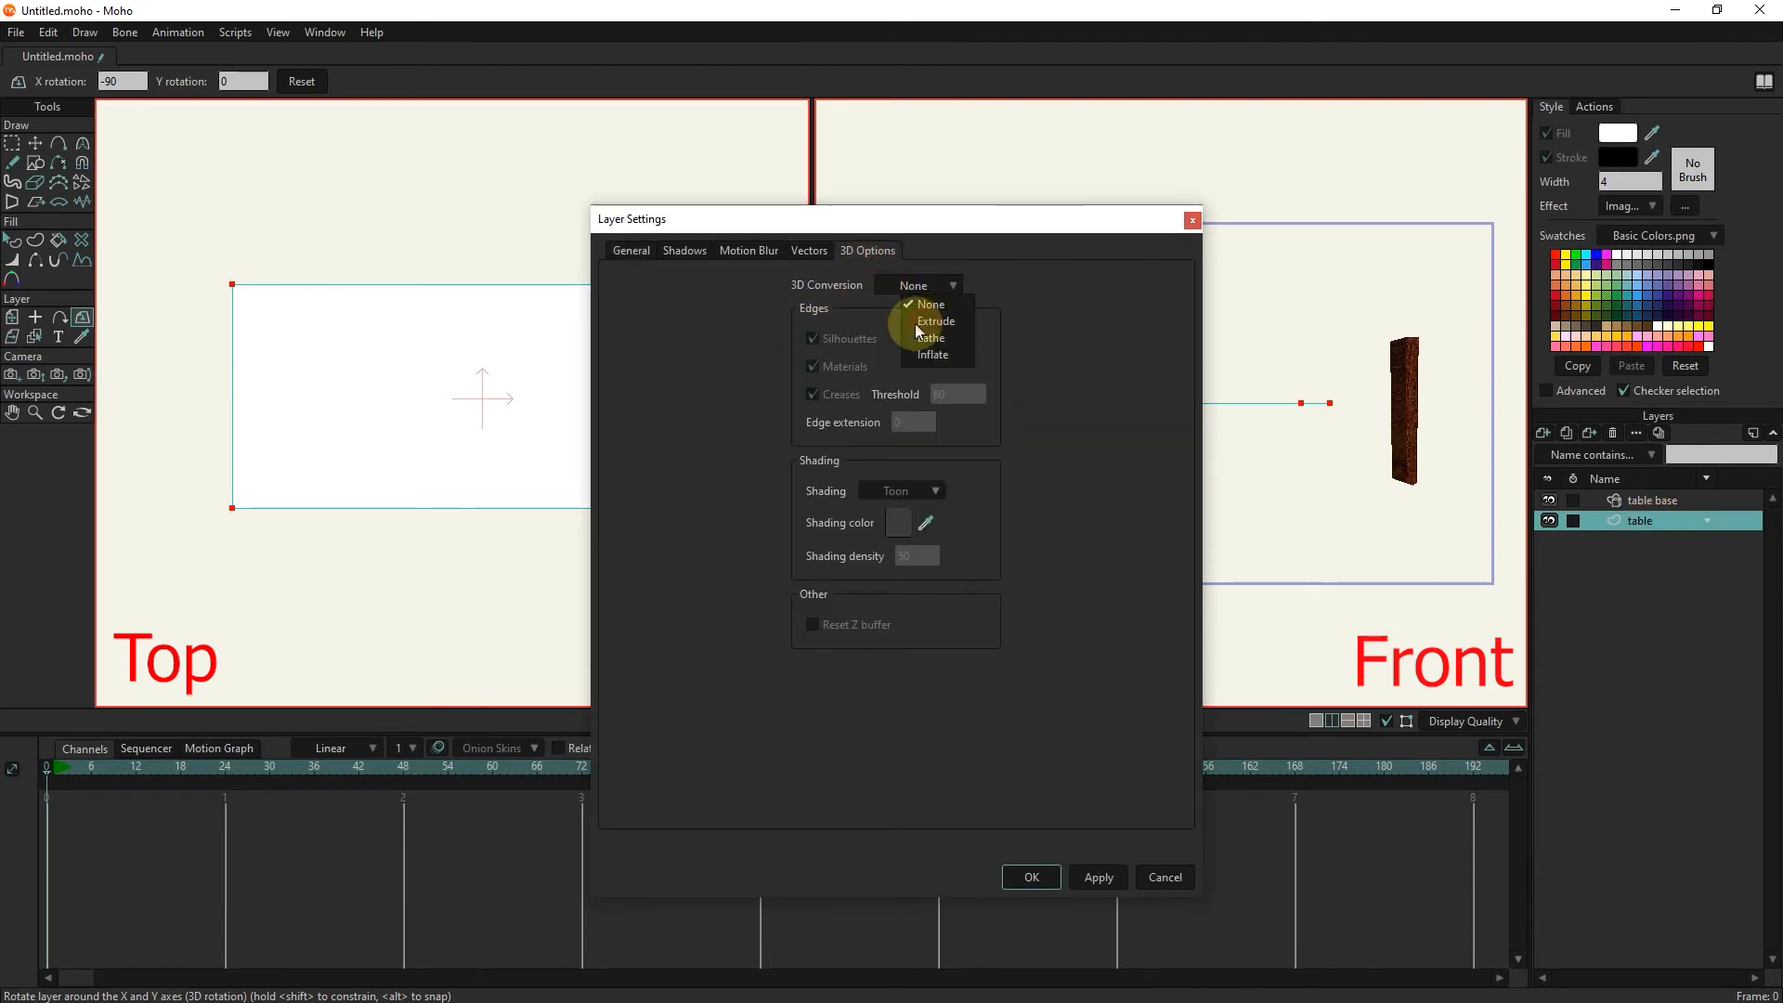
pyautogui.click(935, 320)
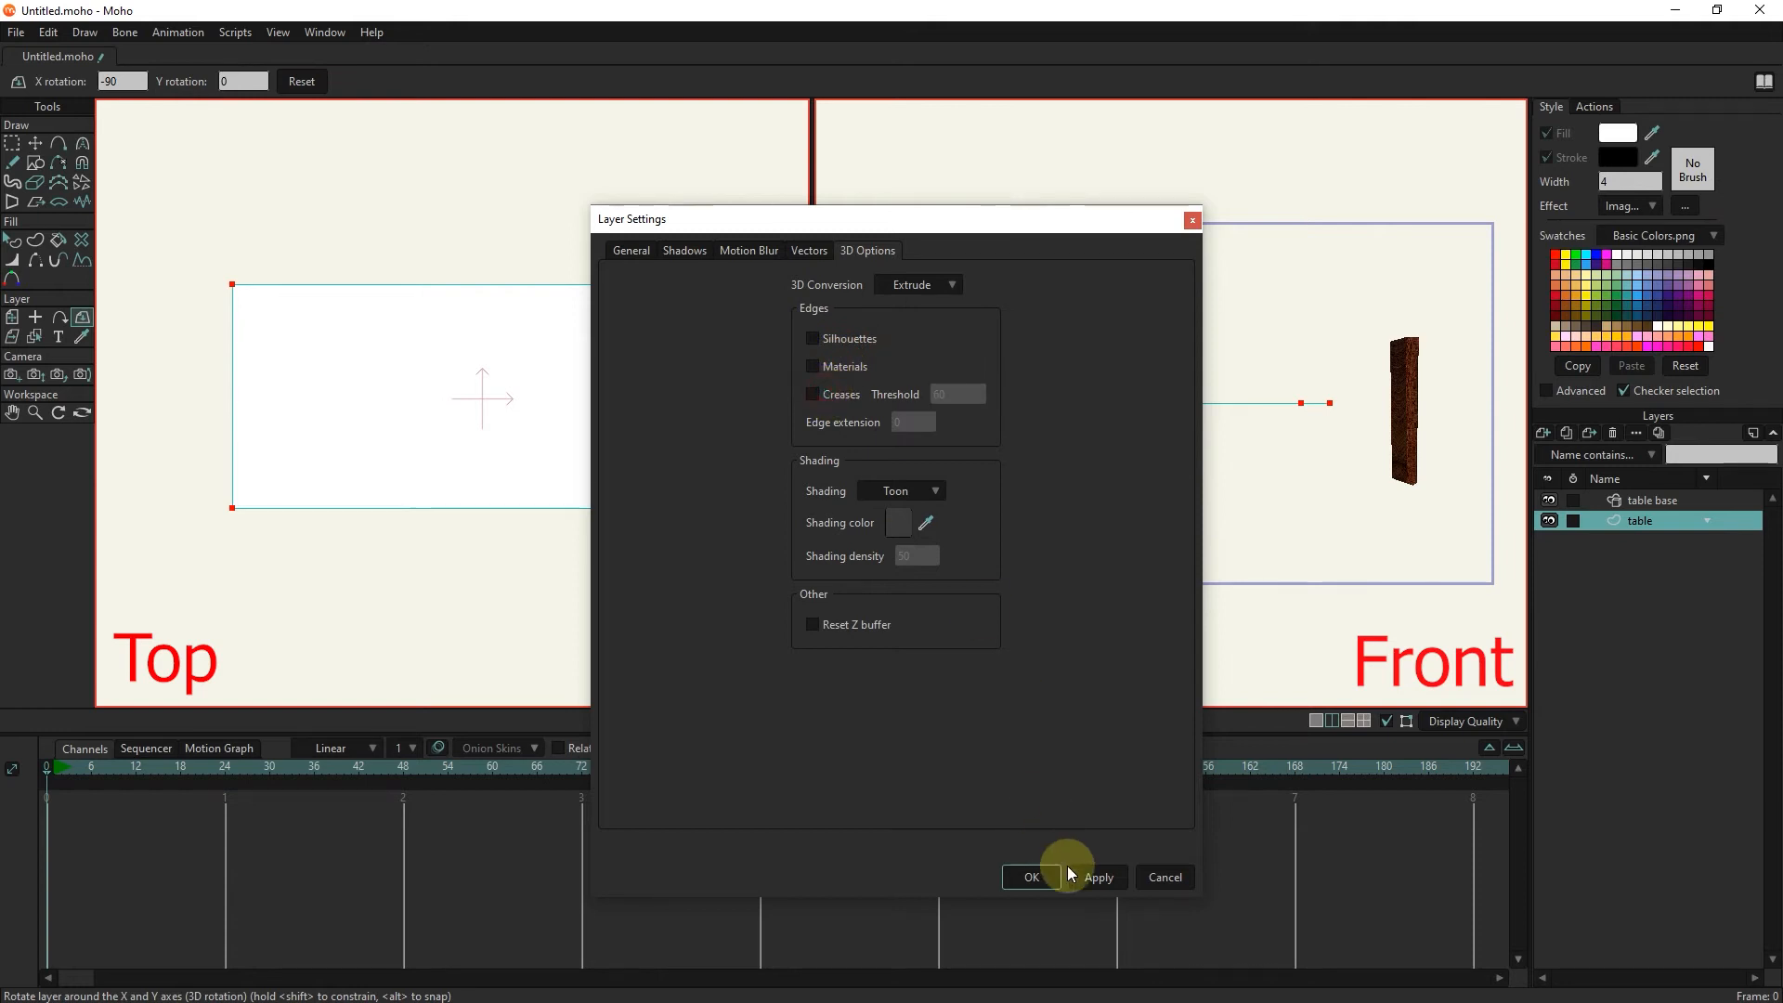
pyautogui.click(1029, 876)
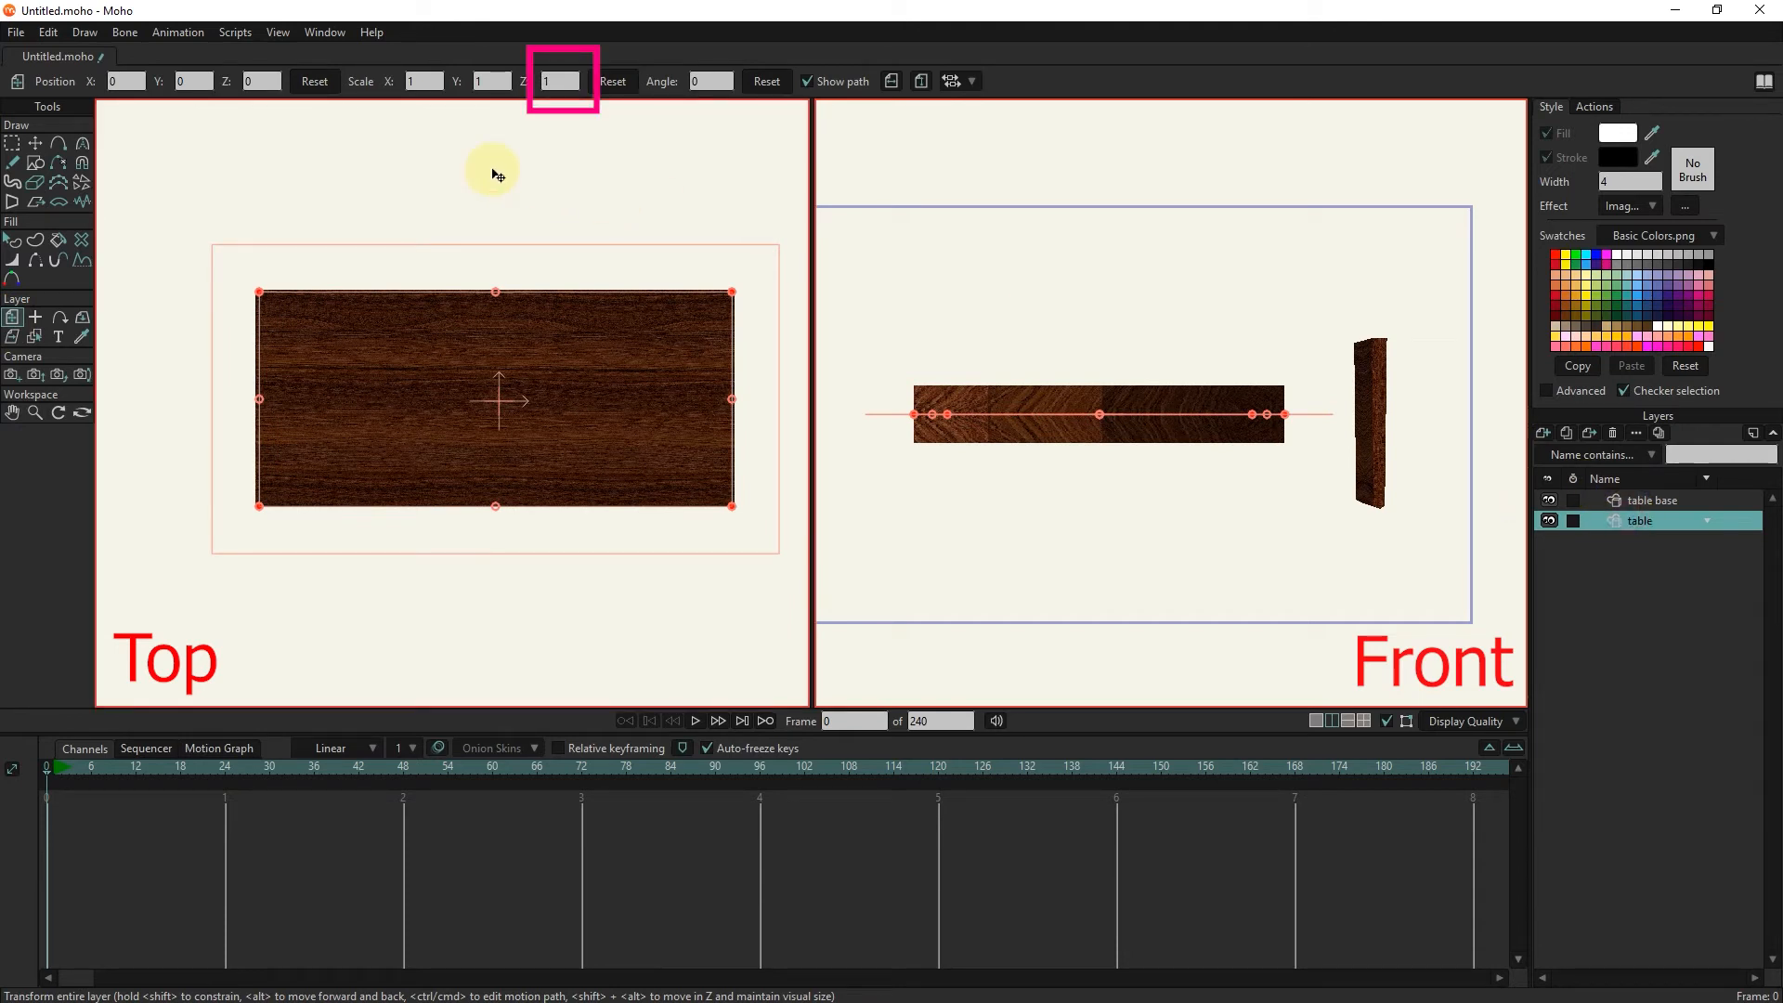
# Set the tabletop layer's Scale Z to 0.50 to halve its thickness.
pyautogui.click(559, 81)
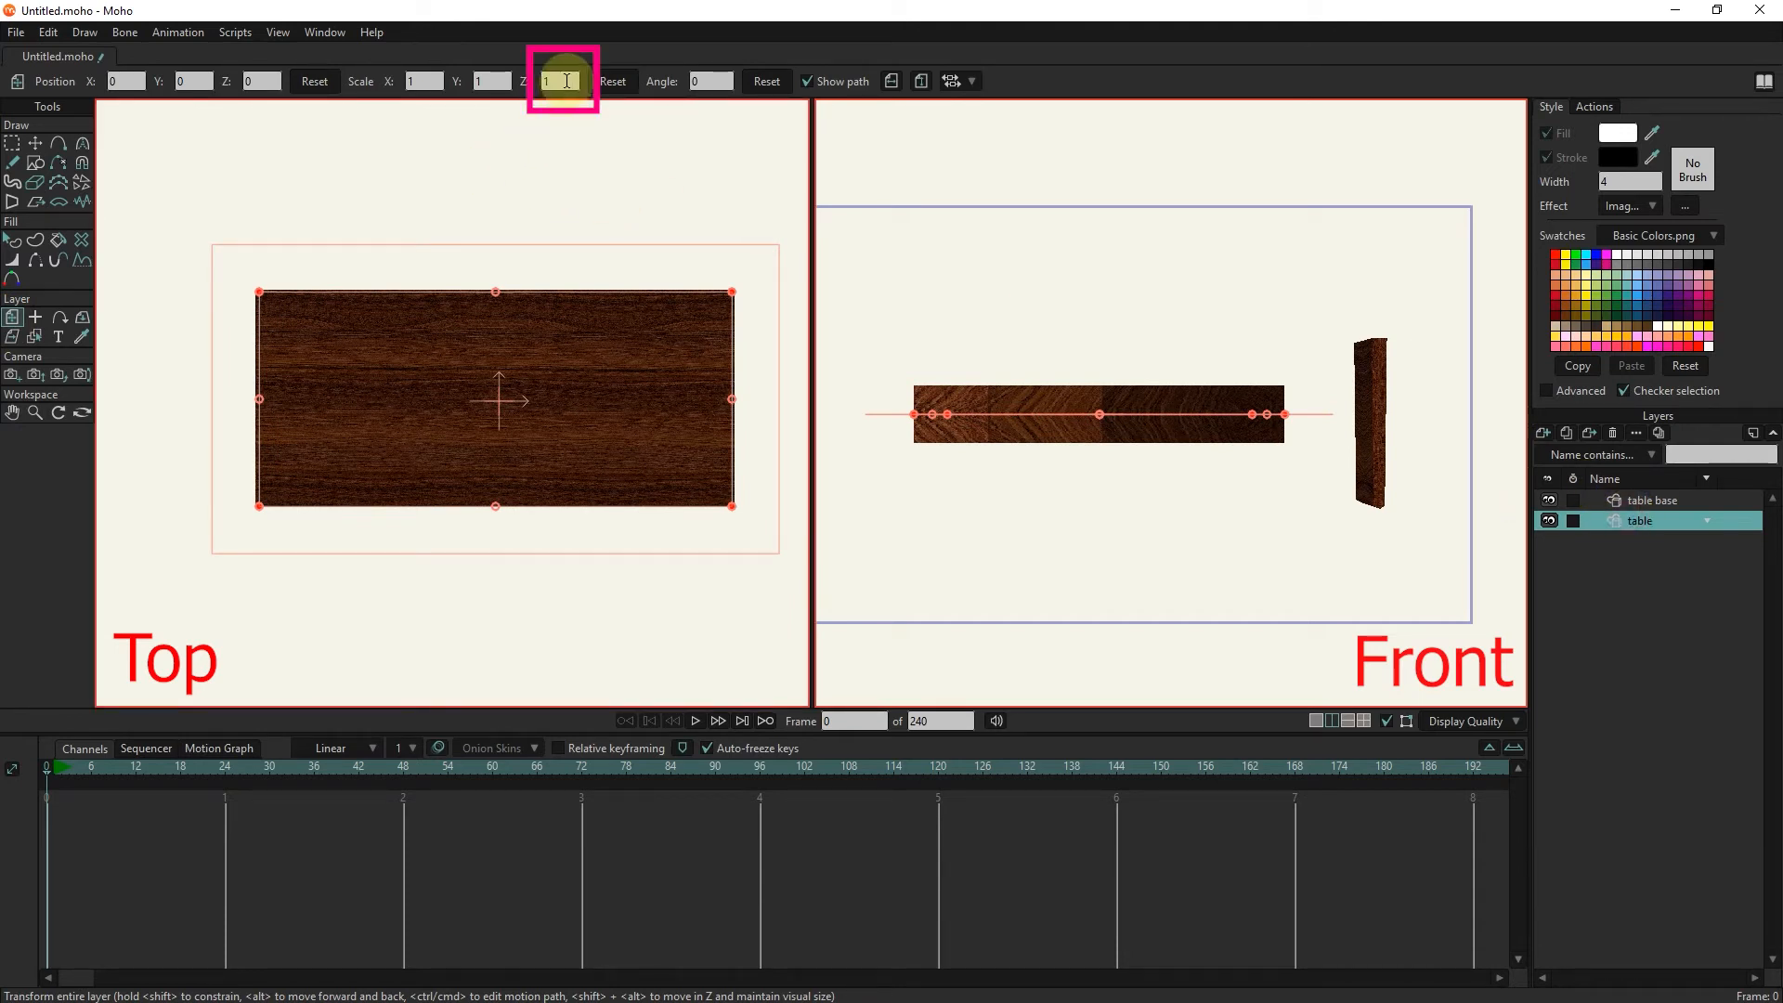
pyautogui.write('0.50')
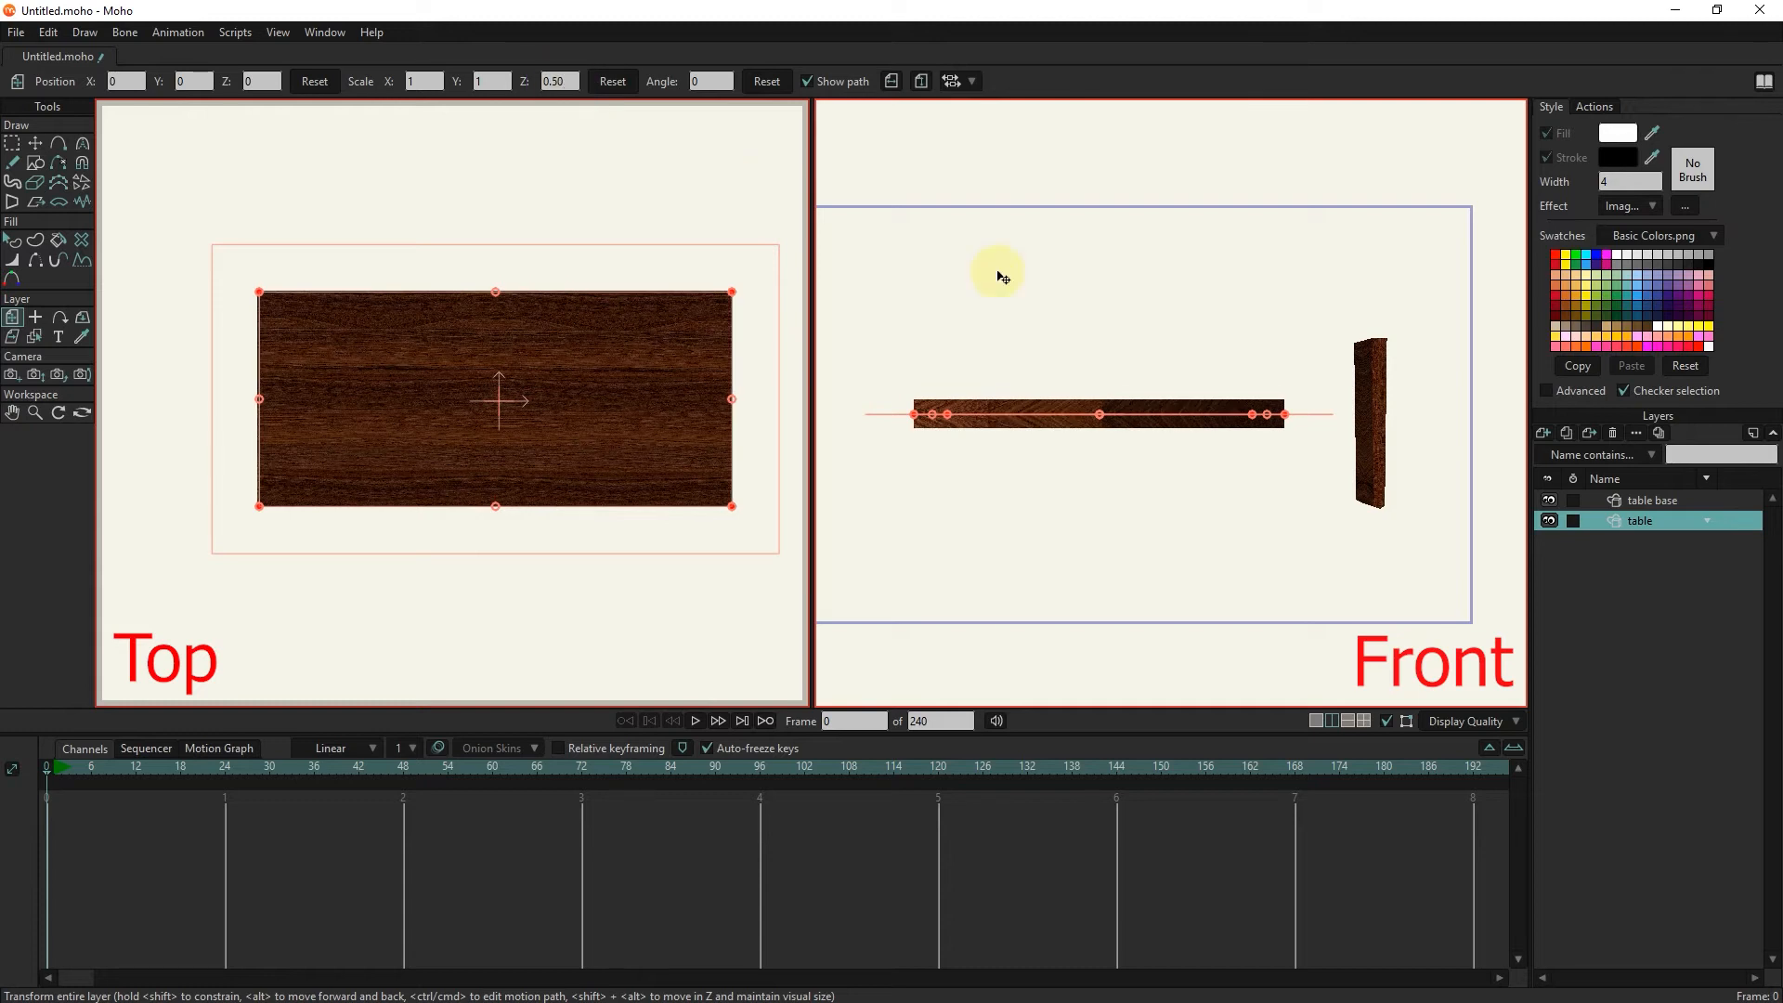
# Select the table base leg layer and set its Scale Z to 0.50.
pyautogui.click(1656, 499)
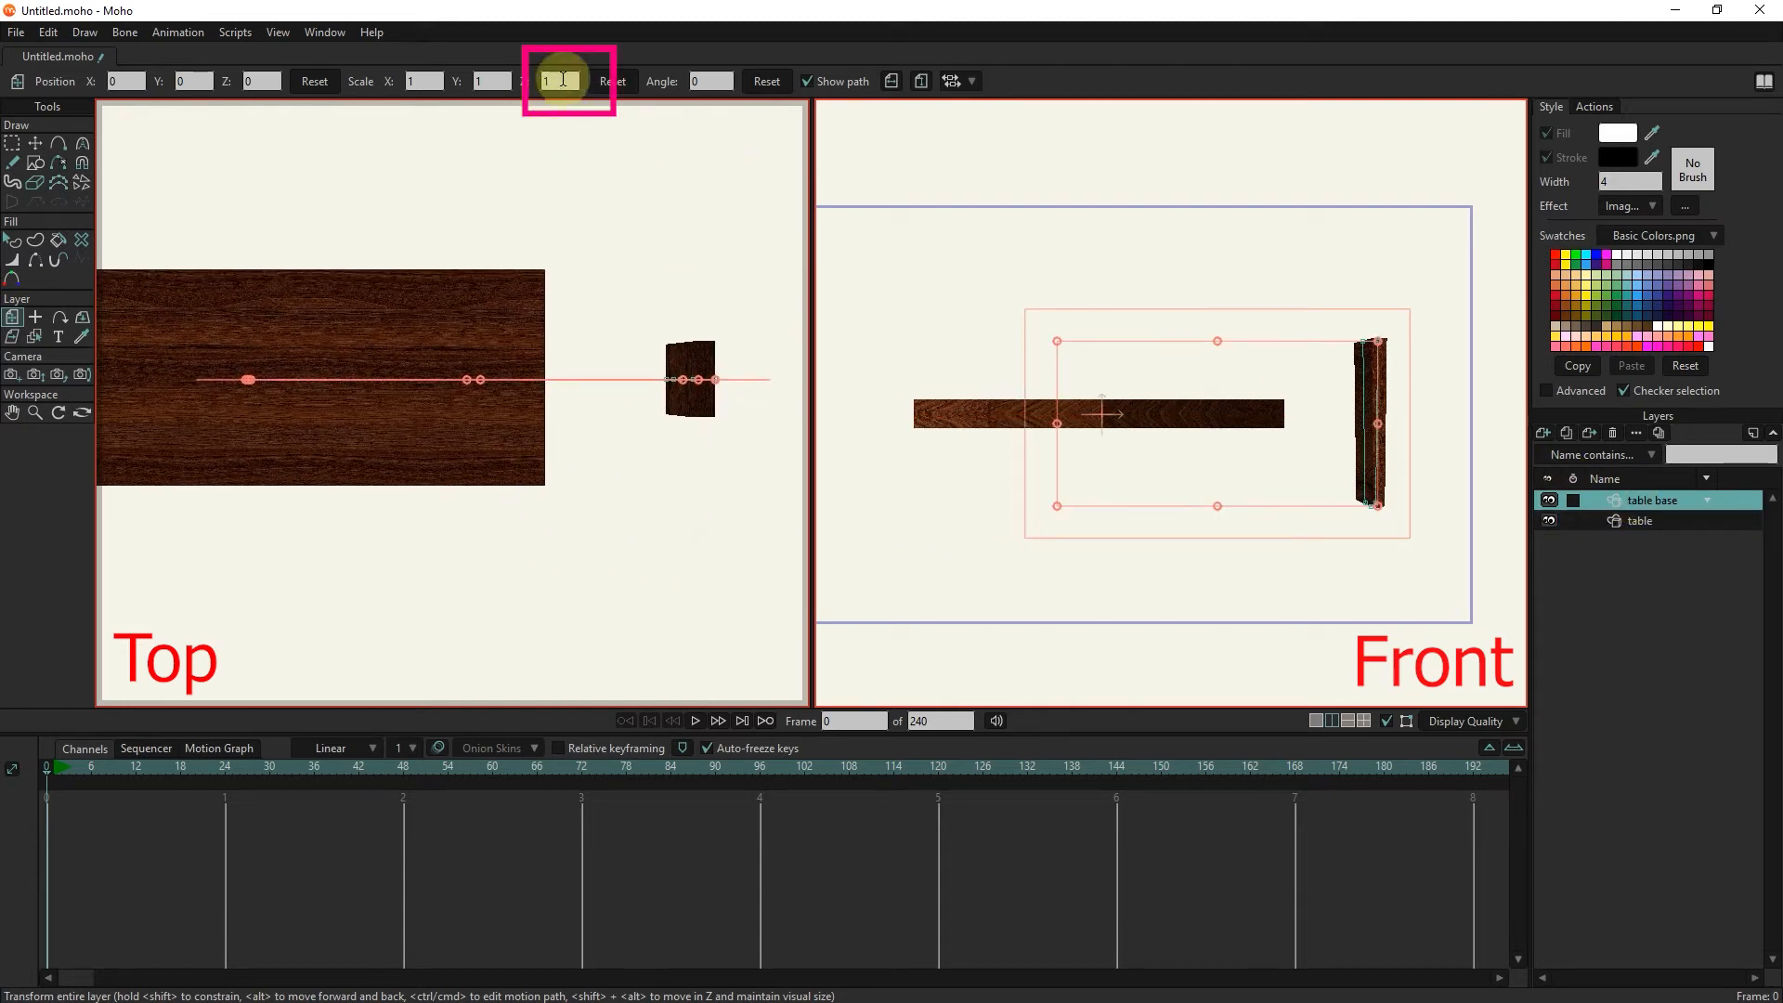
pyautogui.write('0.50')
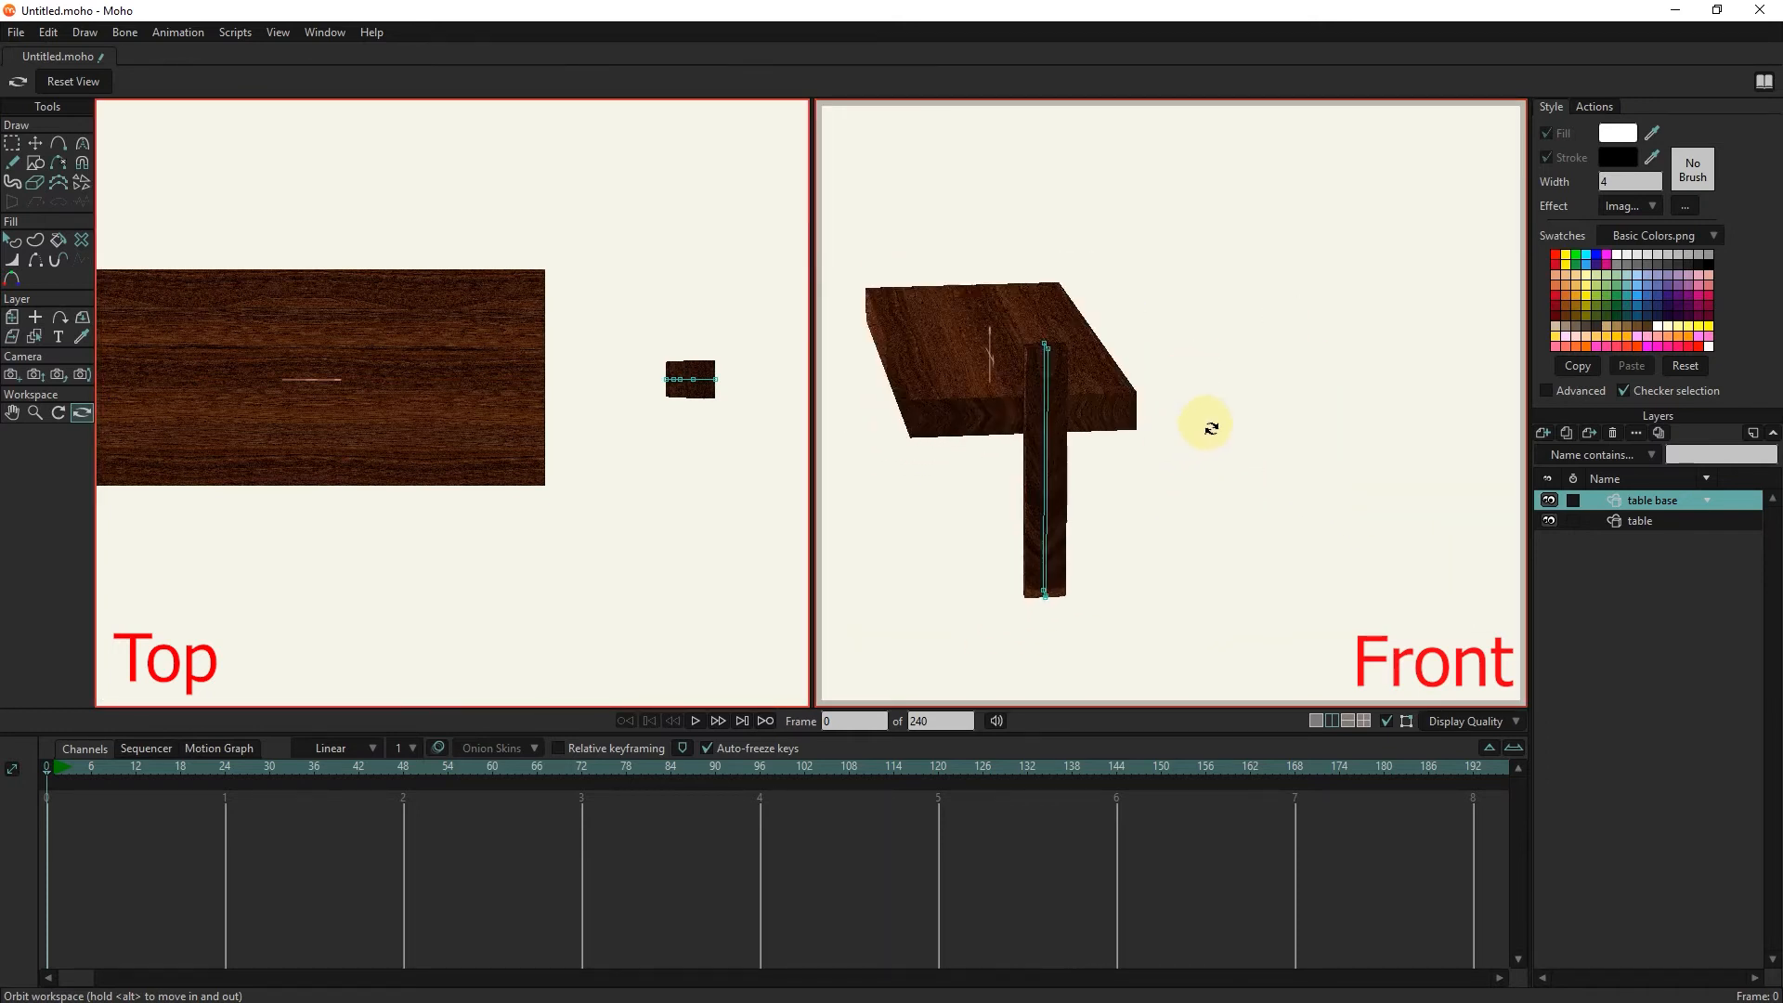
# Orbit around the table, then move the leg under a tabletop corner.
pyautogui.moveTo(1205, 426); pyautogui.dragTo(1225, 586)
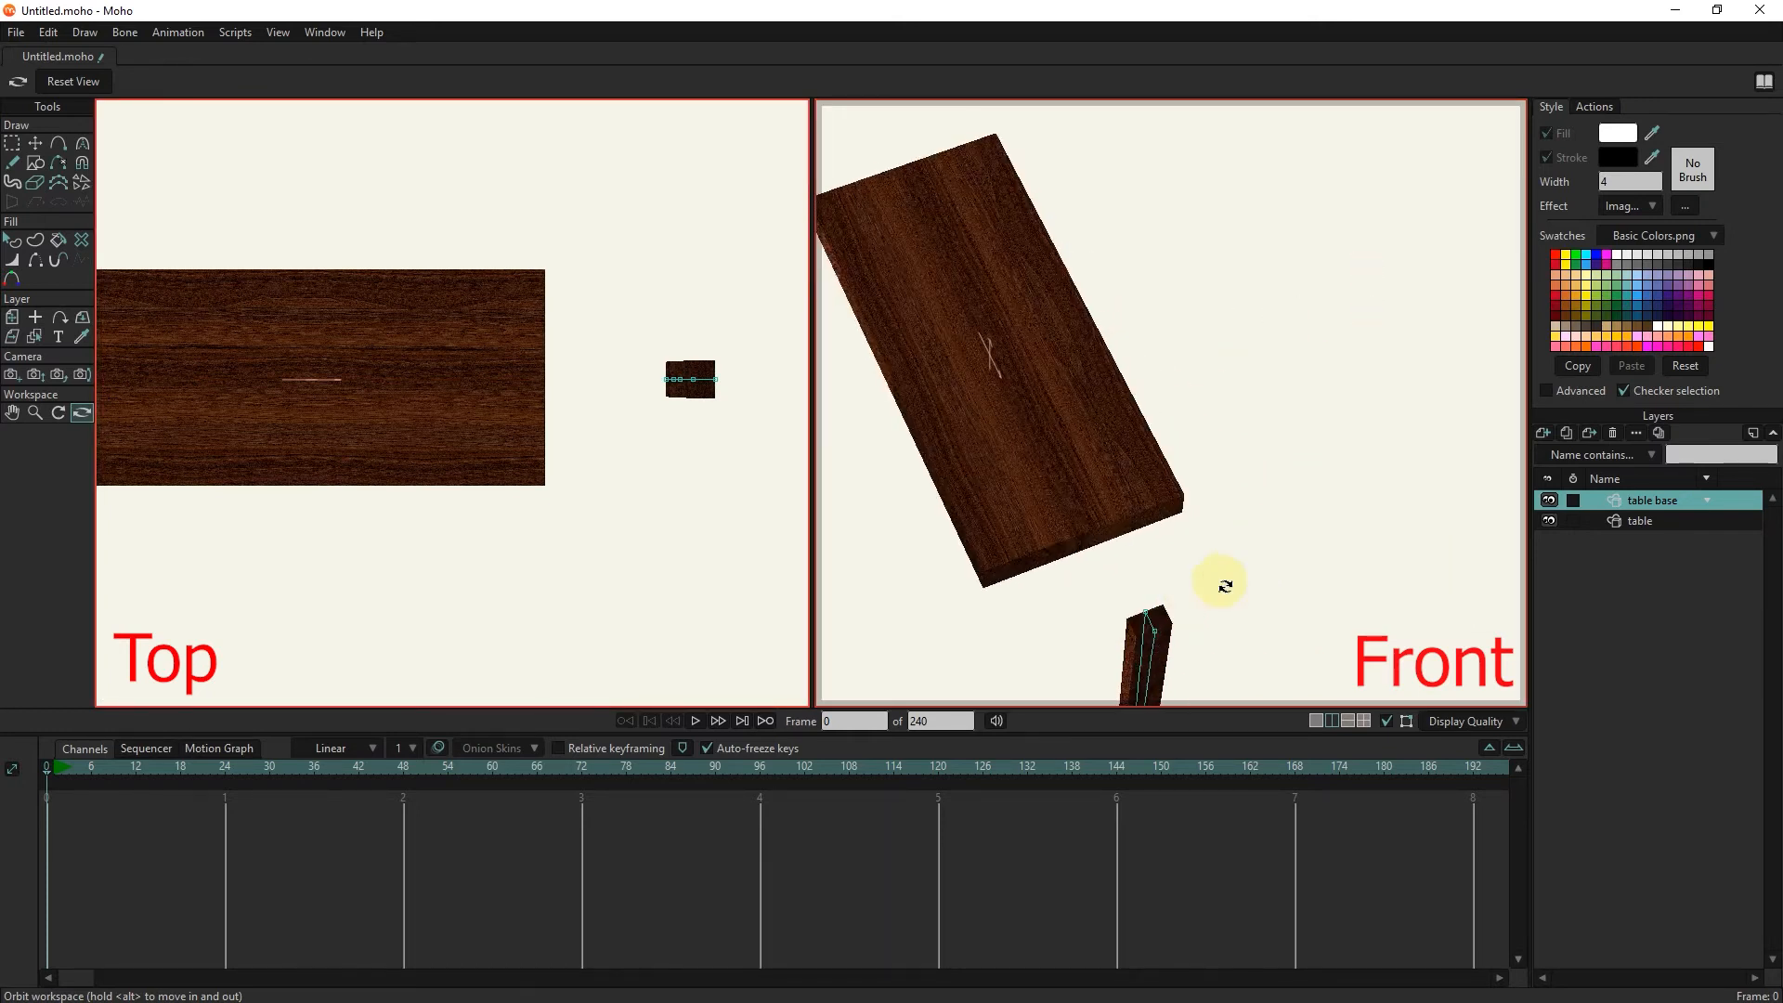
pyautogui.moveTo(1222, 584); pyautogui.dragTo(1271, 507)
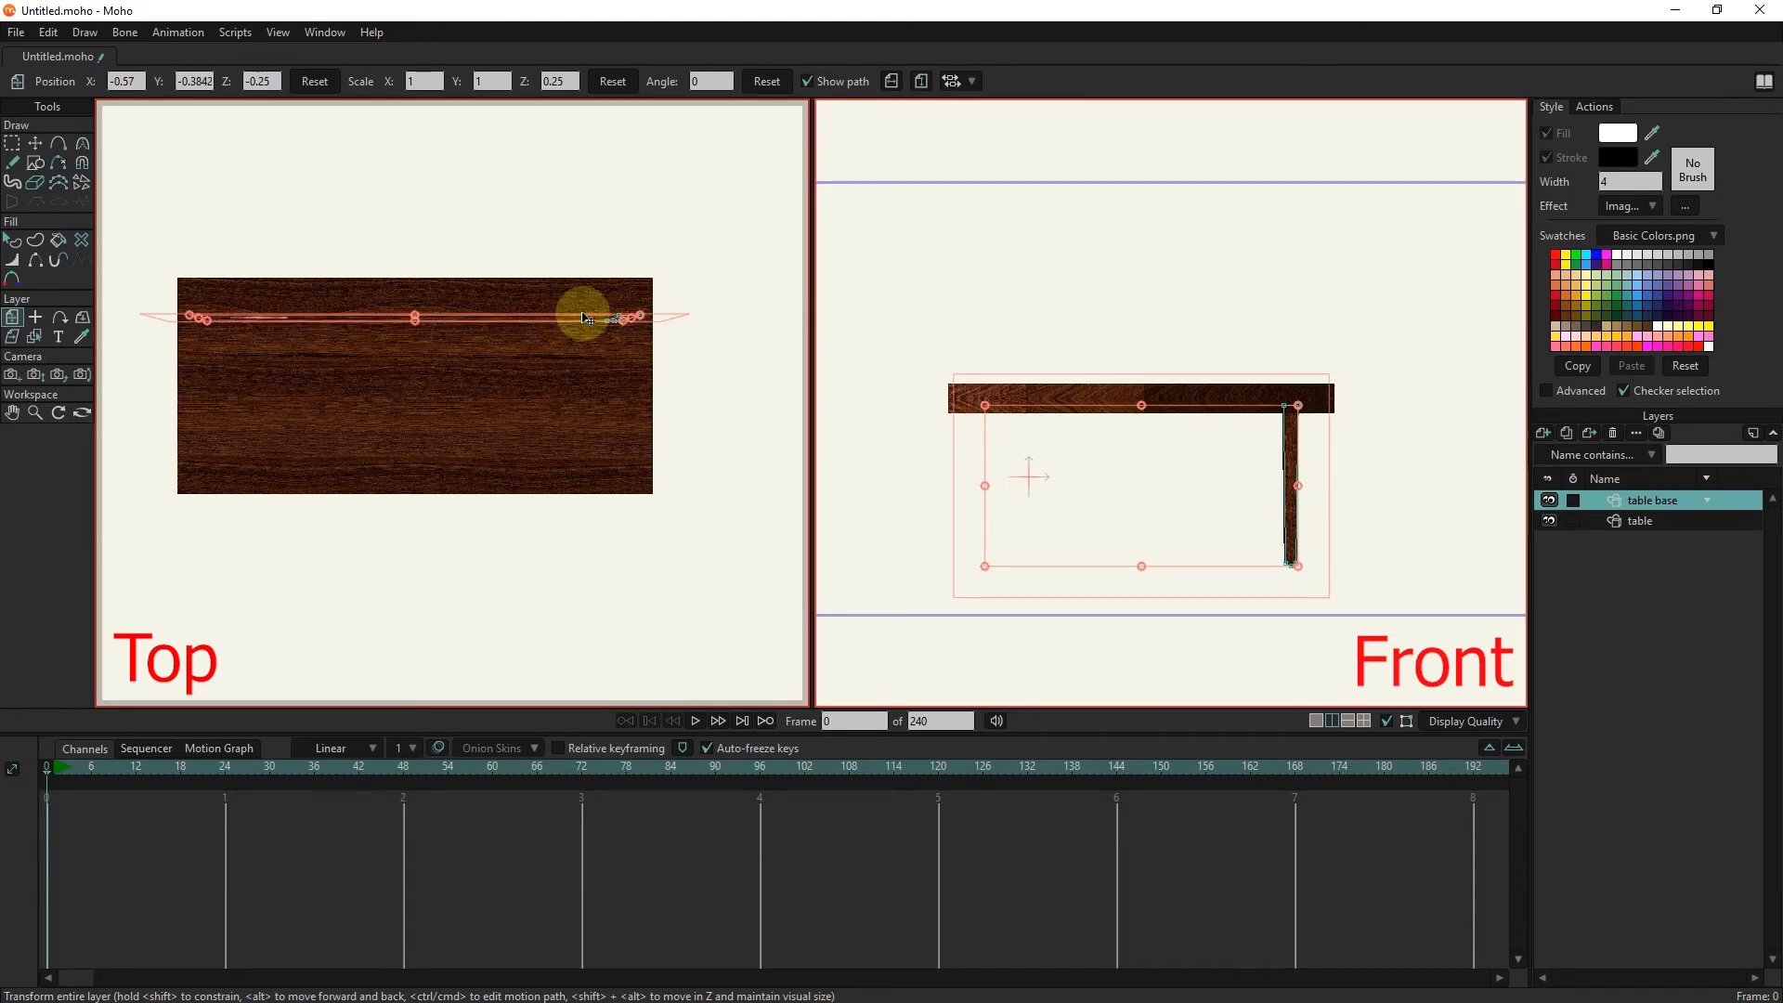
pyautogui.moveTo(586, 318); pyautogui.dragTo(631, 333)
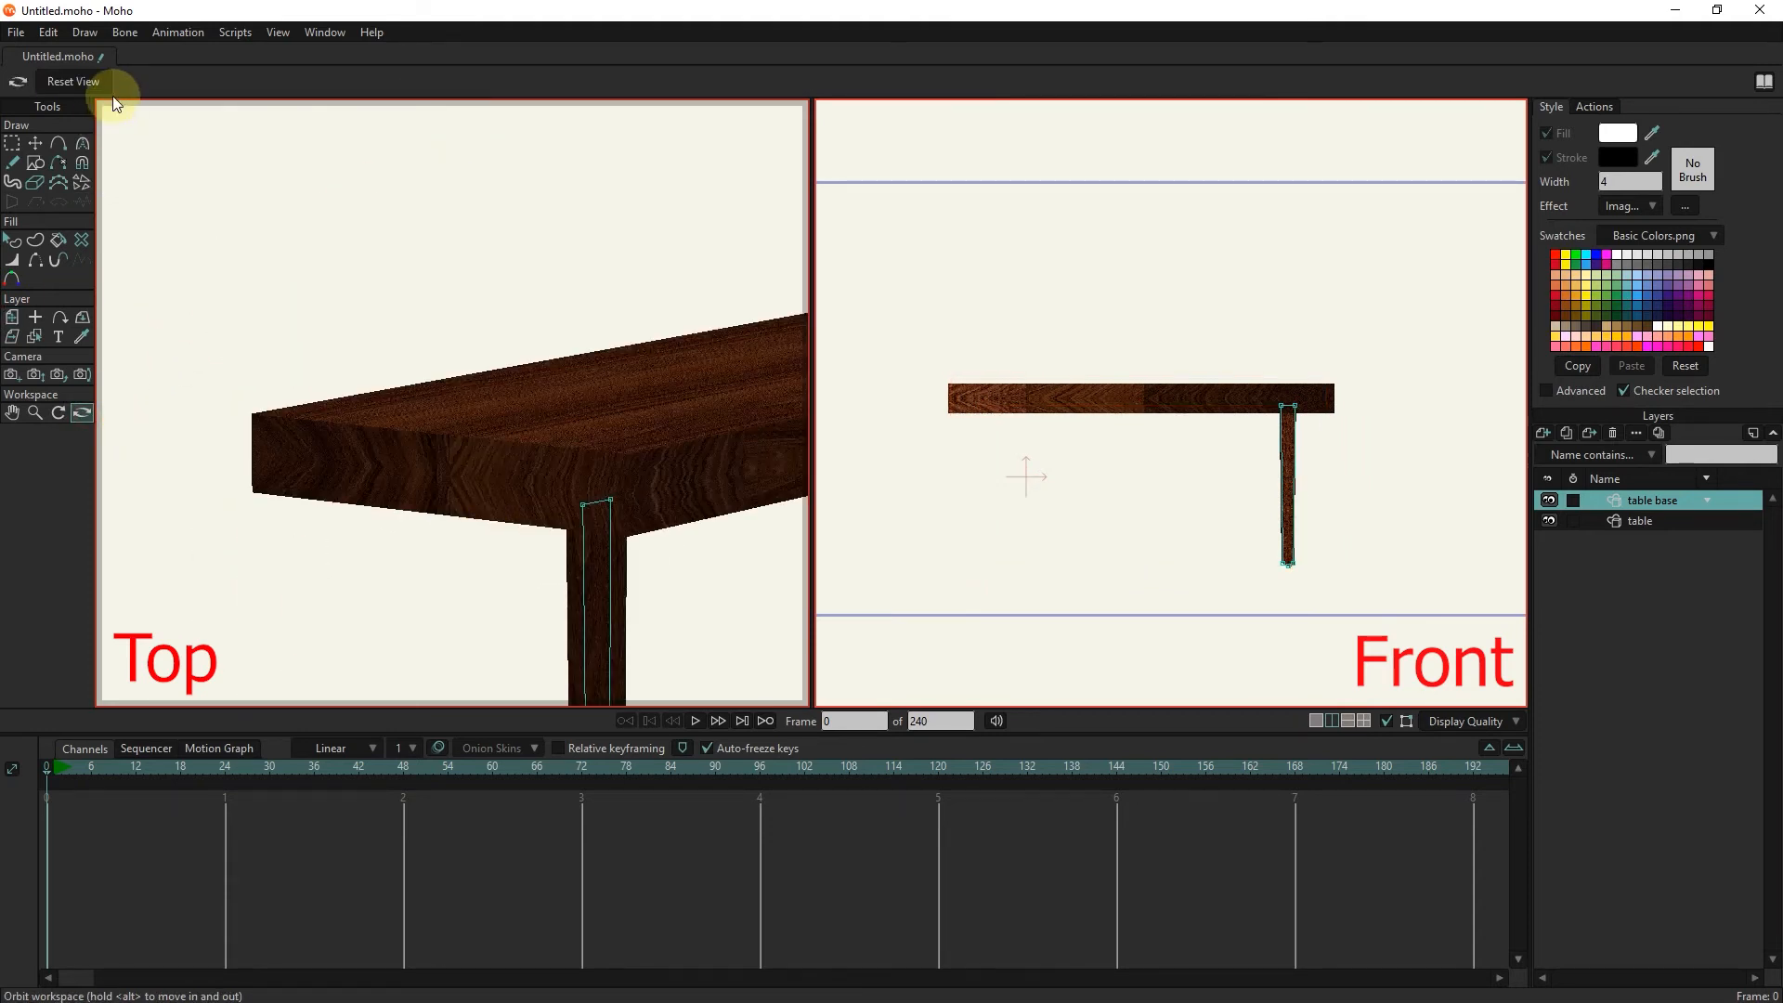
pyautogui.click(278, 32)
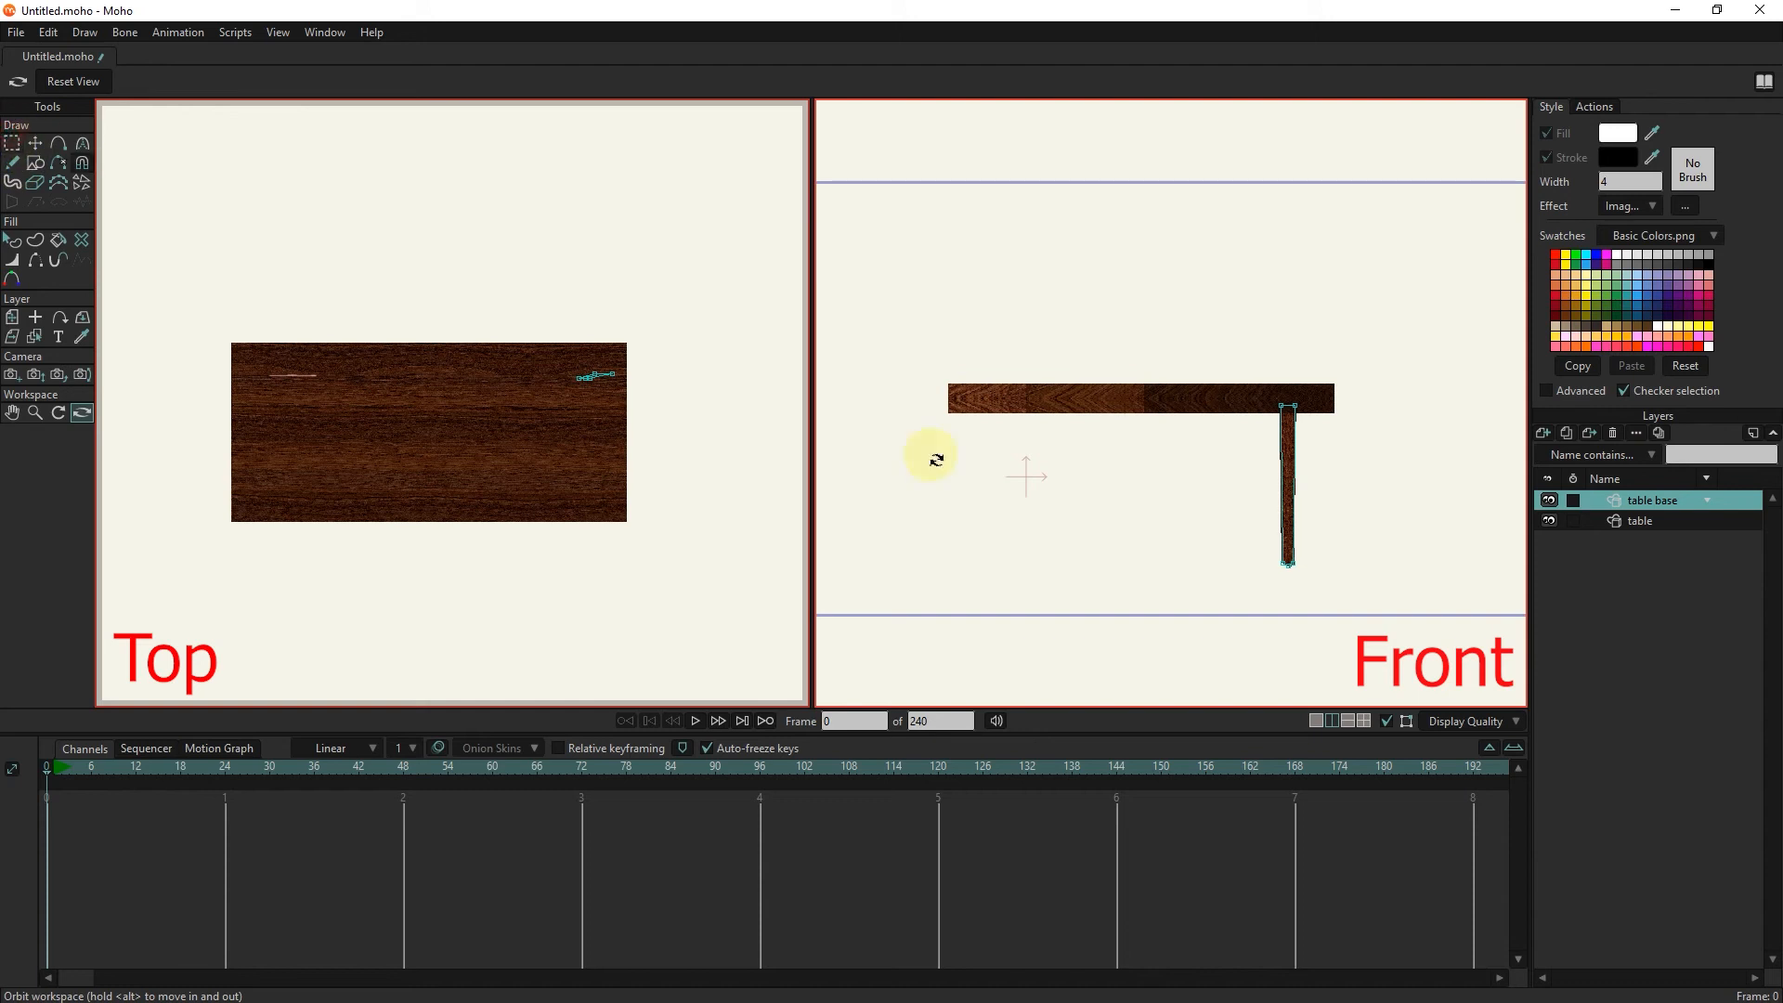
pyautogui.moveTo(1579, 435)
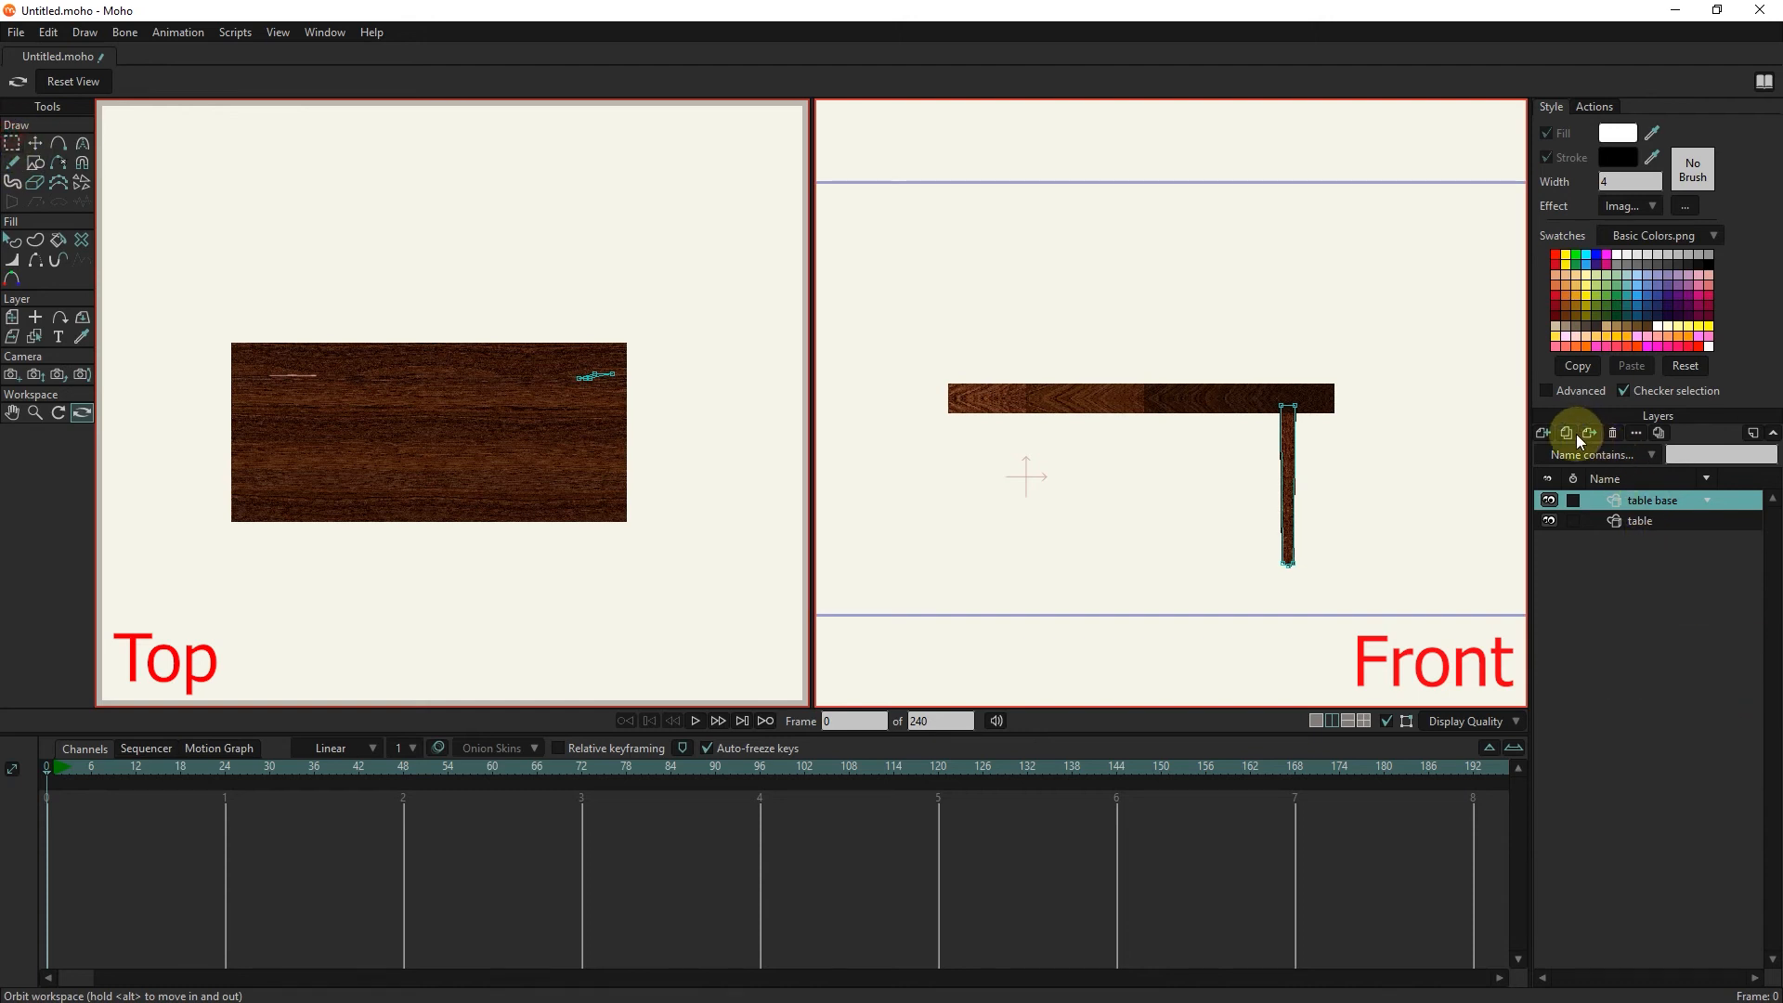
# Duplicate the table base leg layer and enter a position value of 0.
pyautogui.click(1566, 432)
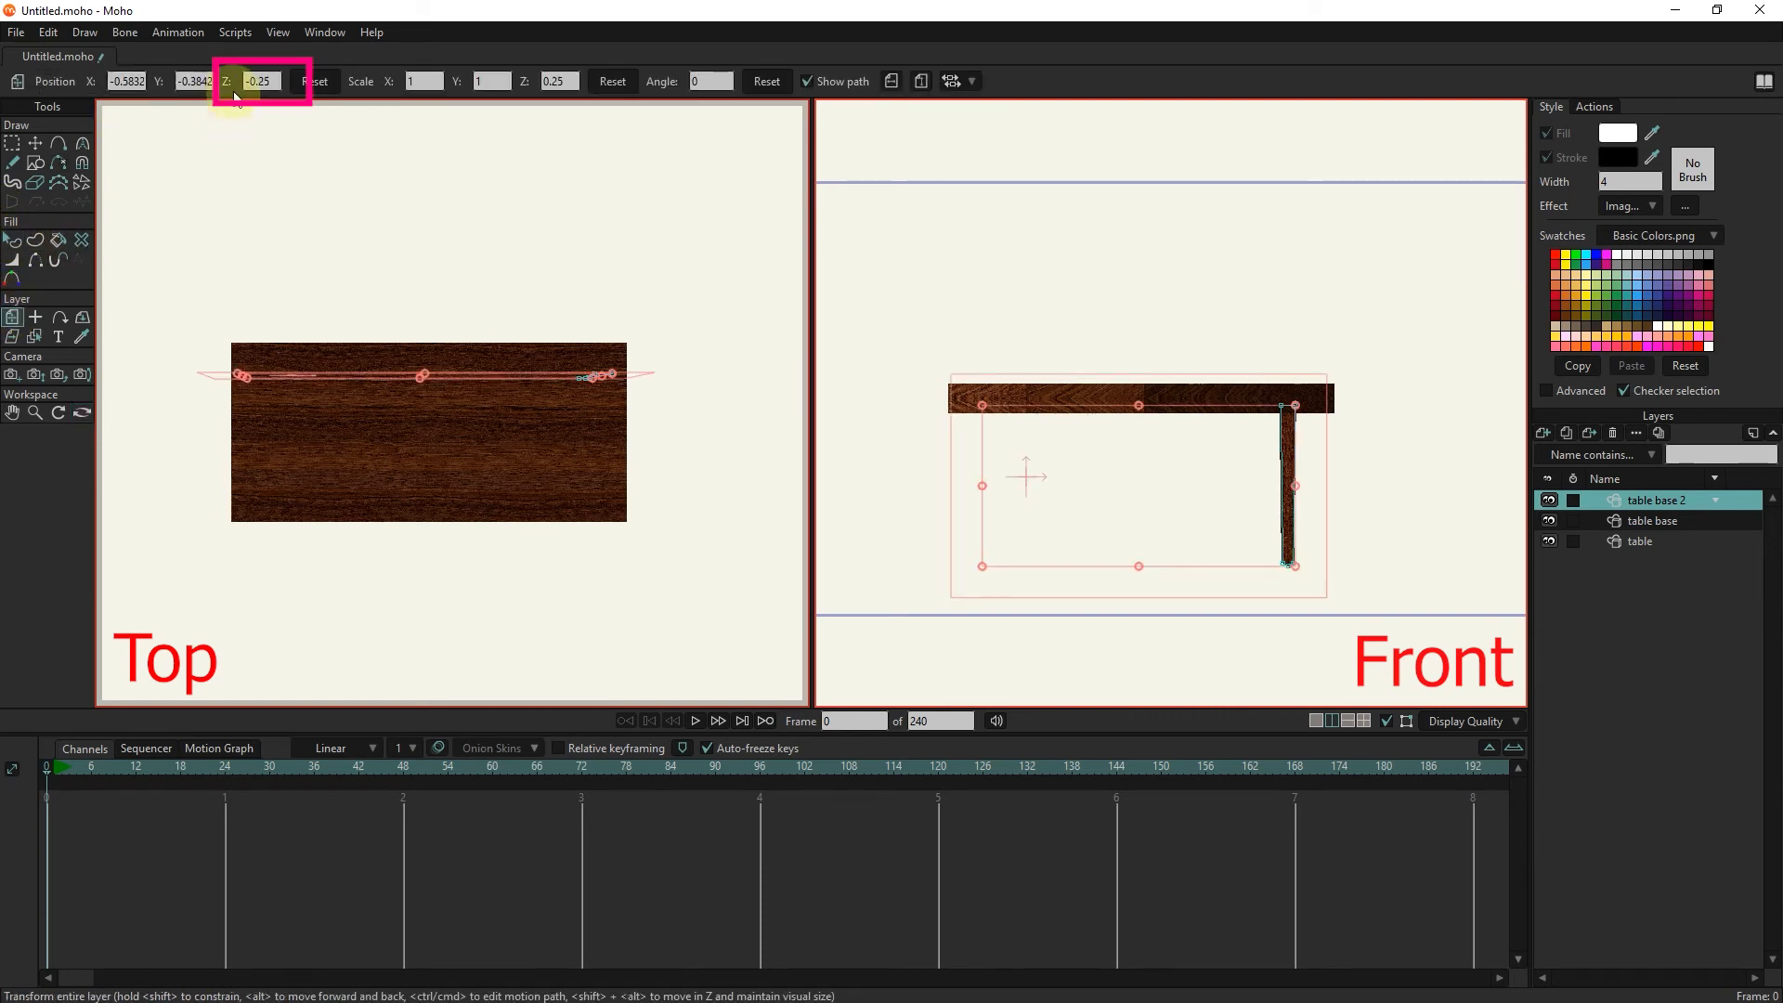
pyautogui.write('0')
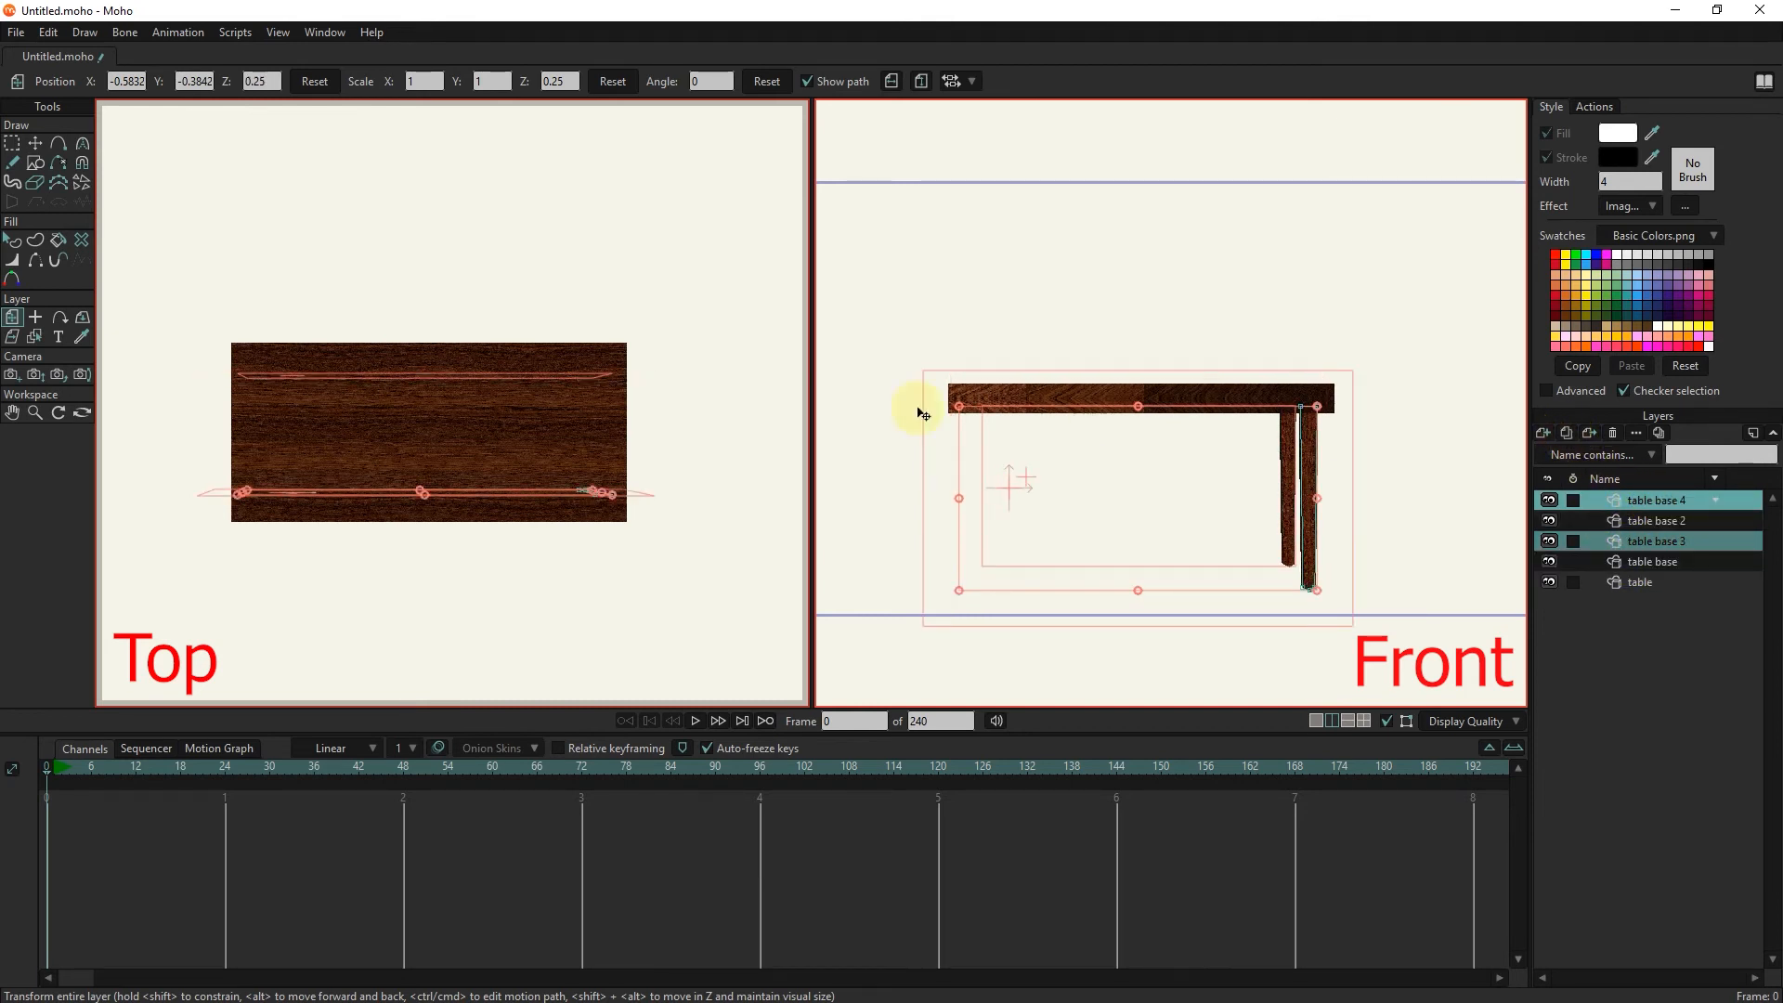
pyautogui.moveTo(1117, 522)
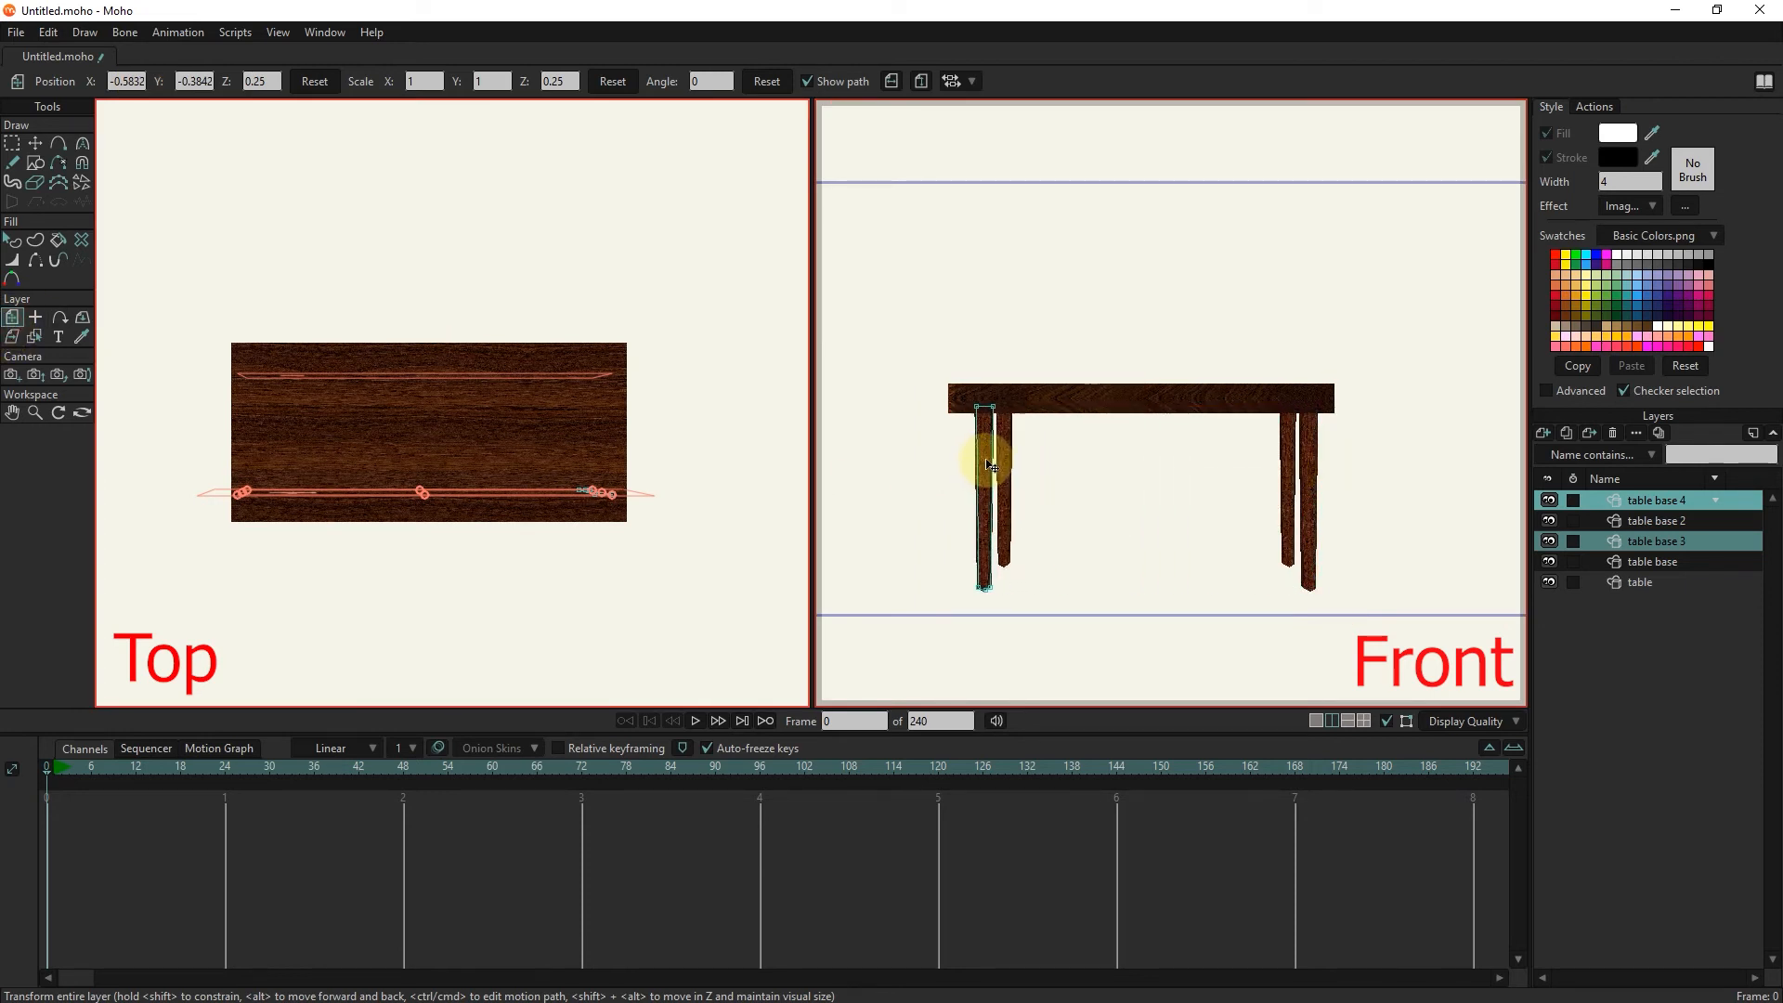
# Slide the copied legs to the table's other end and orbit to verify placement.
pyautogui.moveTo(984, 461); pyautogui.dragTo(1137, 506)
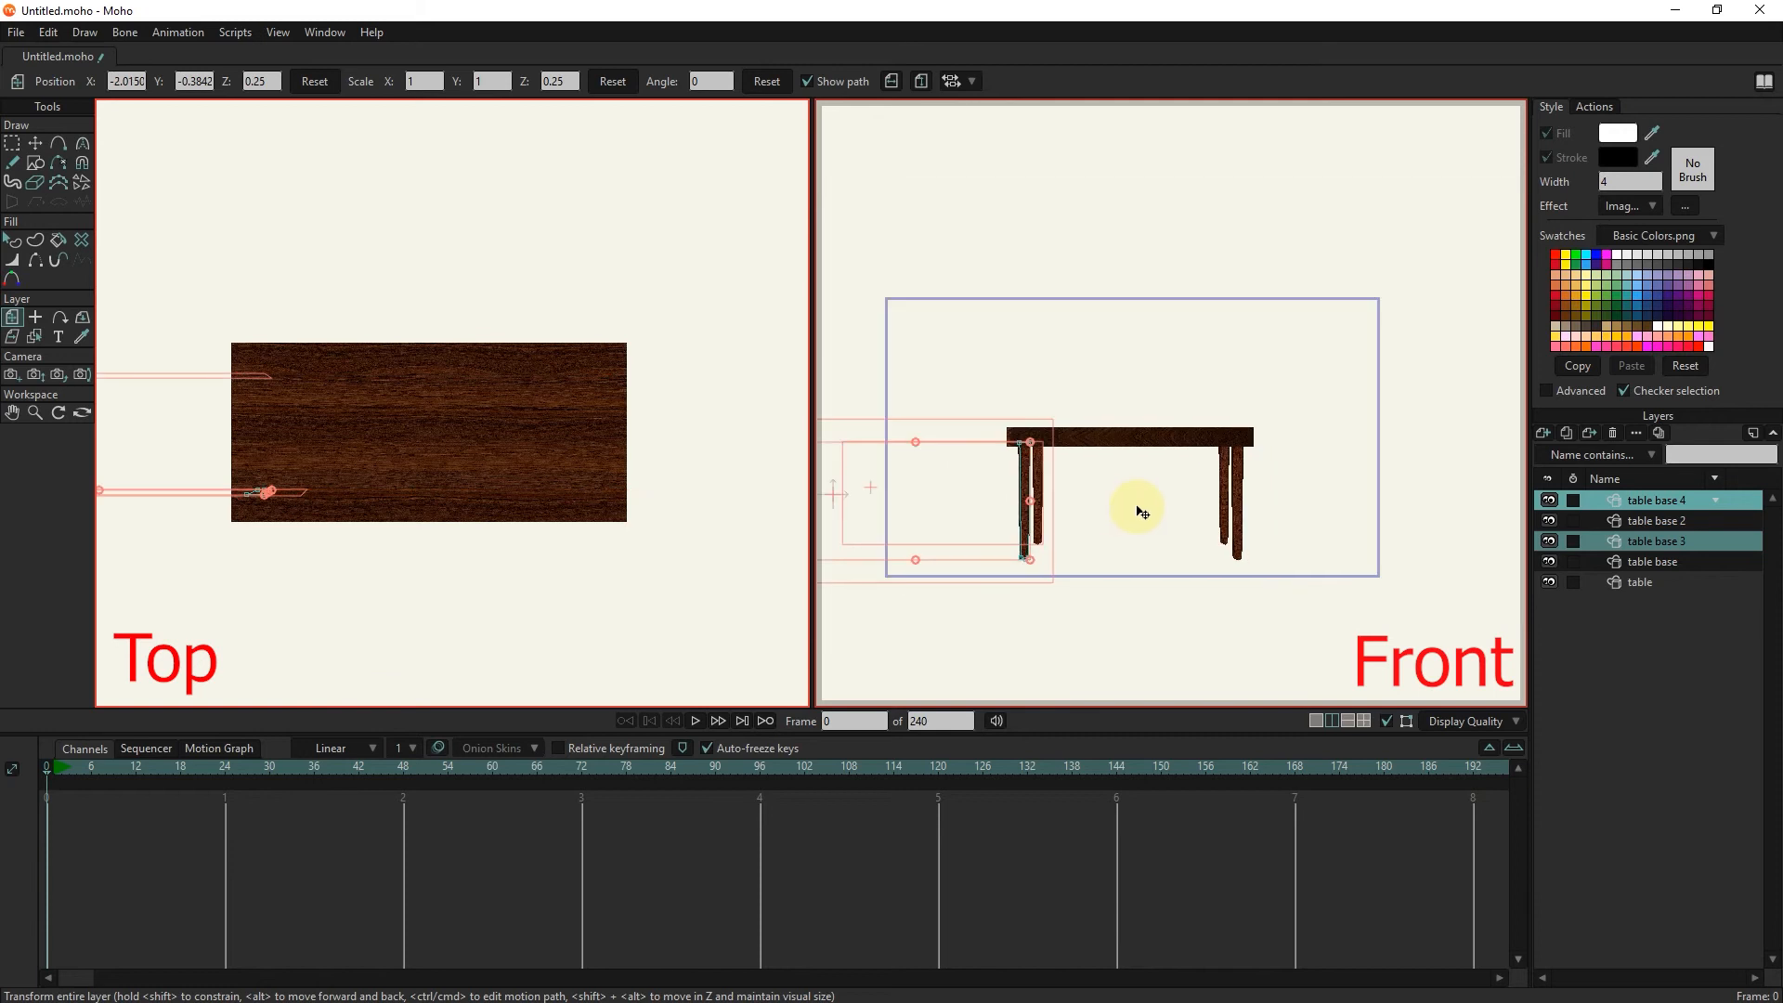
pyautogui.click(81, 412)
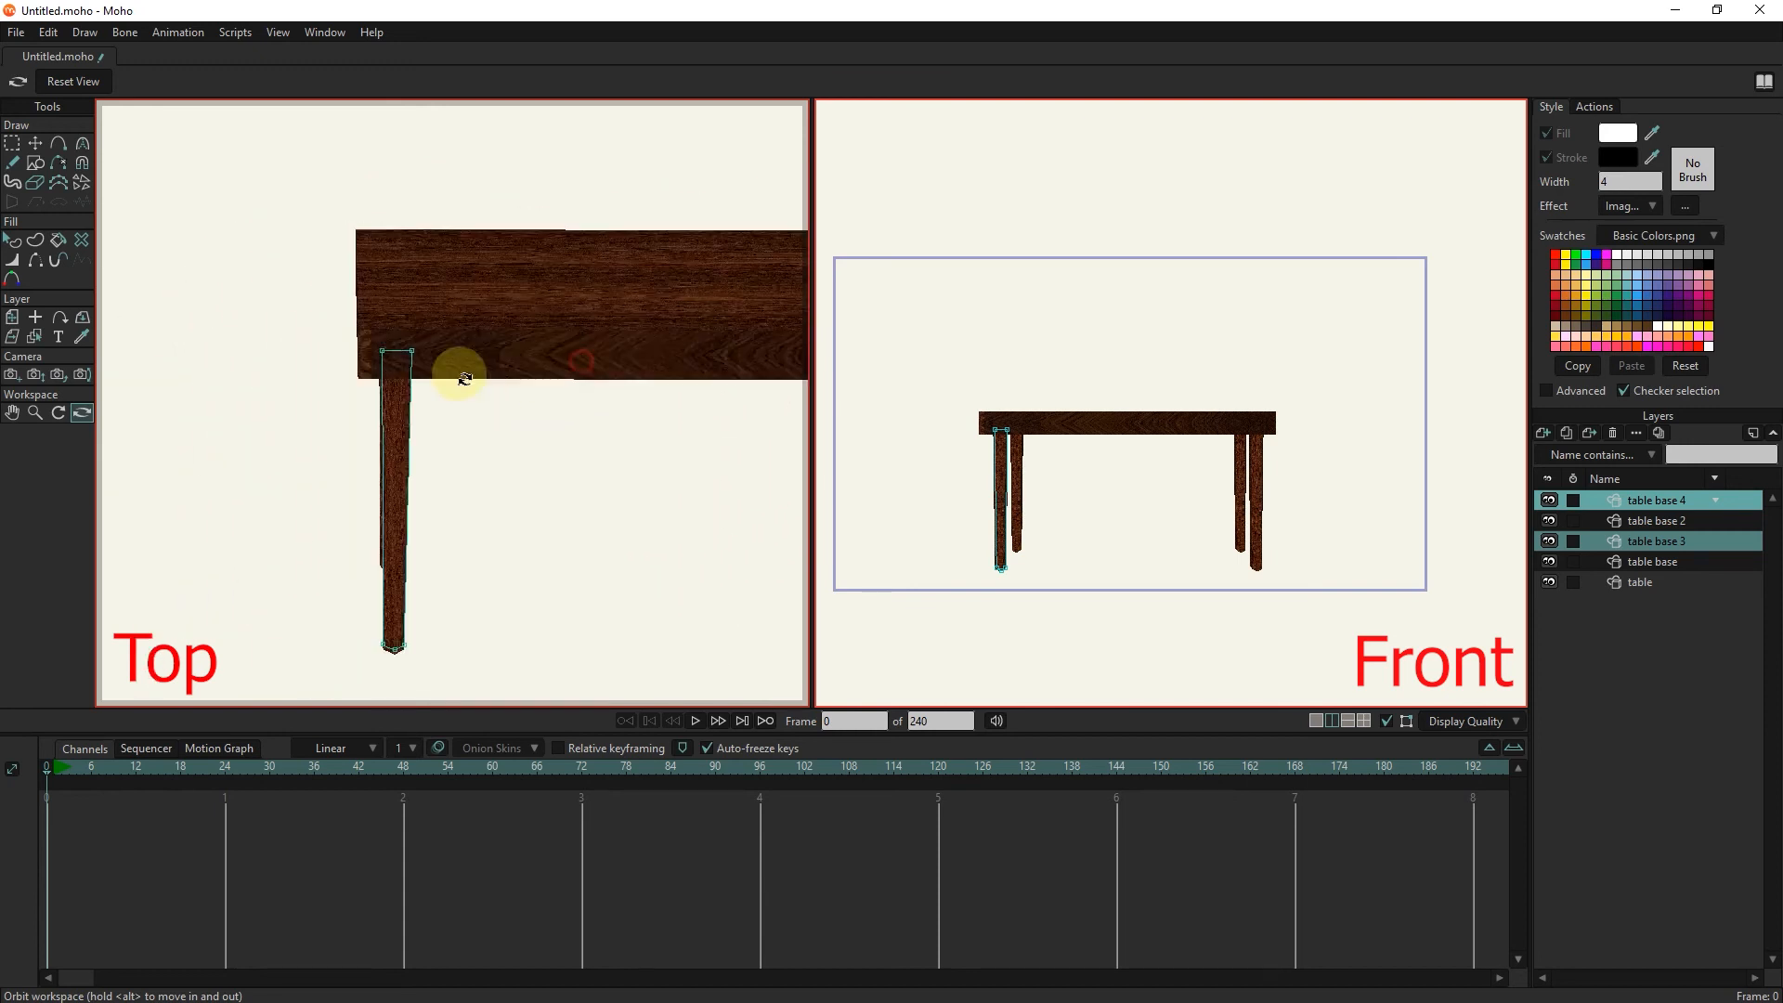
pyautogui.moveTo(460, 376); pyautogui.dragTo(487, 324)
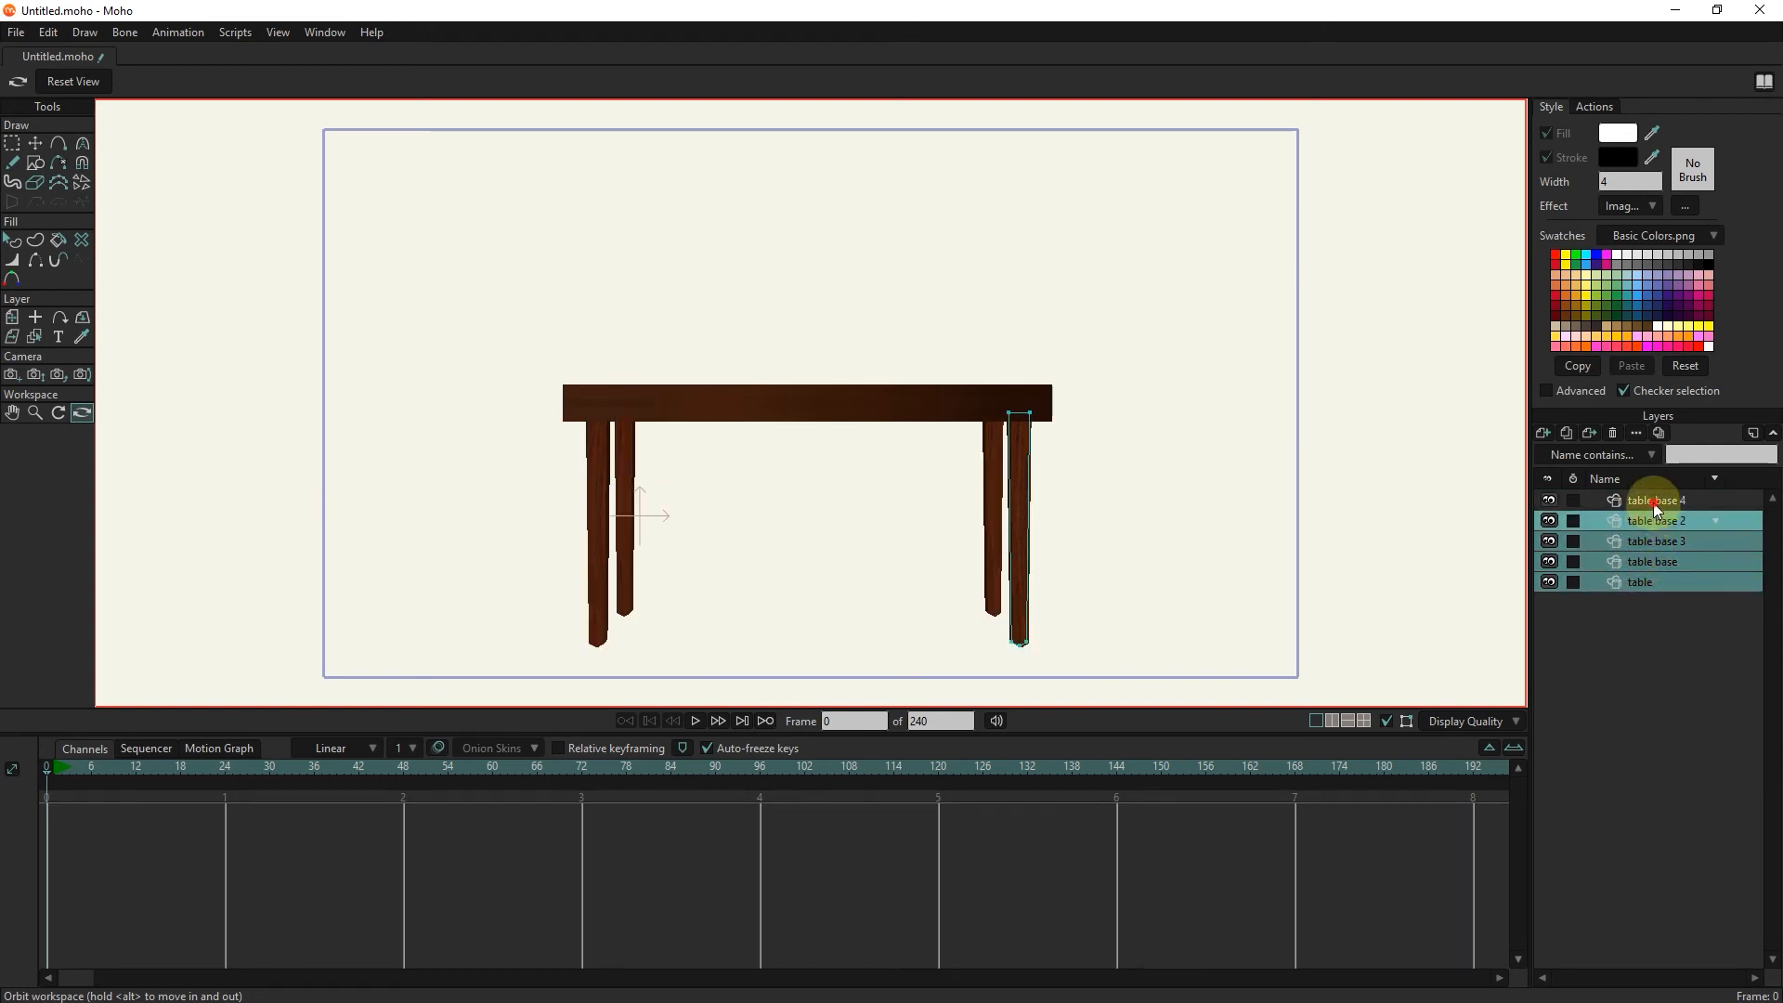
# Group the tabletop and four leg layers into a new group layer 'G'.
pyautogui.rightClick(1654, 500)
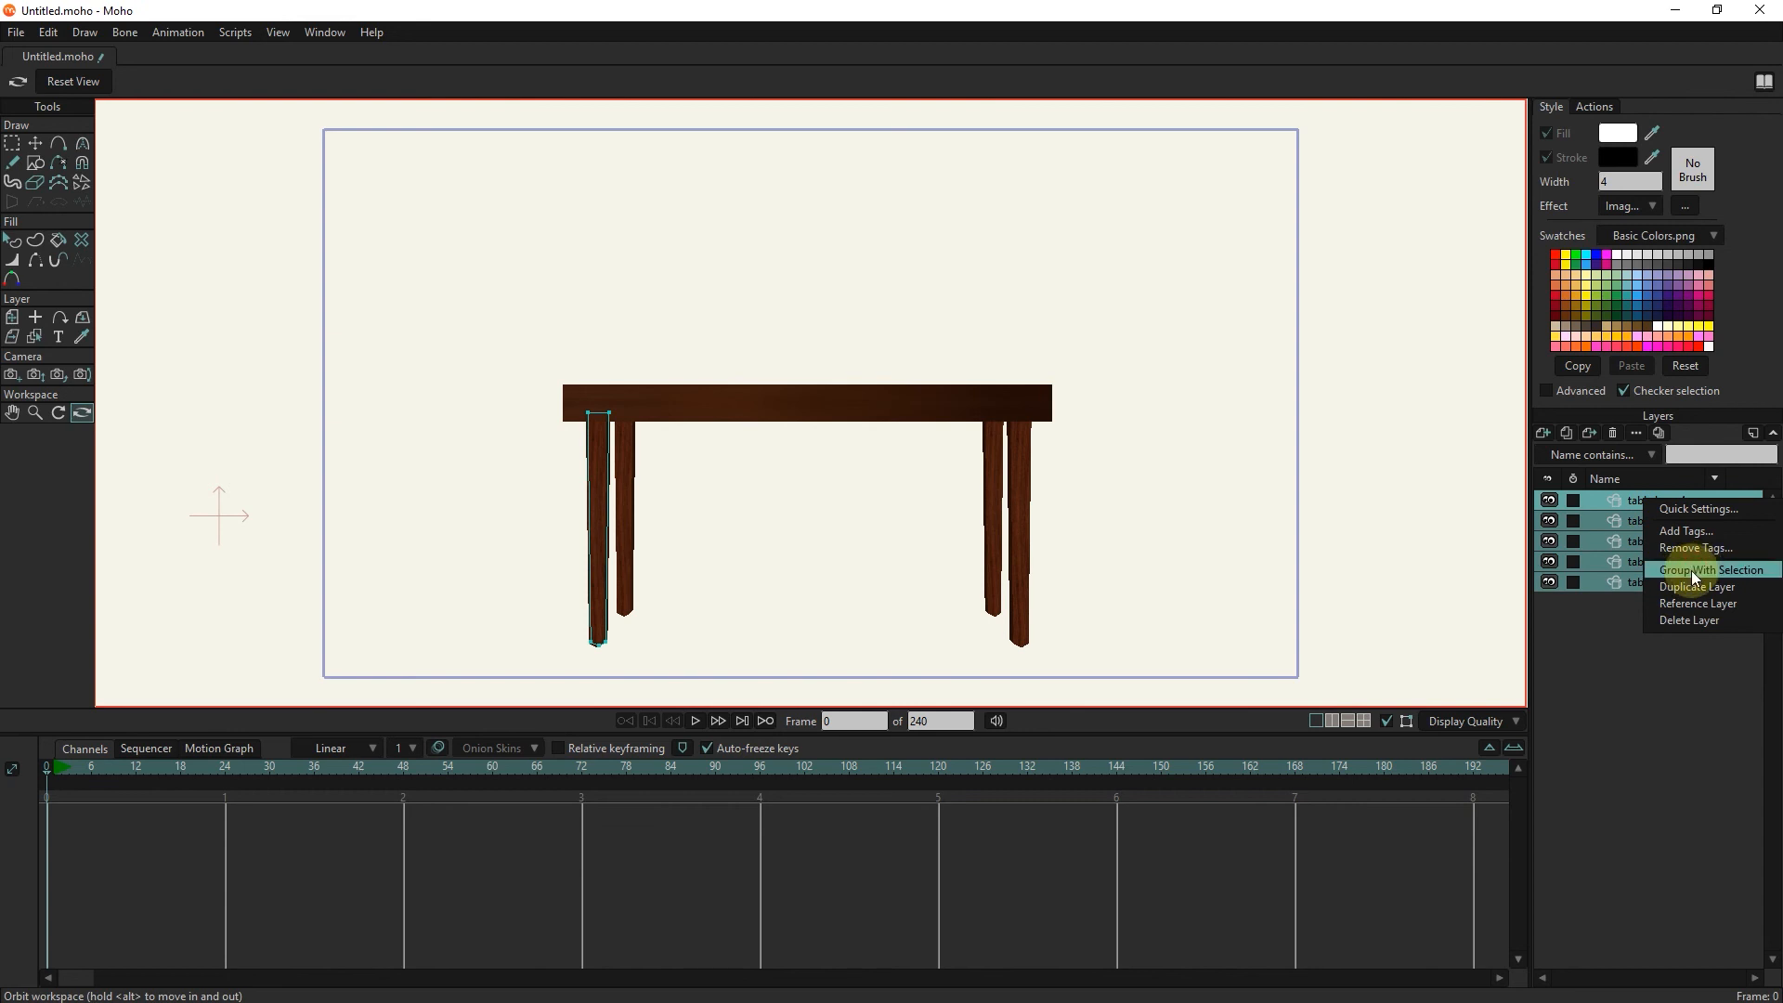
pyautogui.click(1703, 569)
pyautogui.write('G')
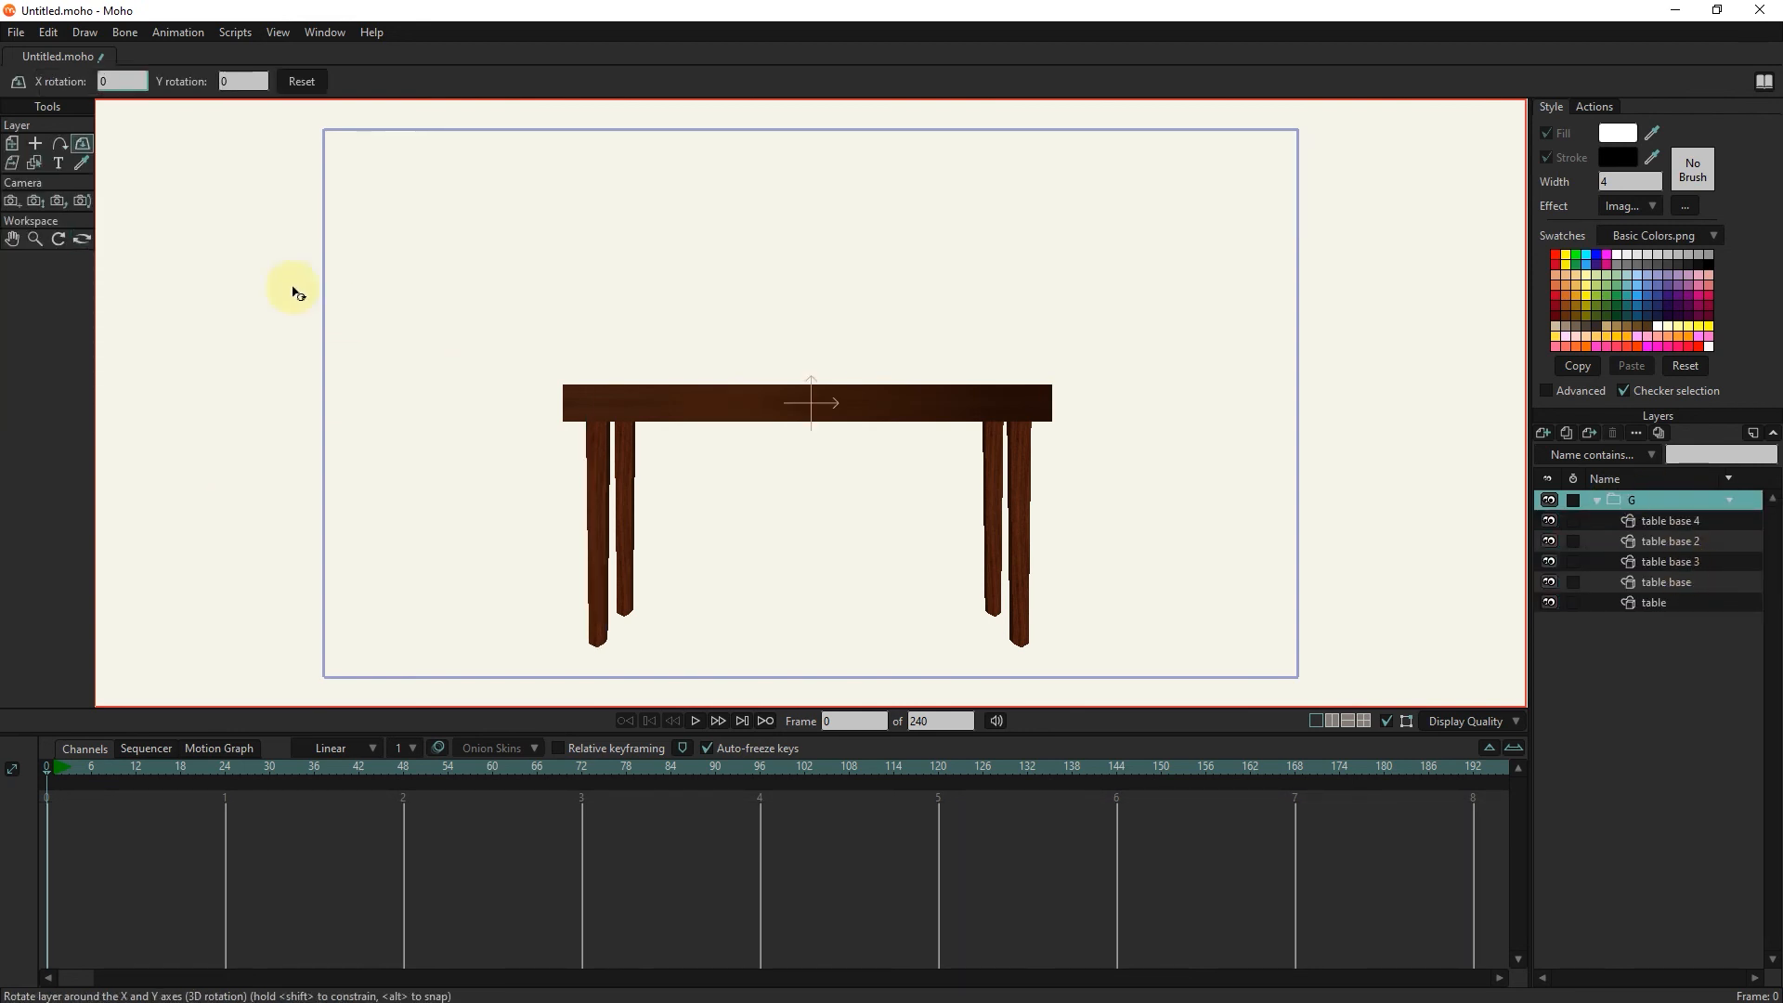
pyautogui.click(33, 144)
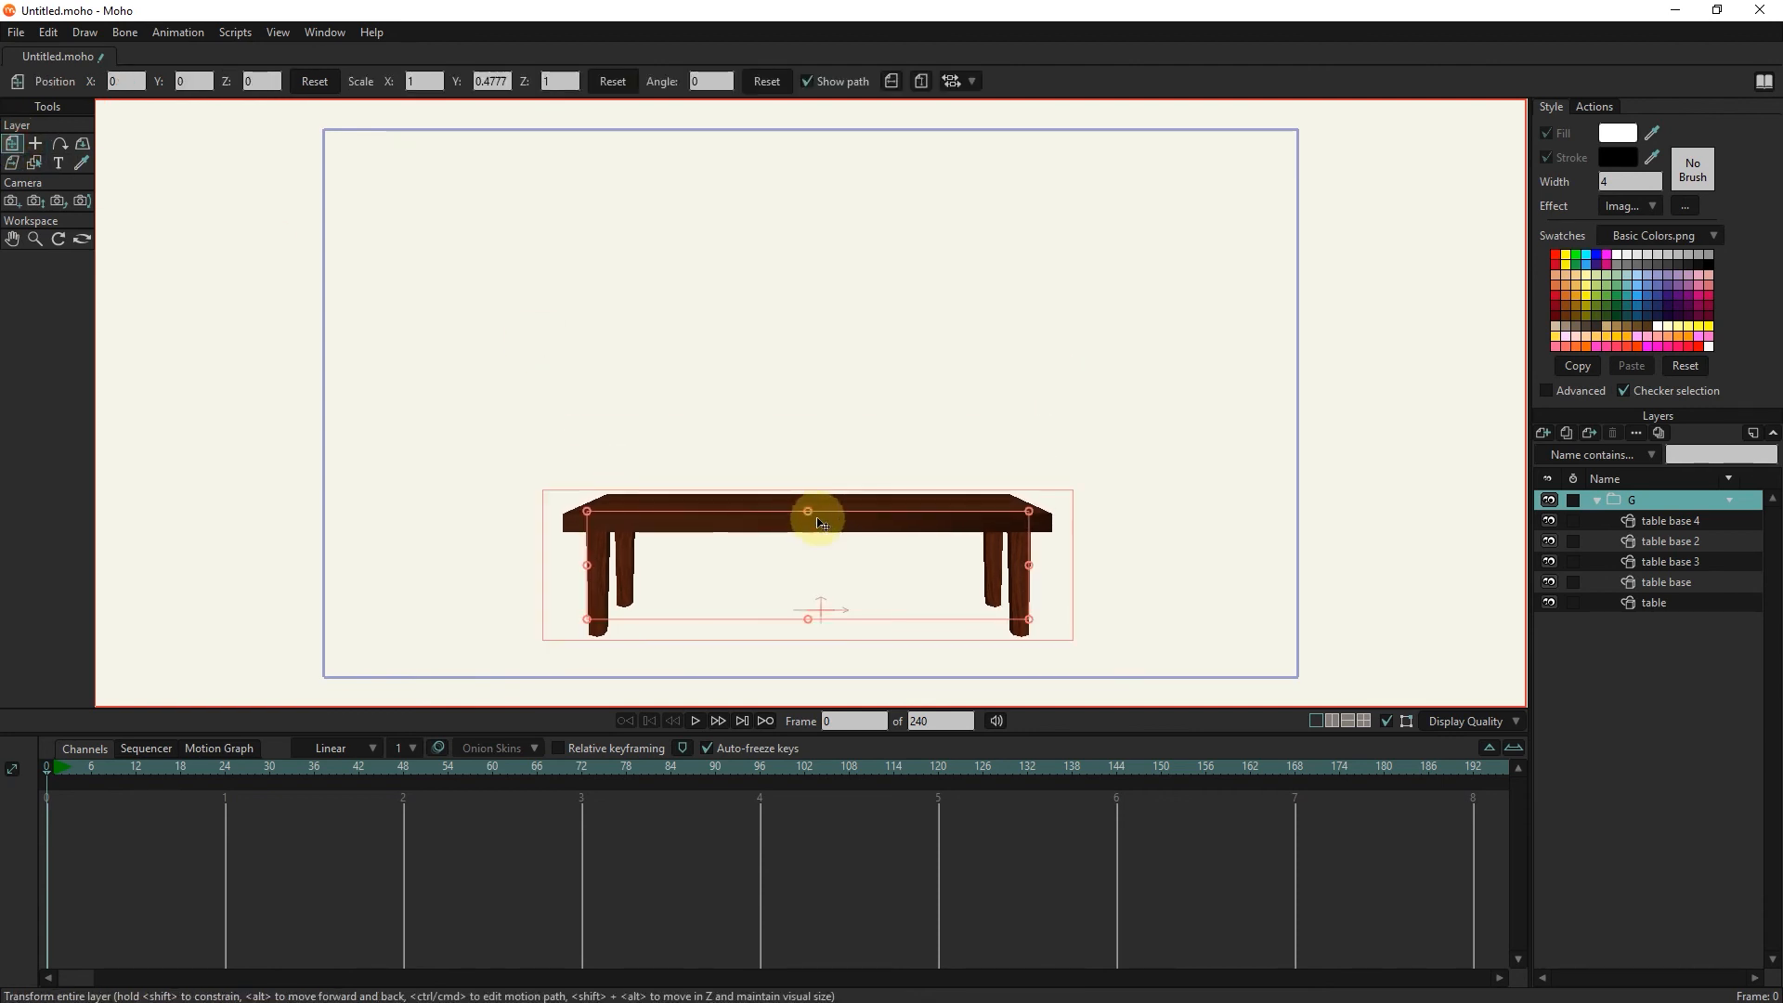
pyautogui.moveTo(807, 513)
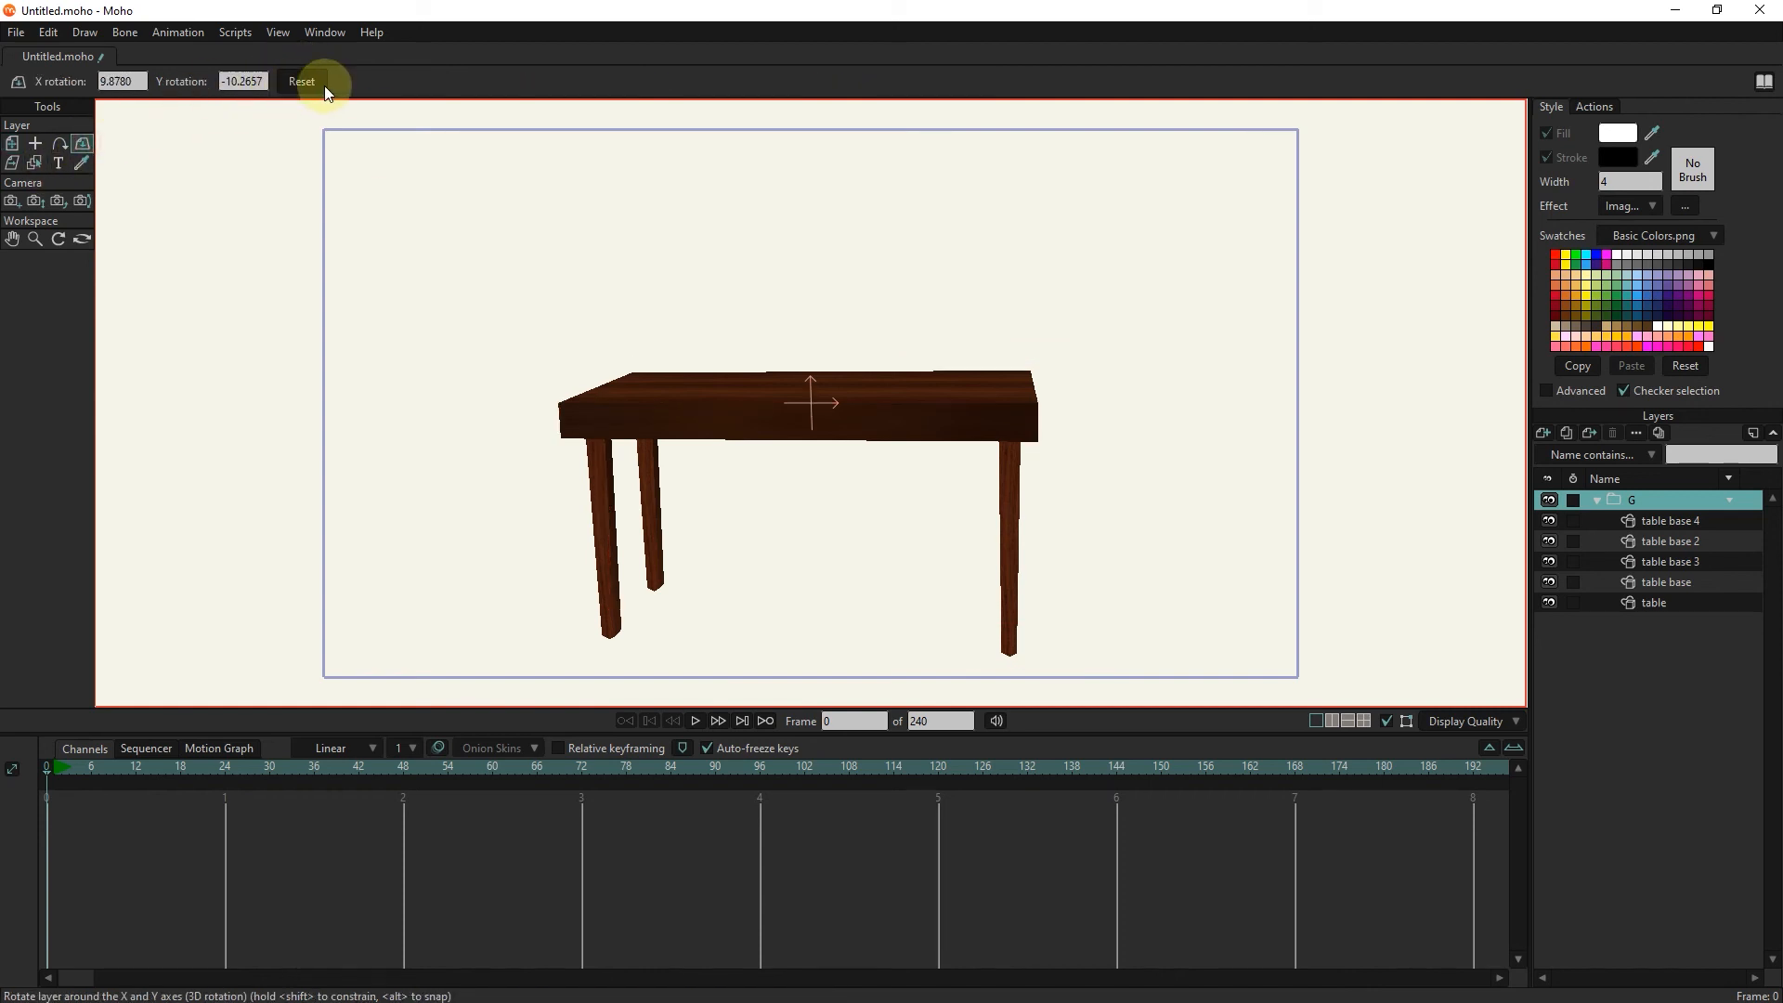
pyautogui.click(12, 203)
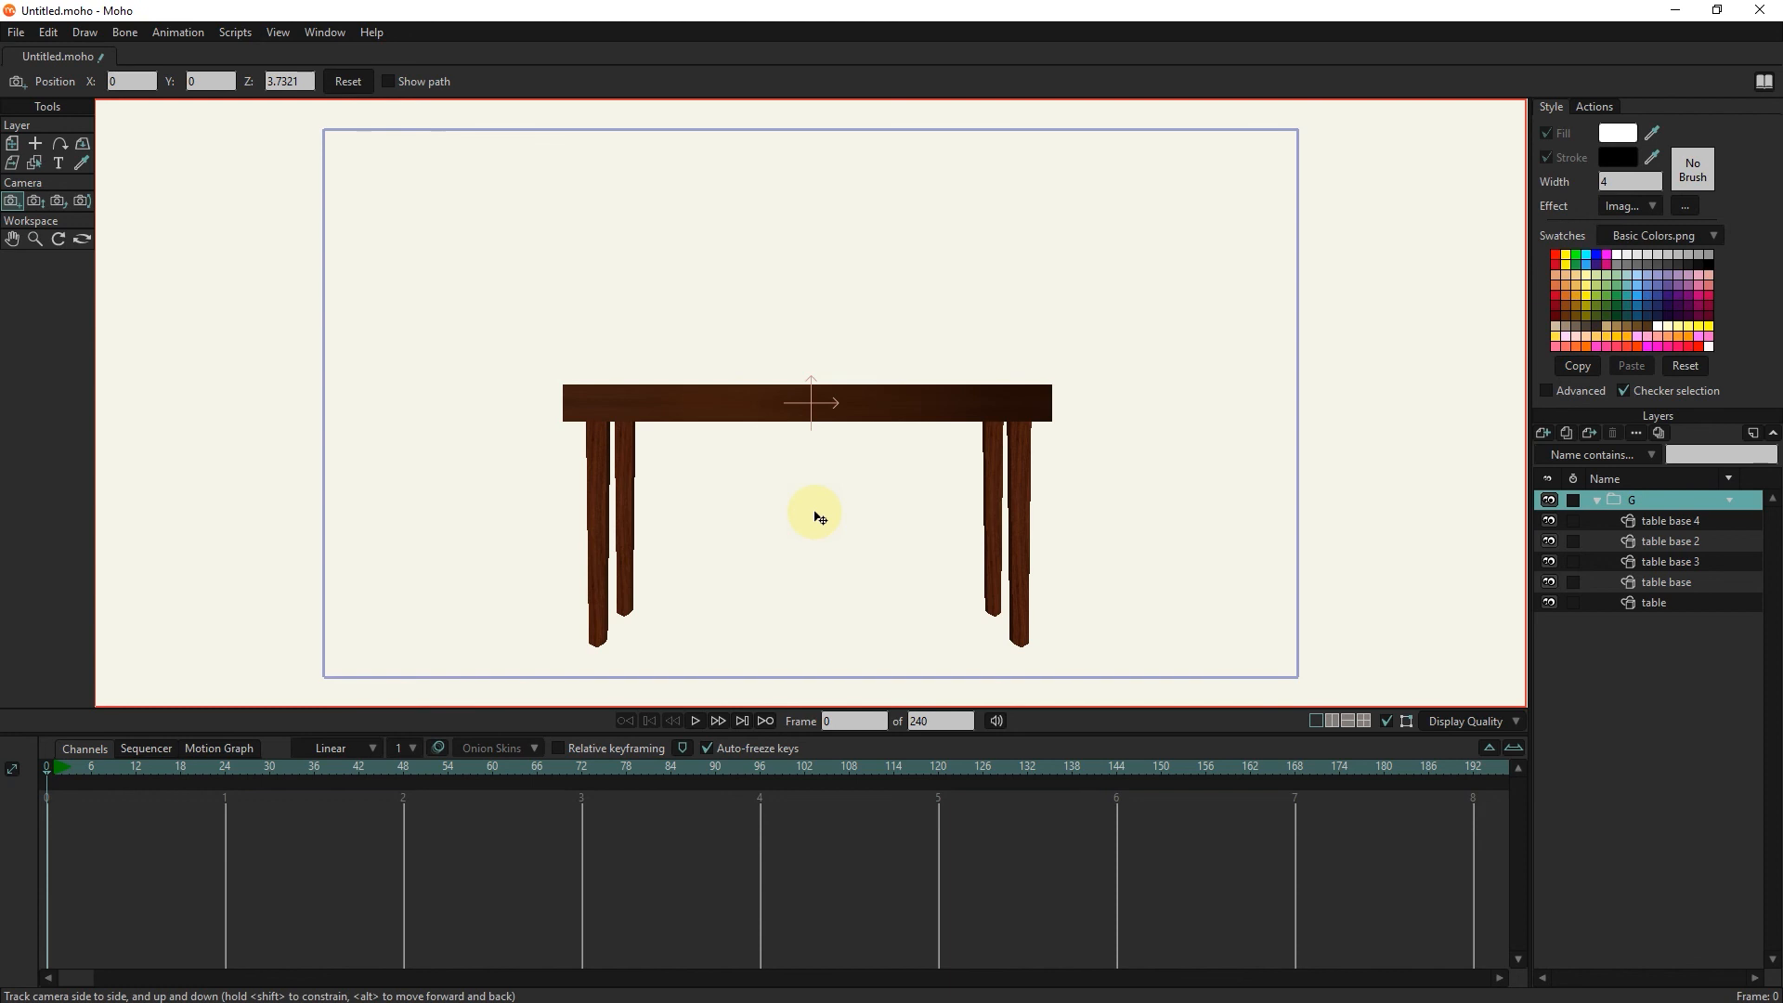
# Save the project as 'TABLE.moho' in the 35 folder.
pyautogui.click(14, 32)
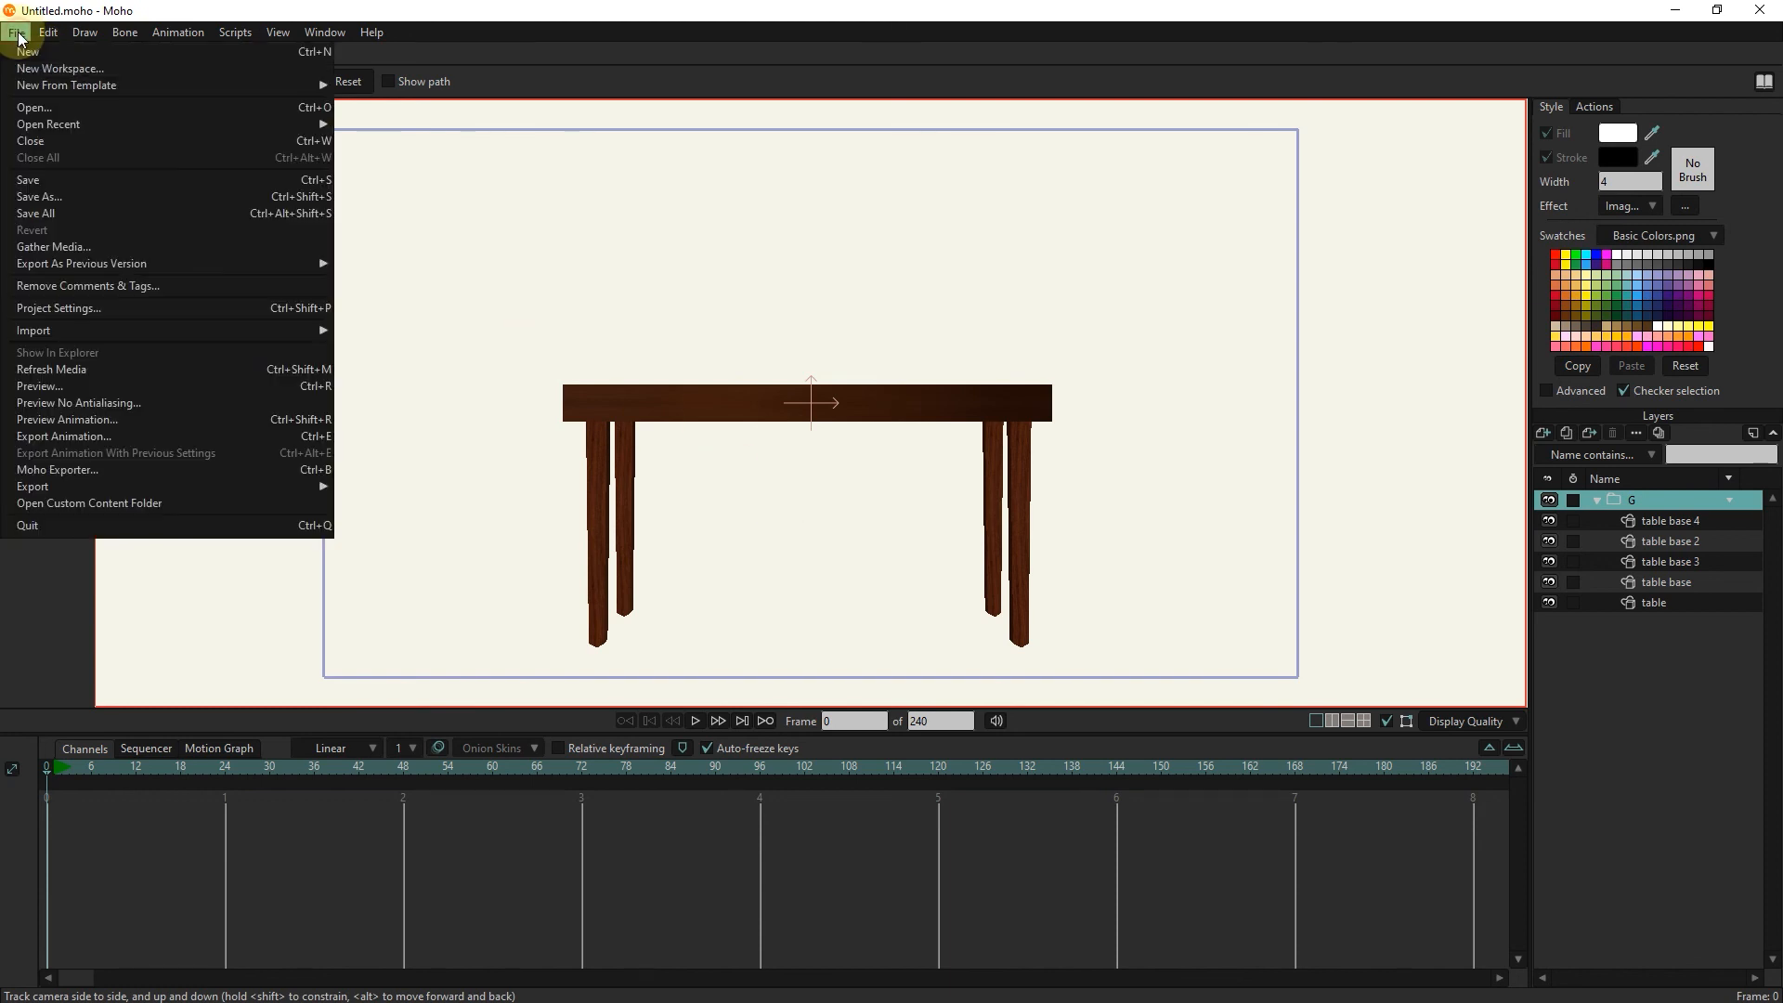
pyautogui.moveTo(65, 247)
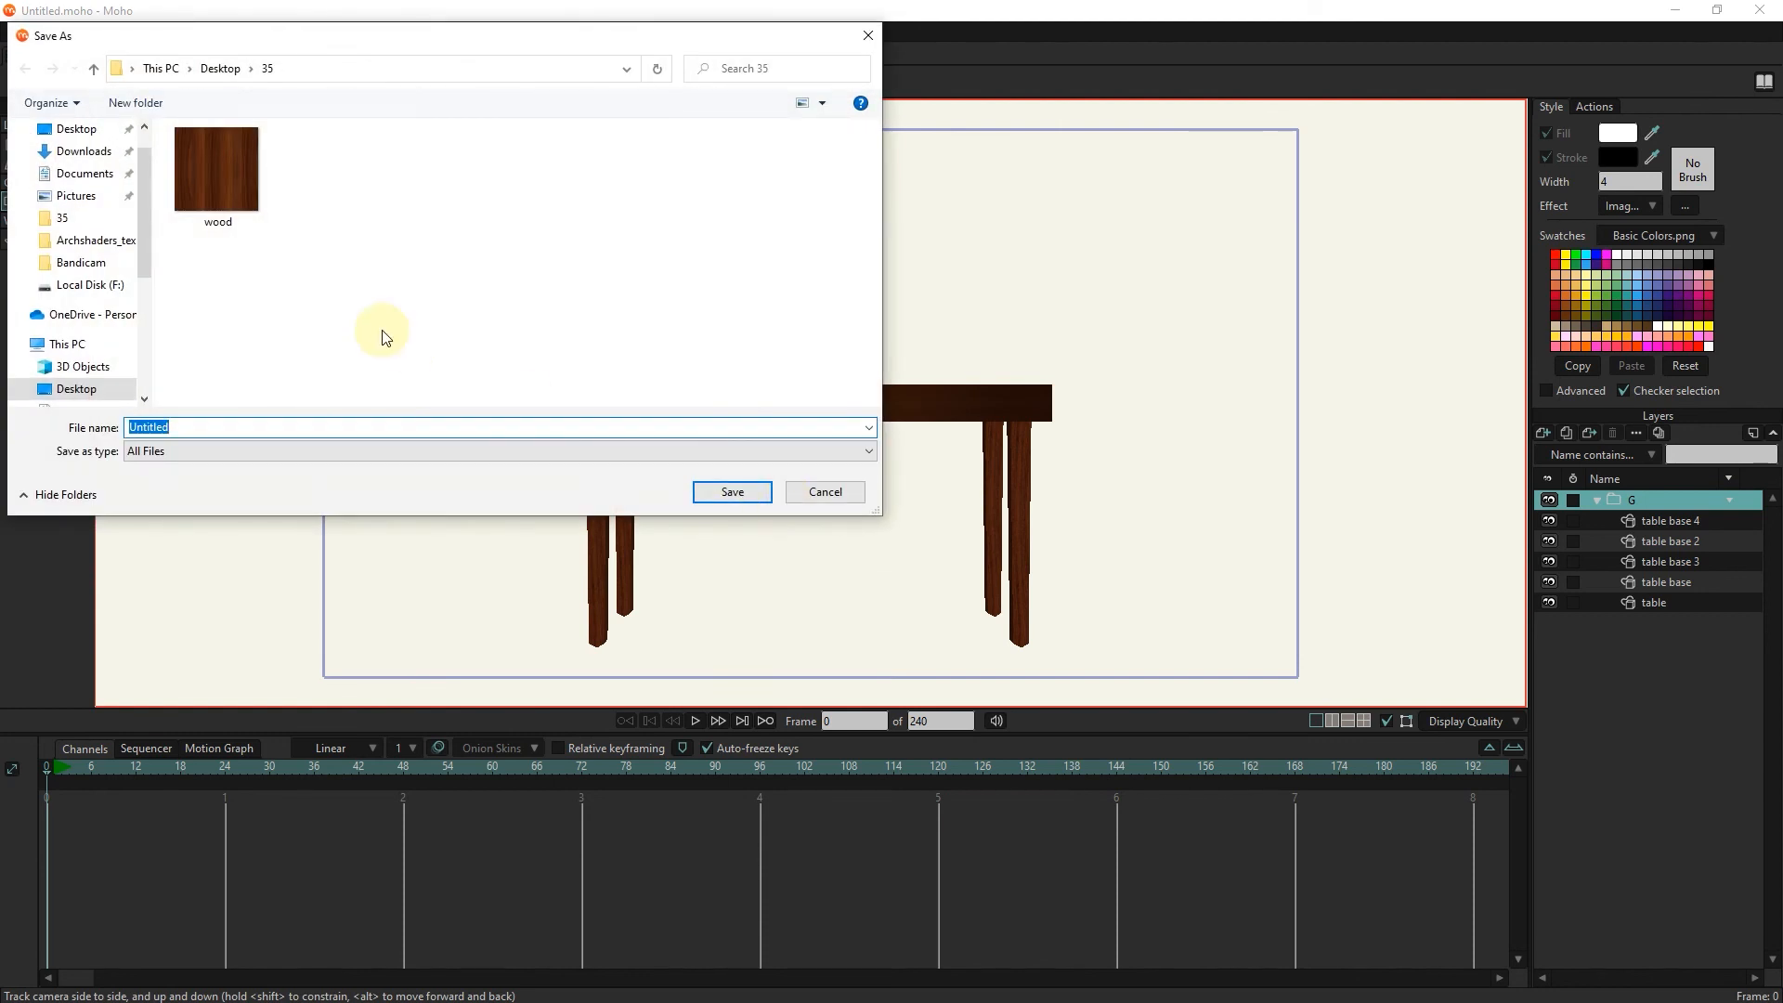
pyautogui.write('TABLE')
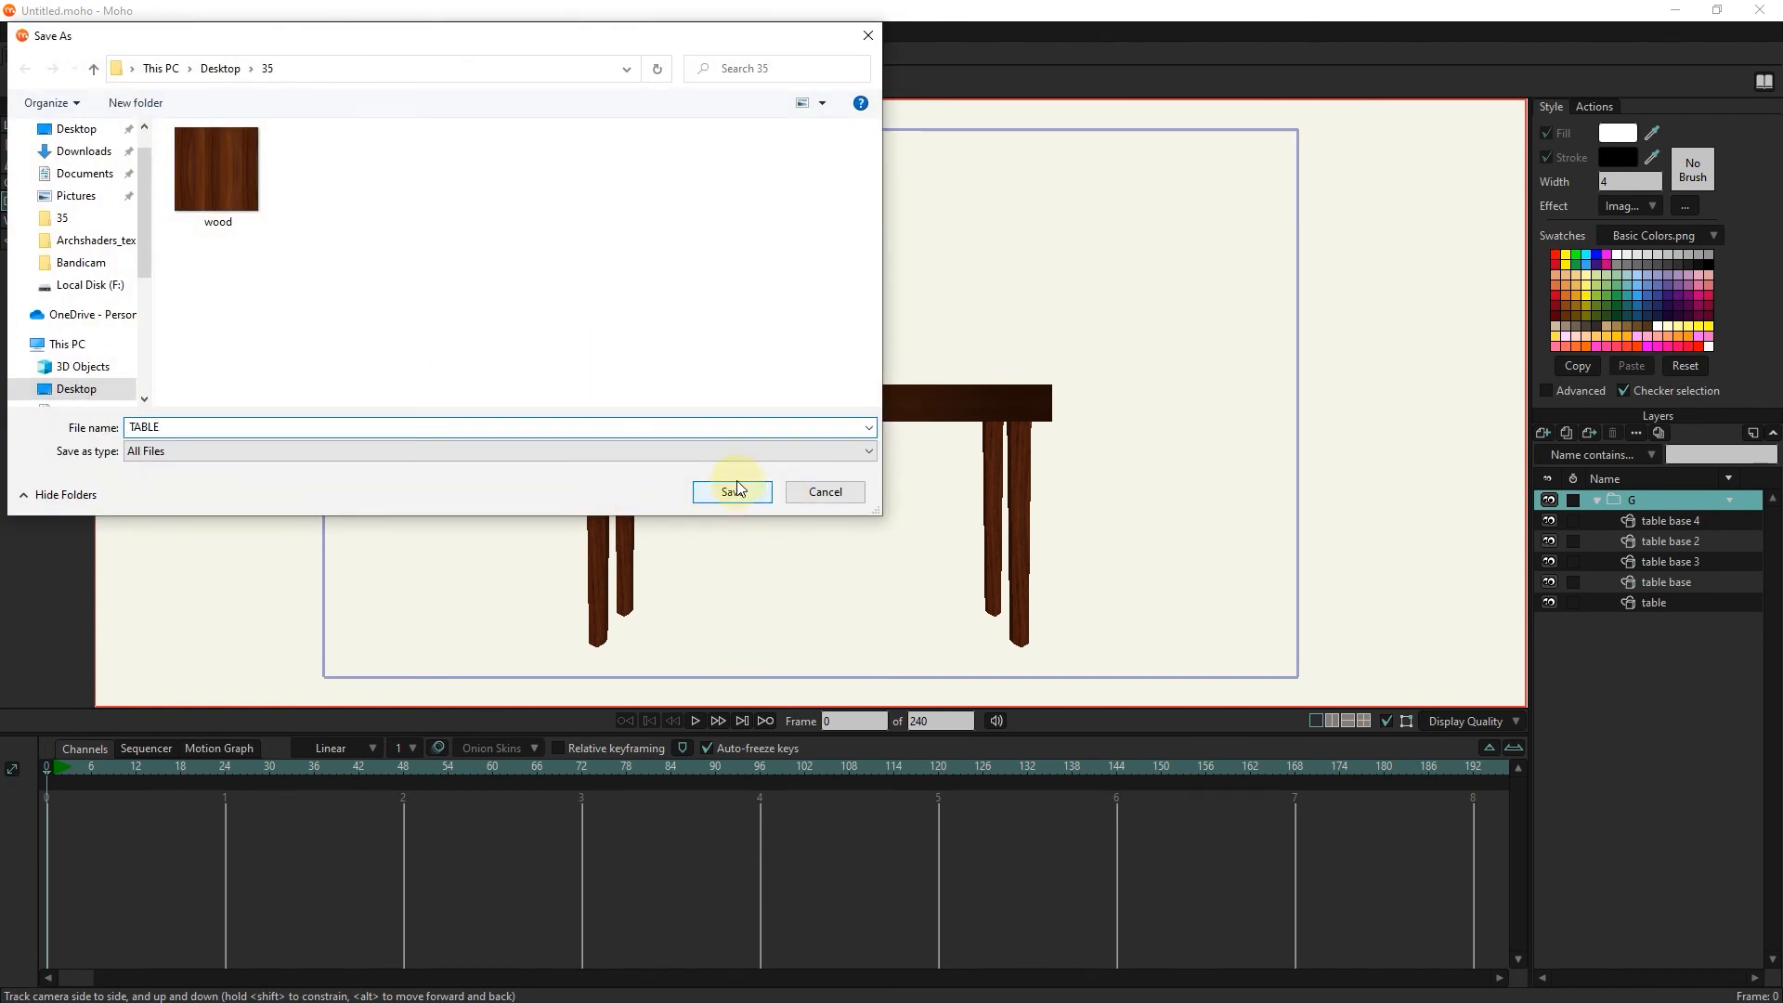
pyautogui.click(732, 491)
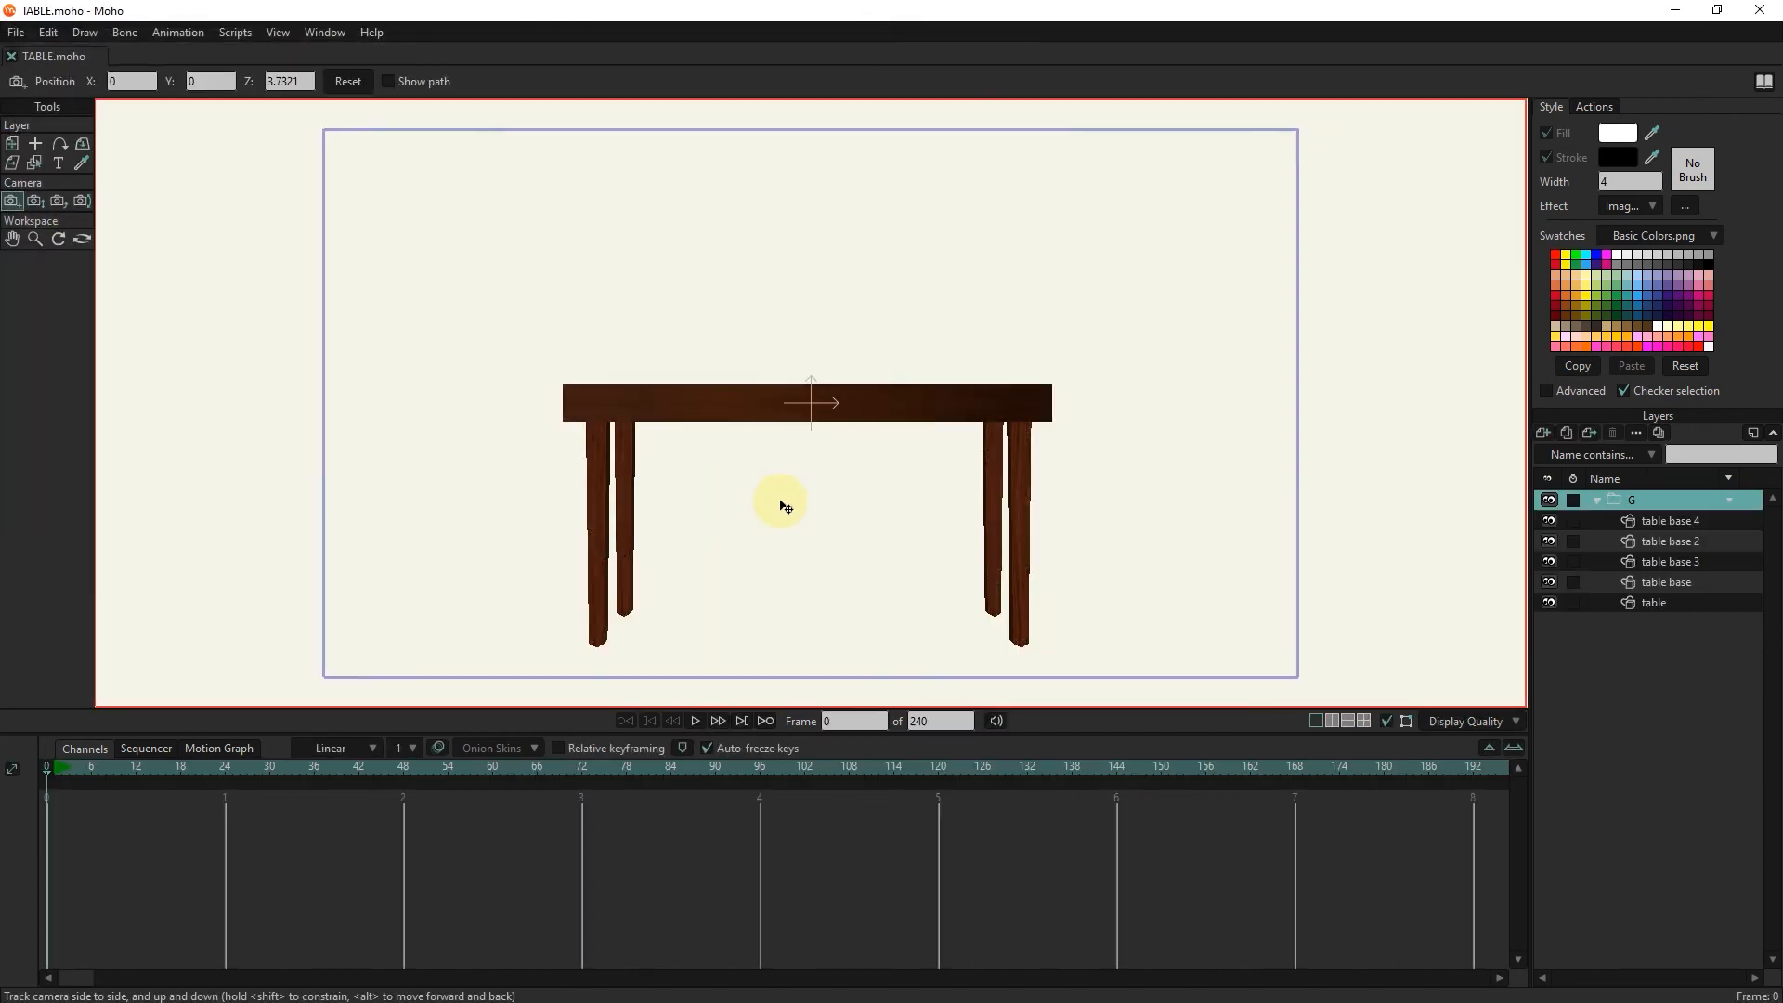
# Create a new empty project and start importing a Moho object from the File menu.
pyautogui.click(43, 31)
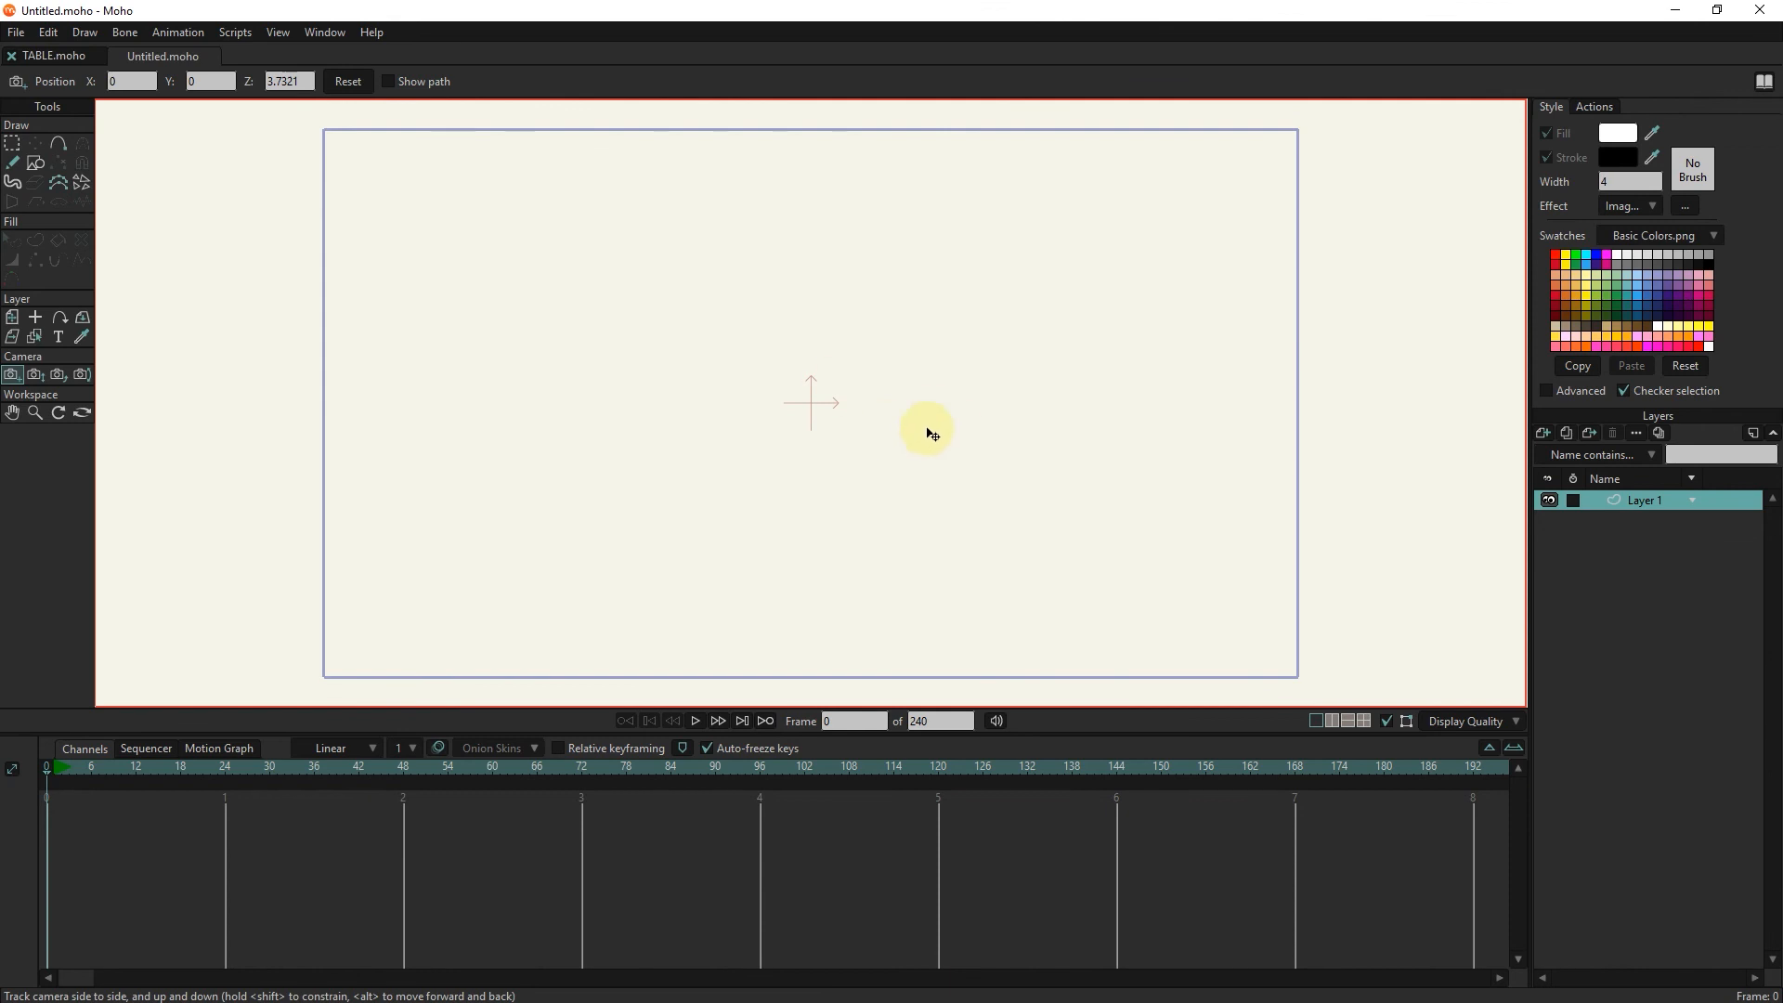
pyautogui.click(15, 32)
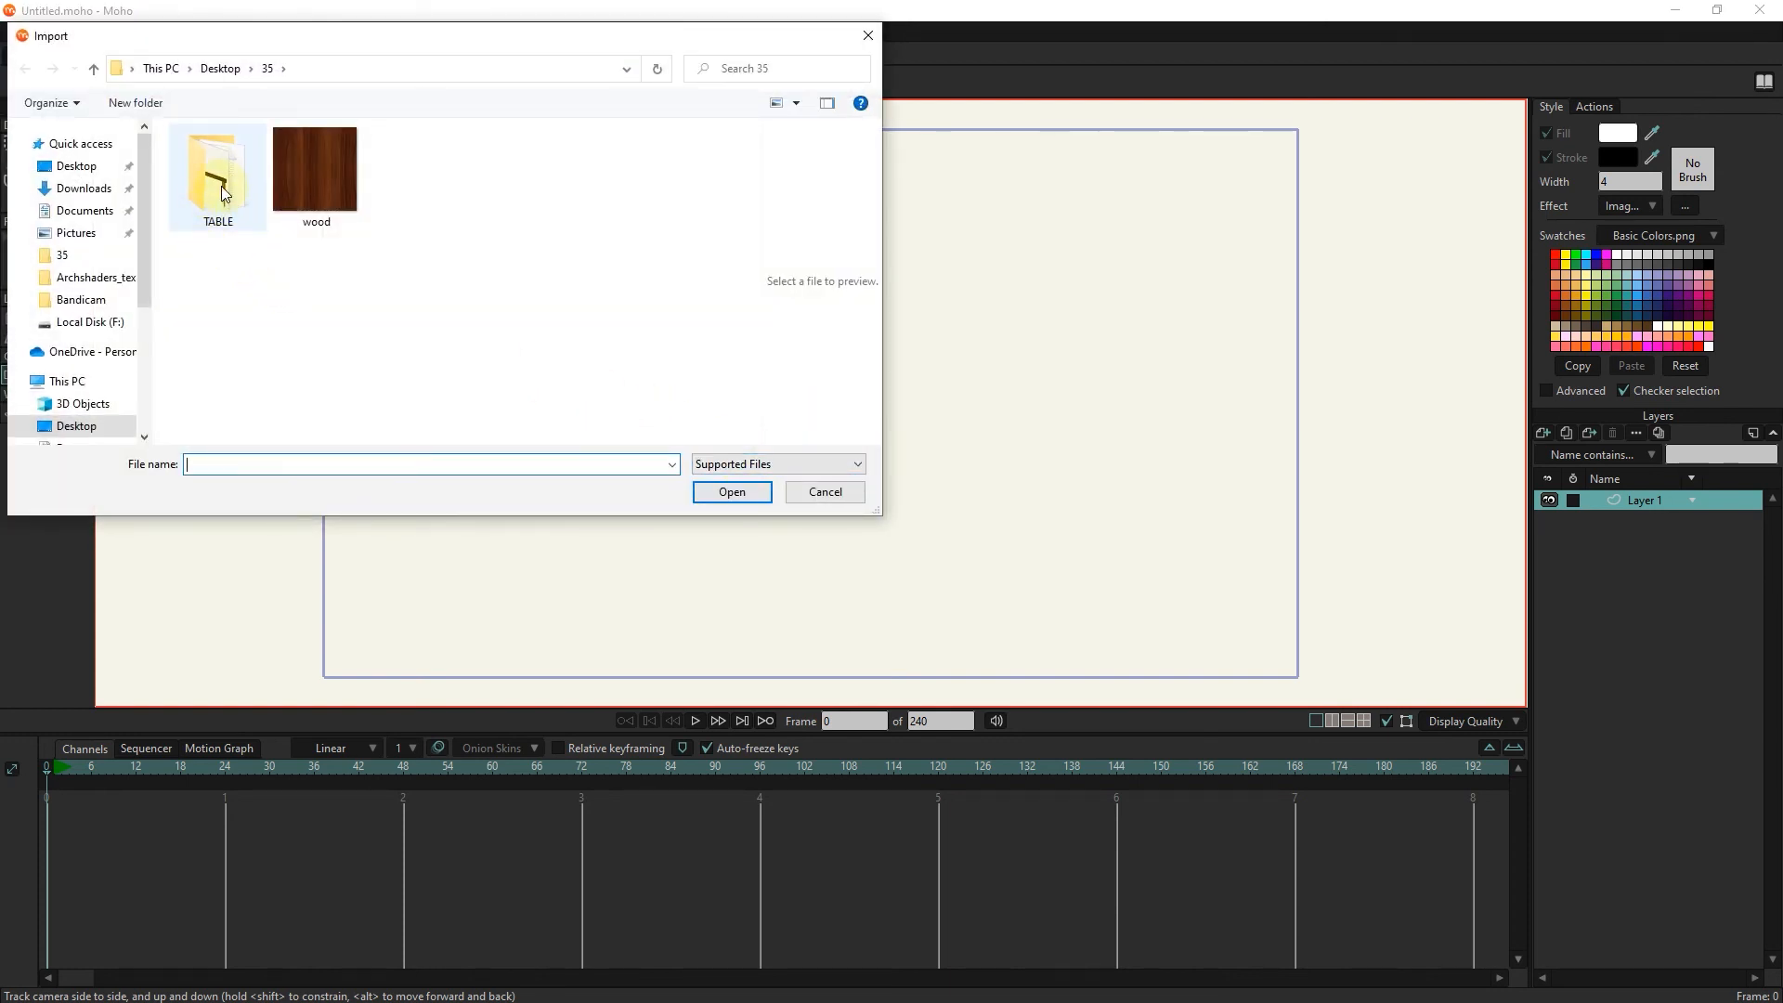
# Import TABLE.moho's grouped table object, then orbit to view it.
pyautogui.doubleClick(217, 172)
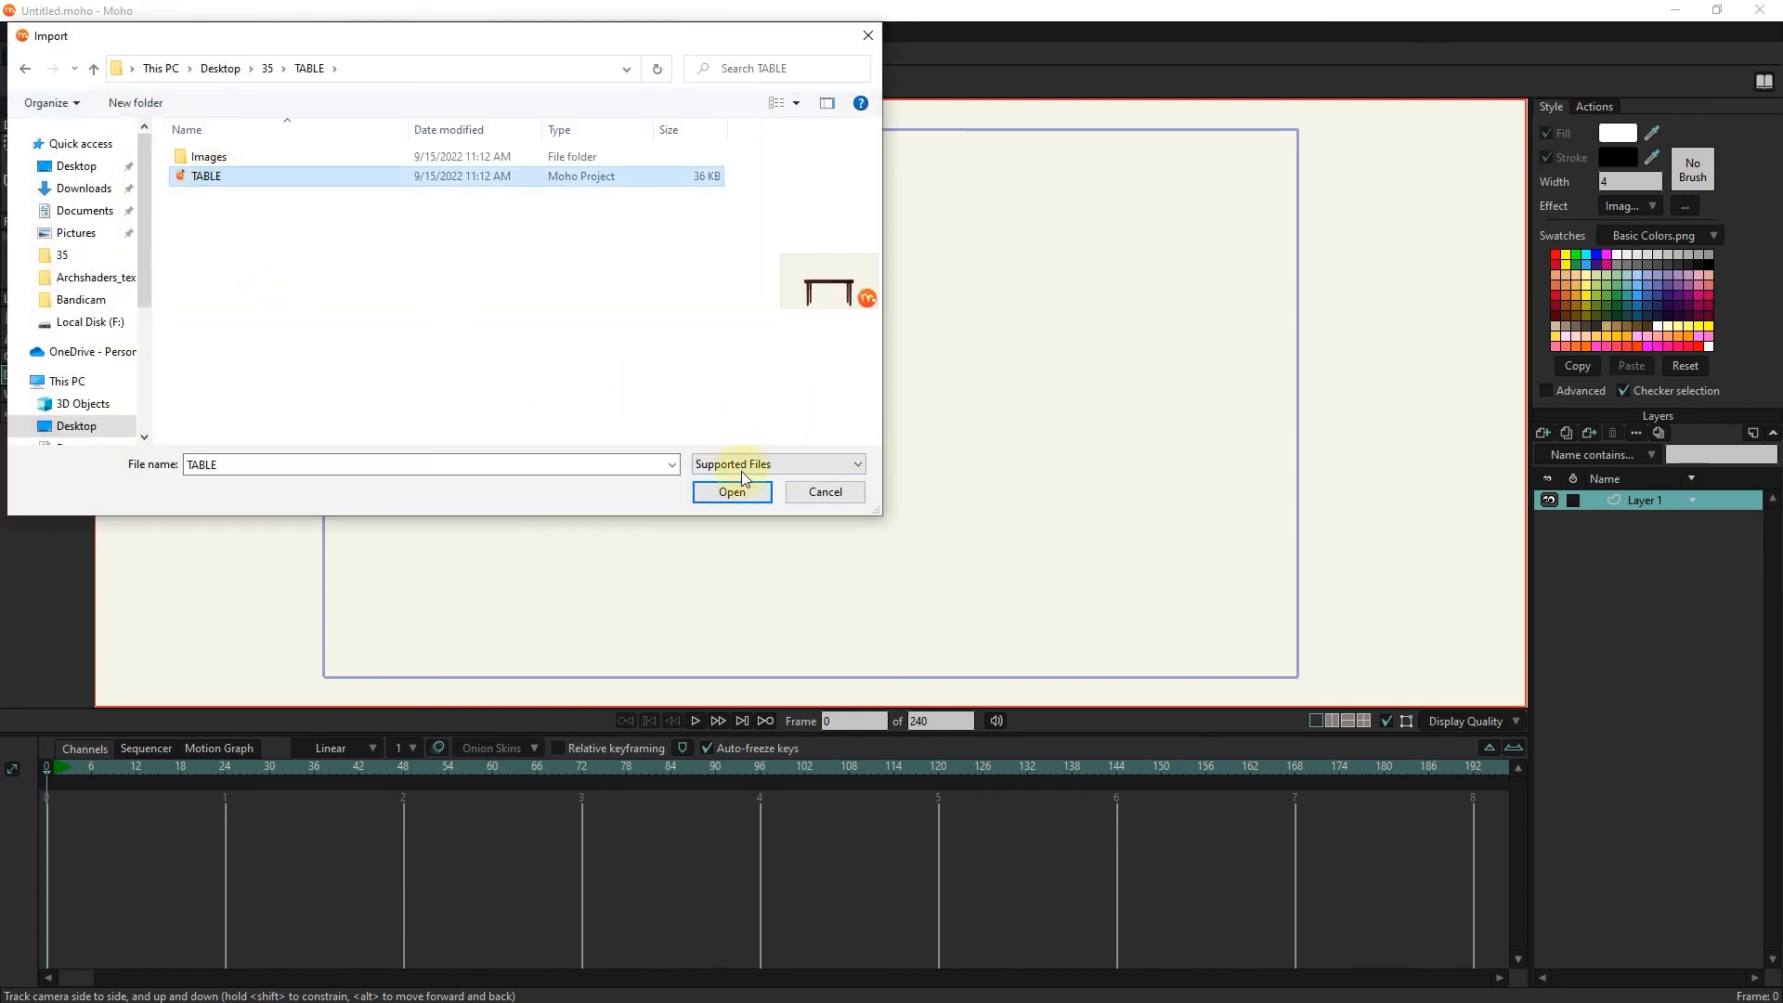
pyautogui.click(732, 491)
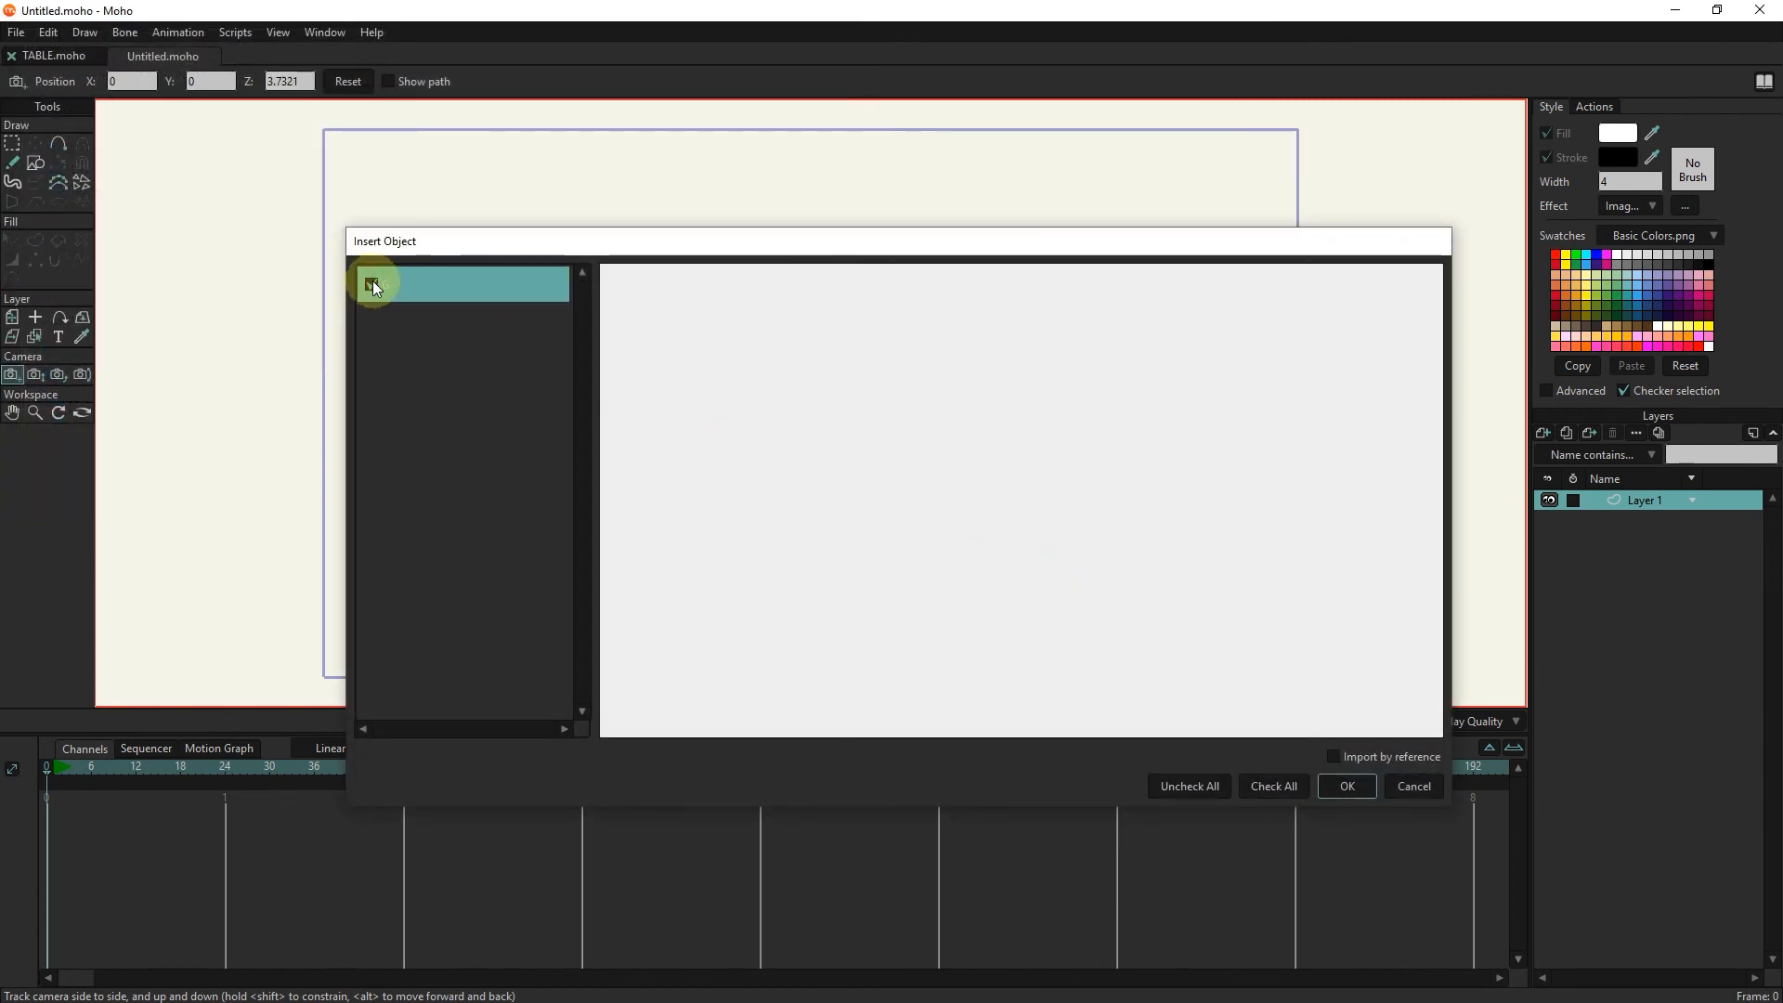
pyautogui.click(1346, 785)
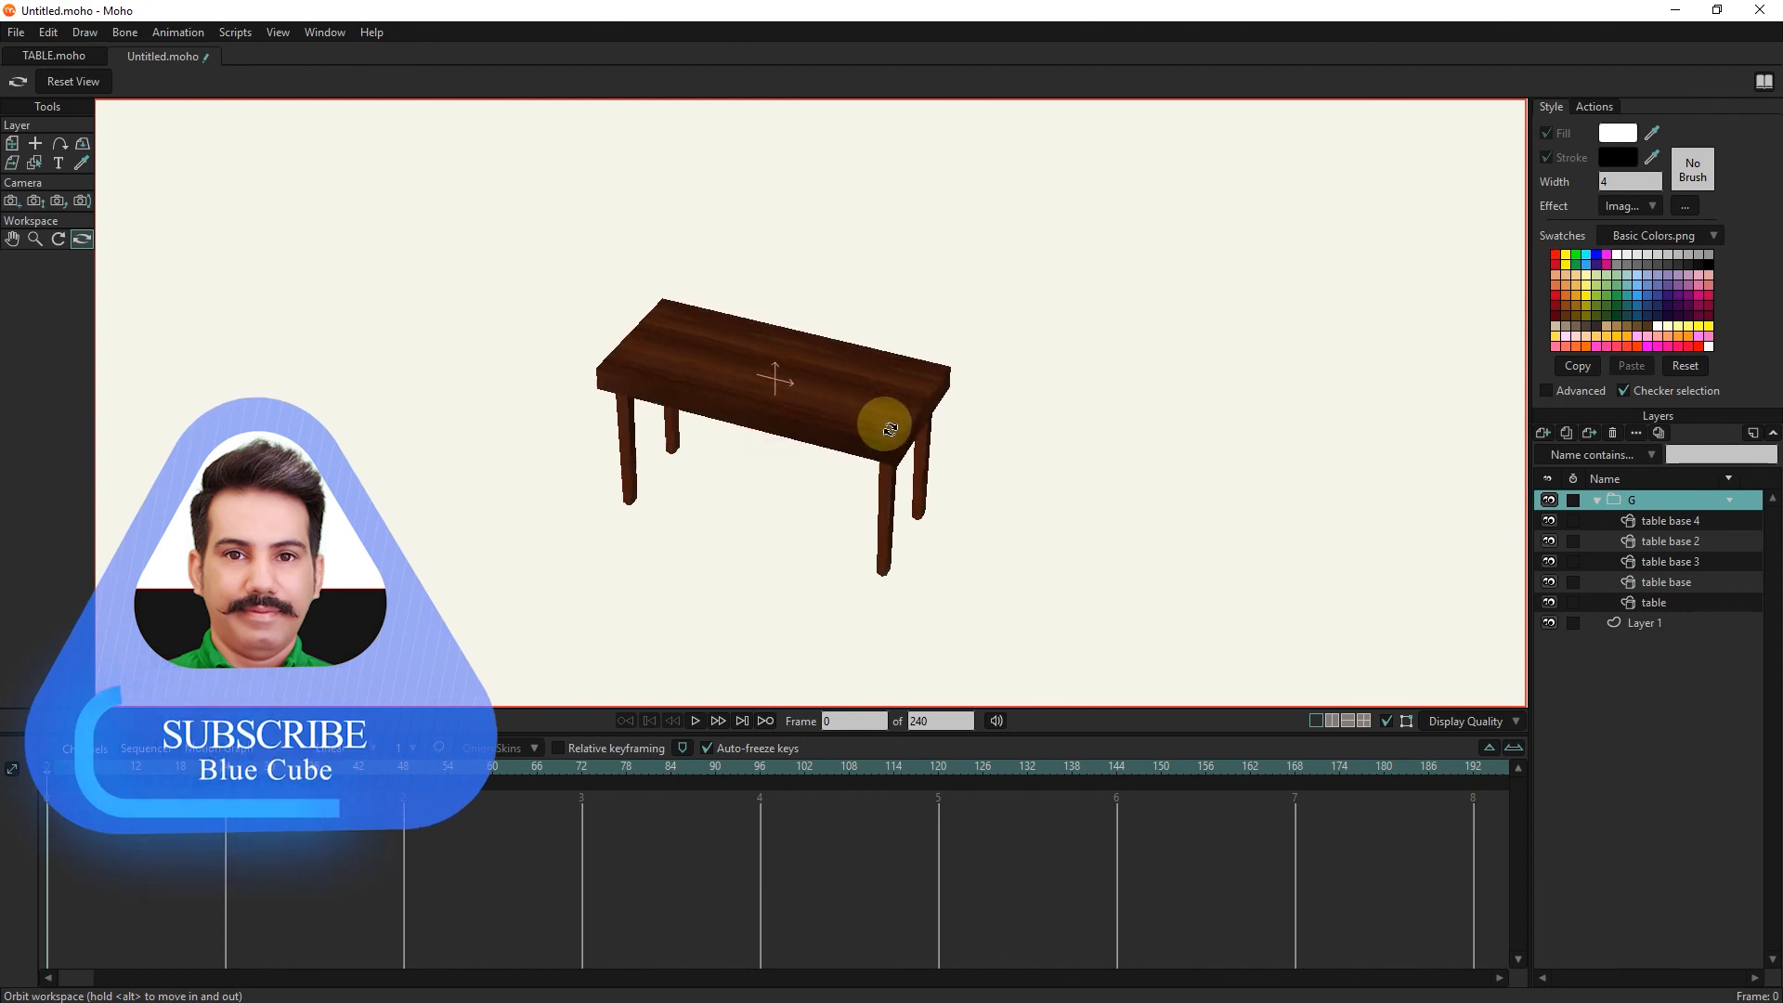
pyautogui.moveTo(886, 429); pyautogui.dragTo(847, 461)
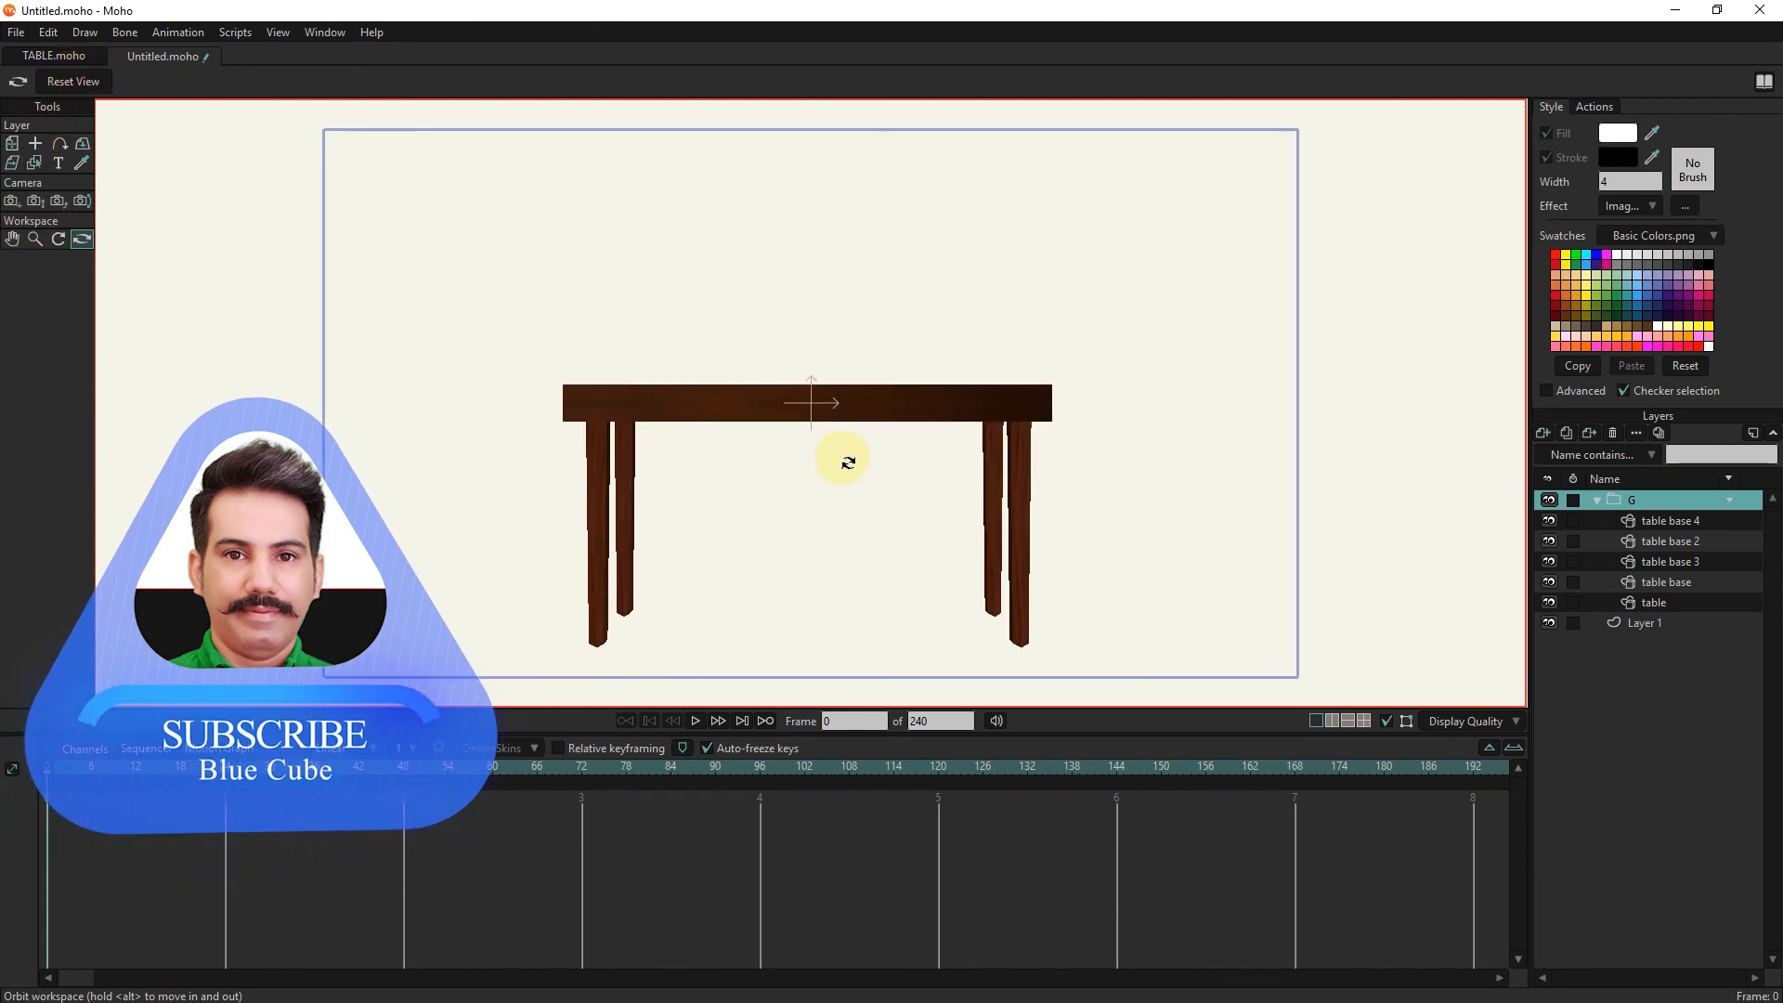